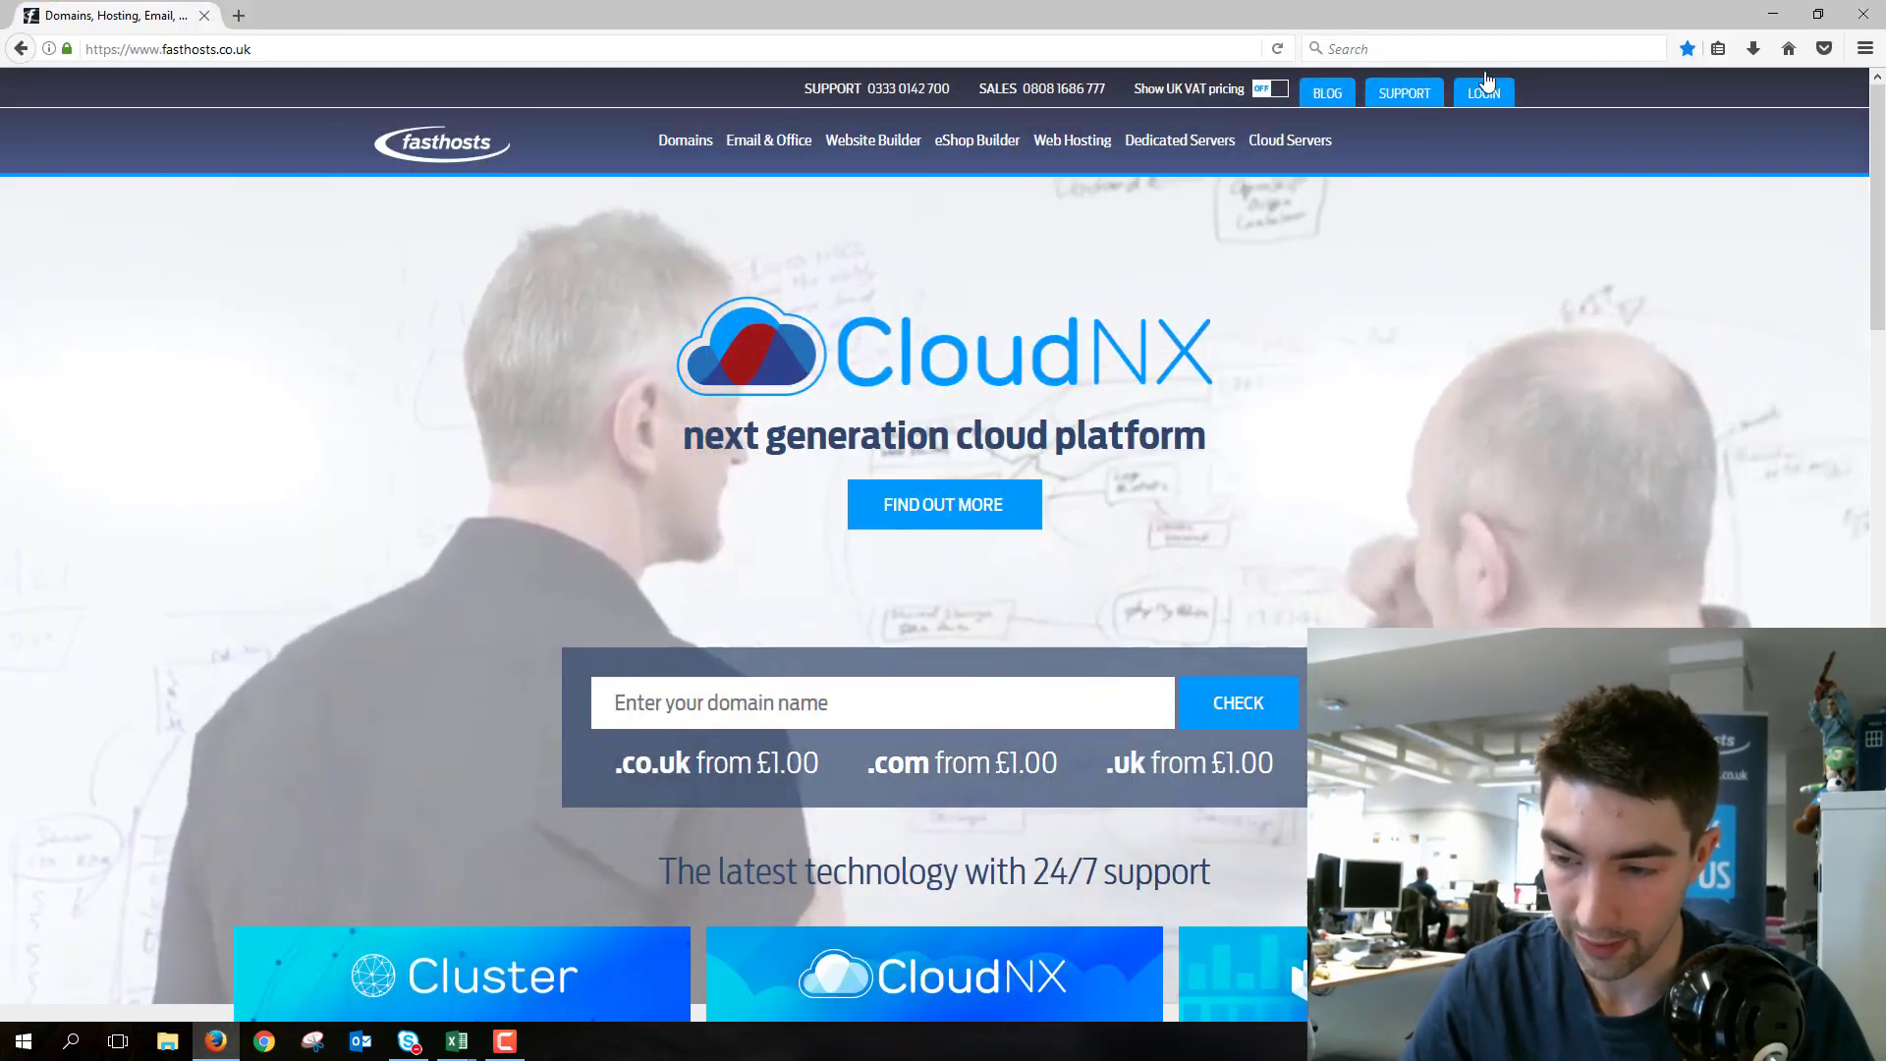
- Reach the control panel login form from fasthosts.co.uk and log in with saved credentials
click(1484, 93)
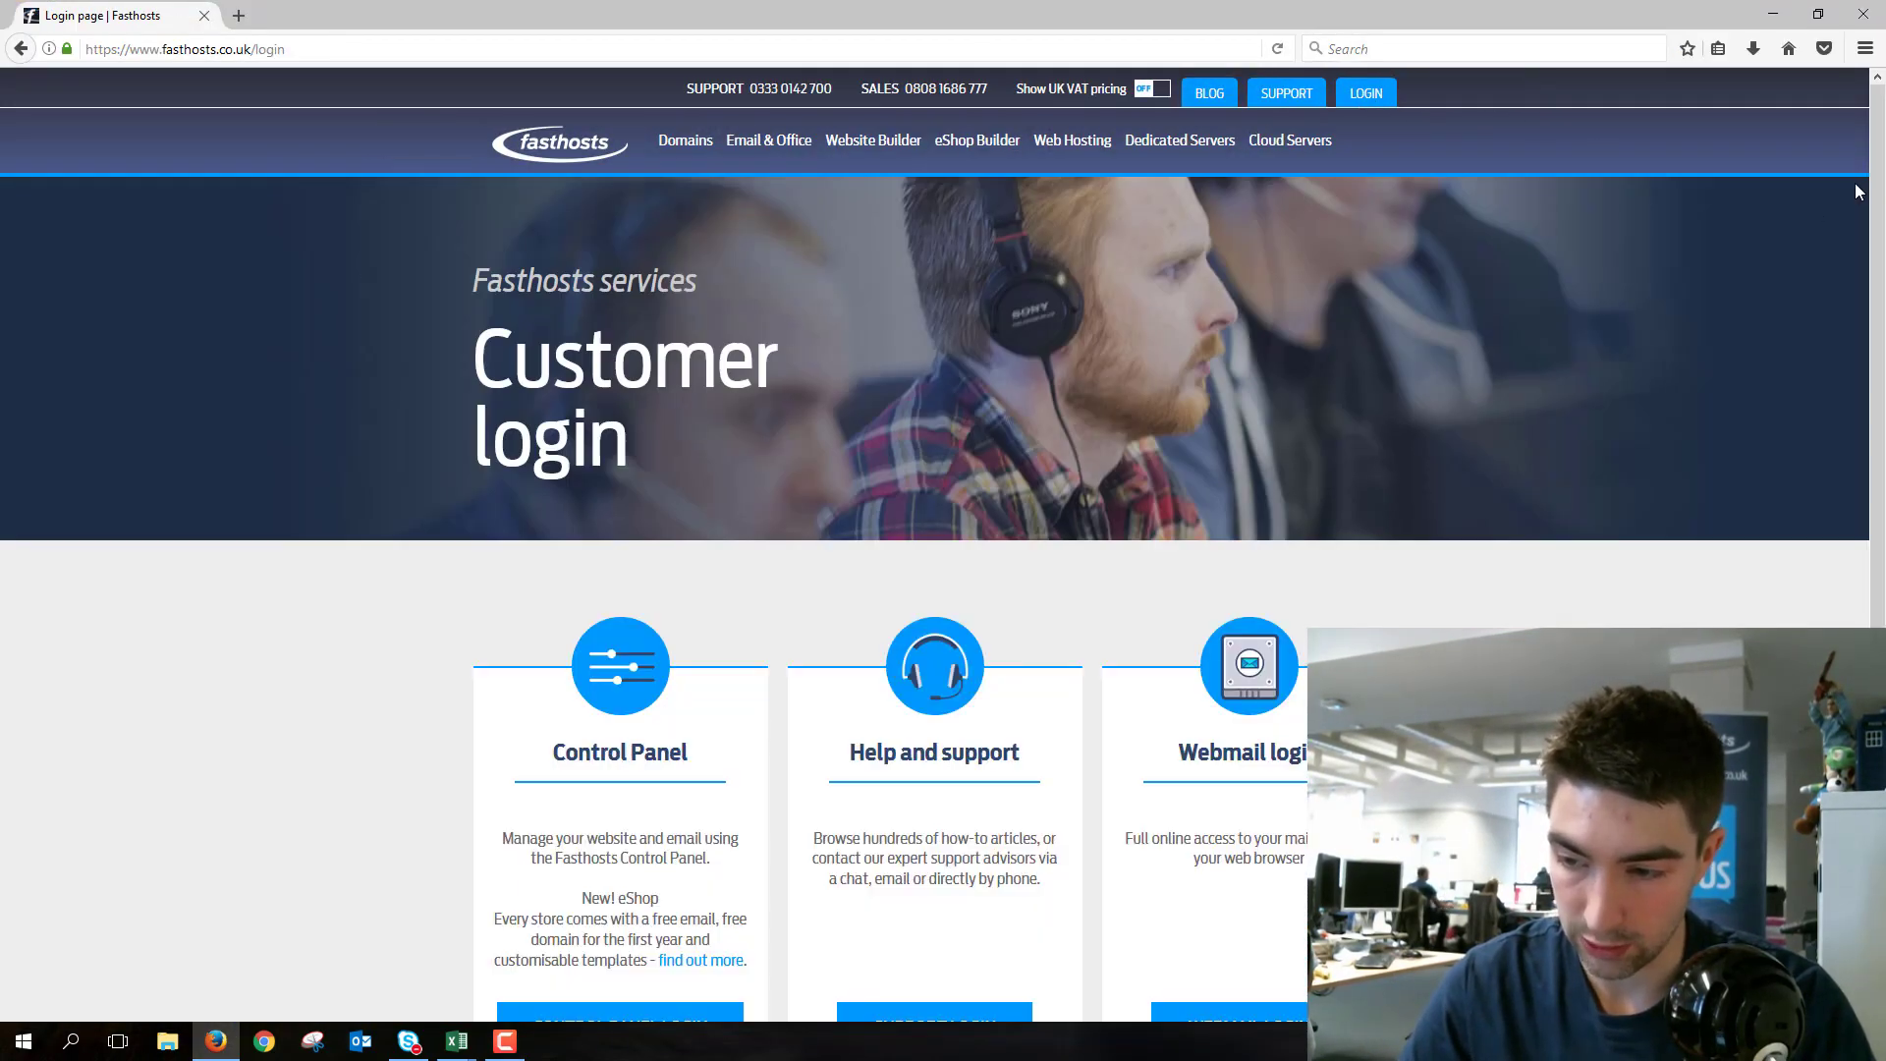
scroll(down, 3)
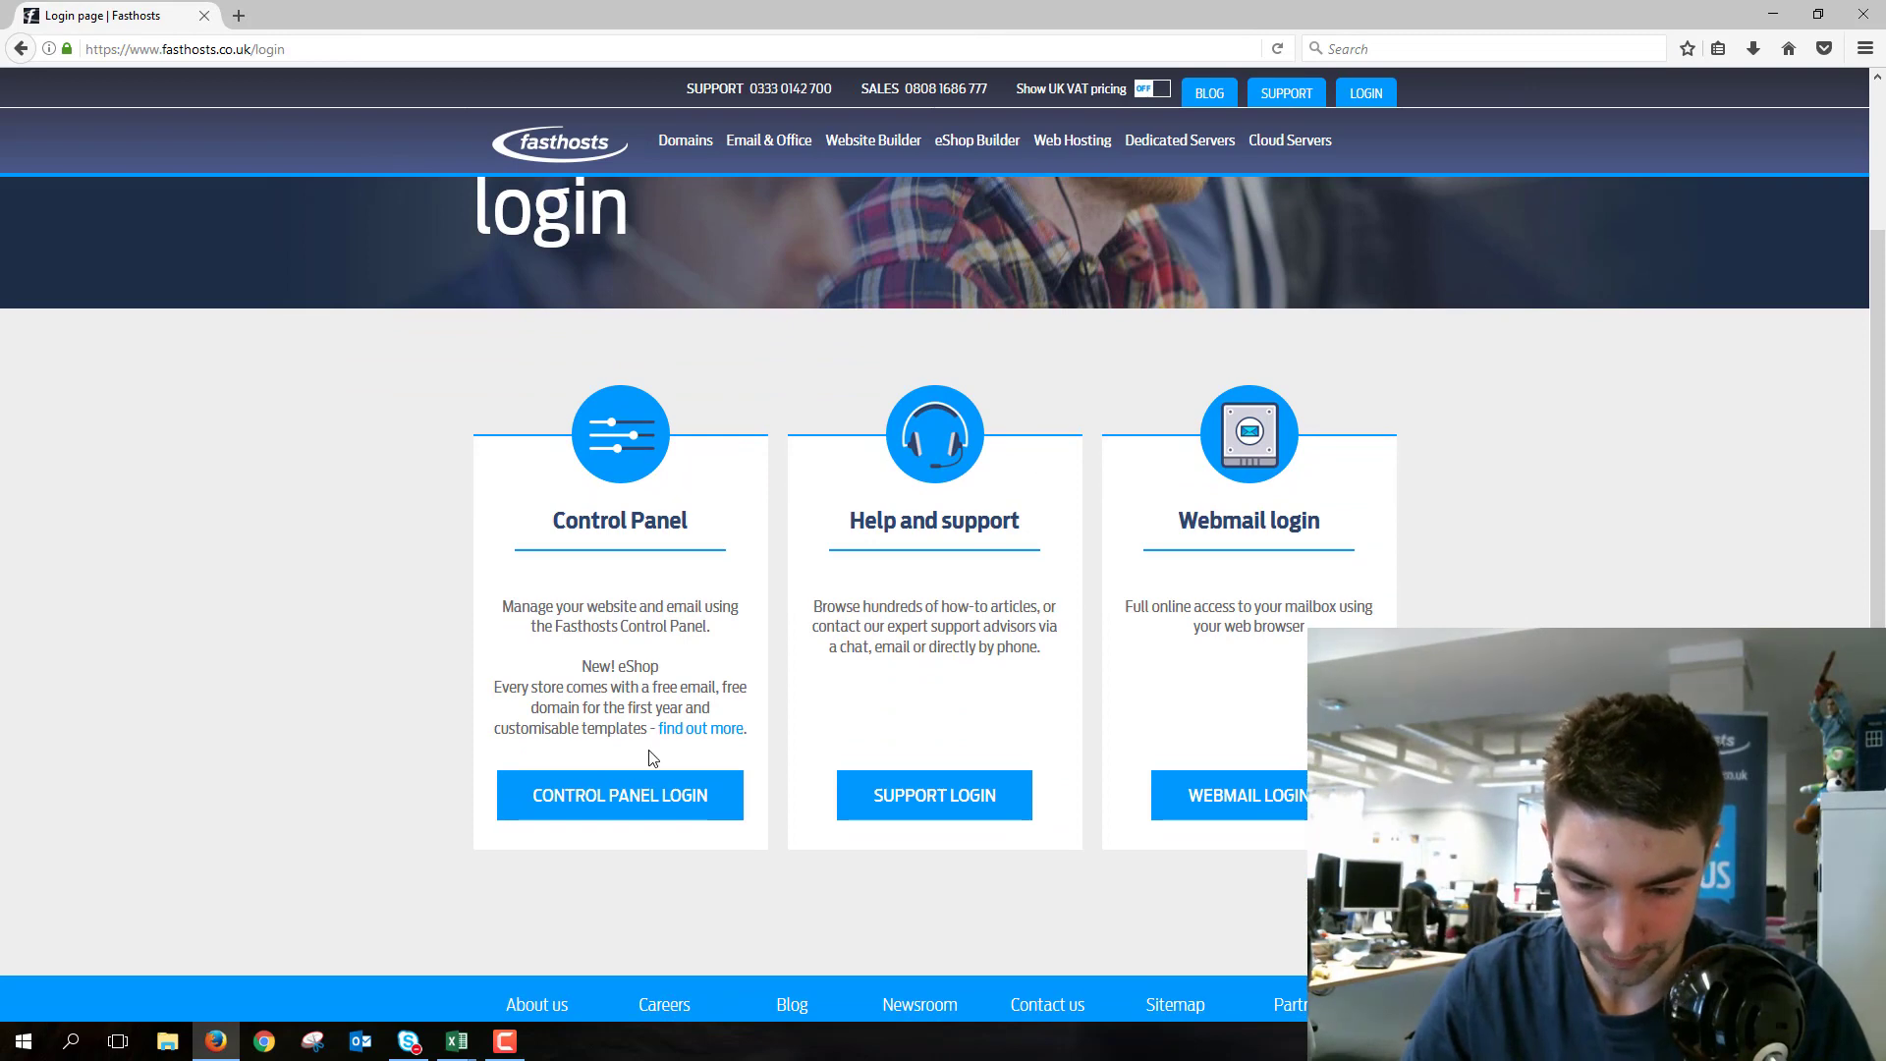
click(618, 793)
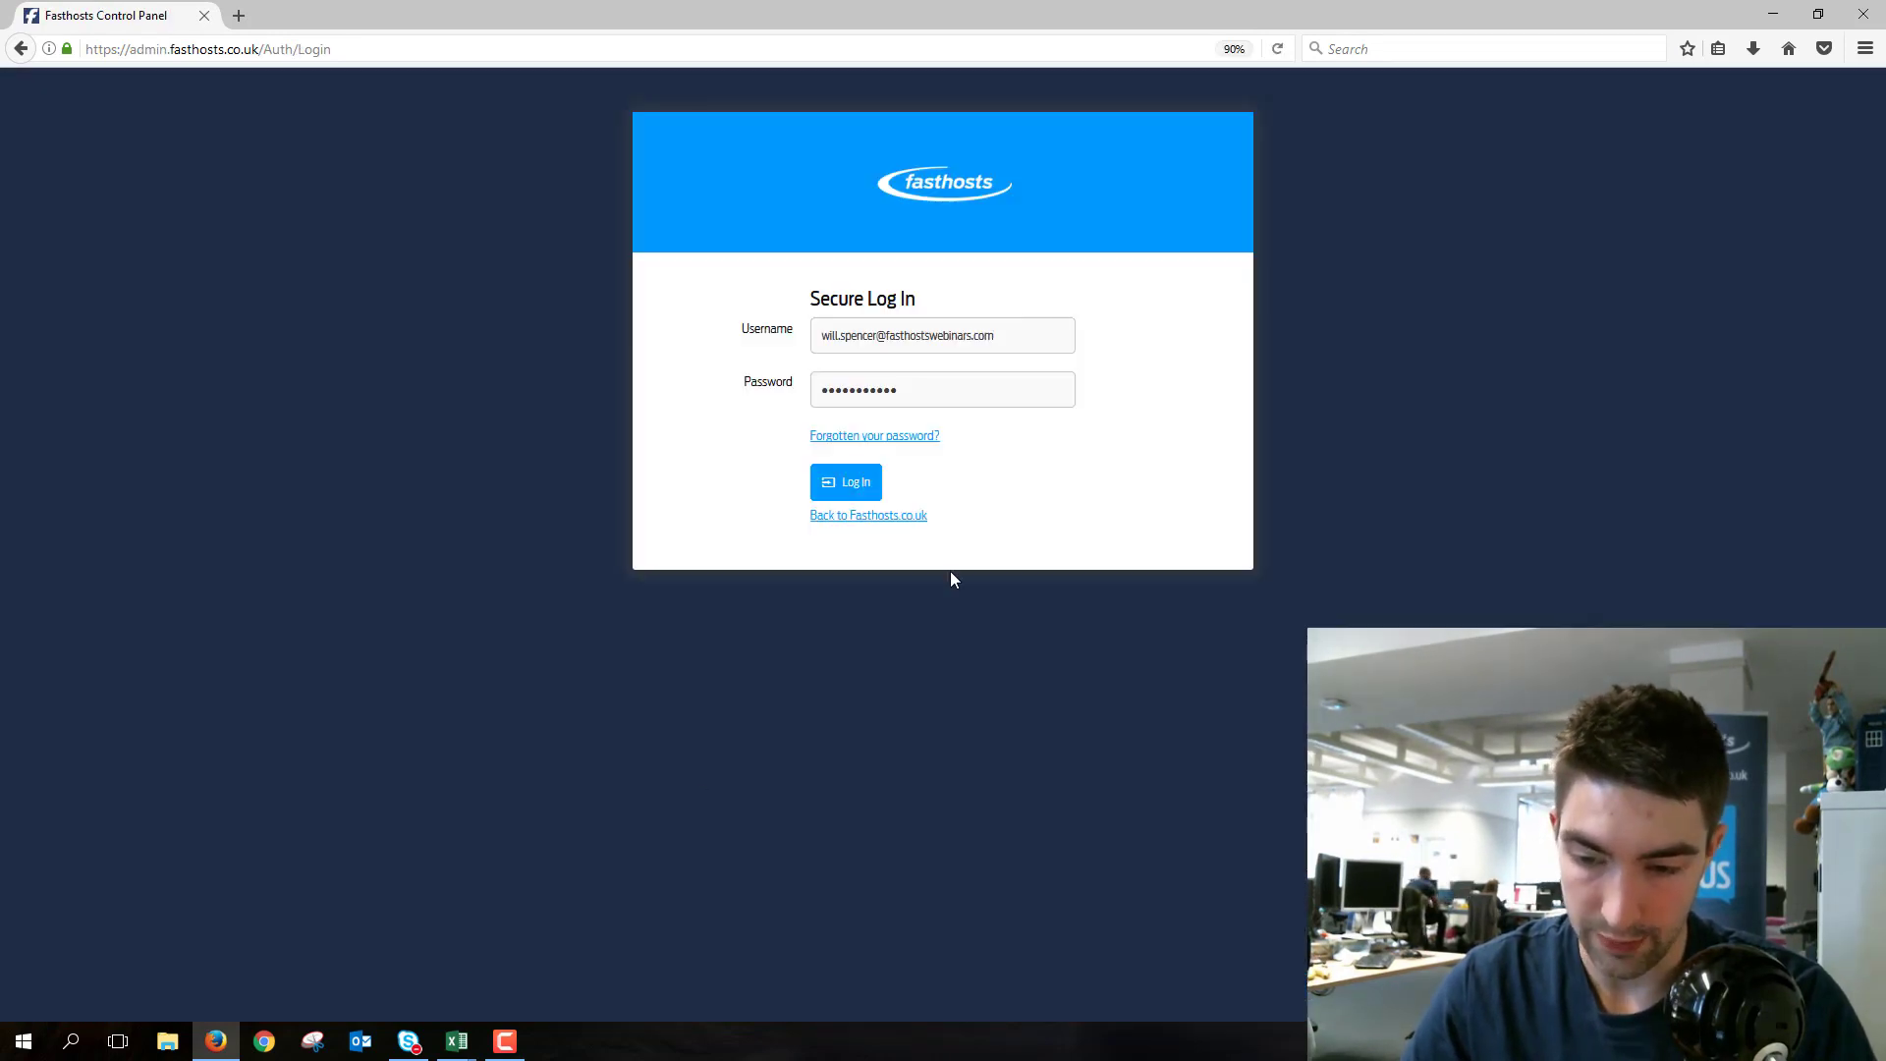
click(845, 481)
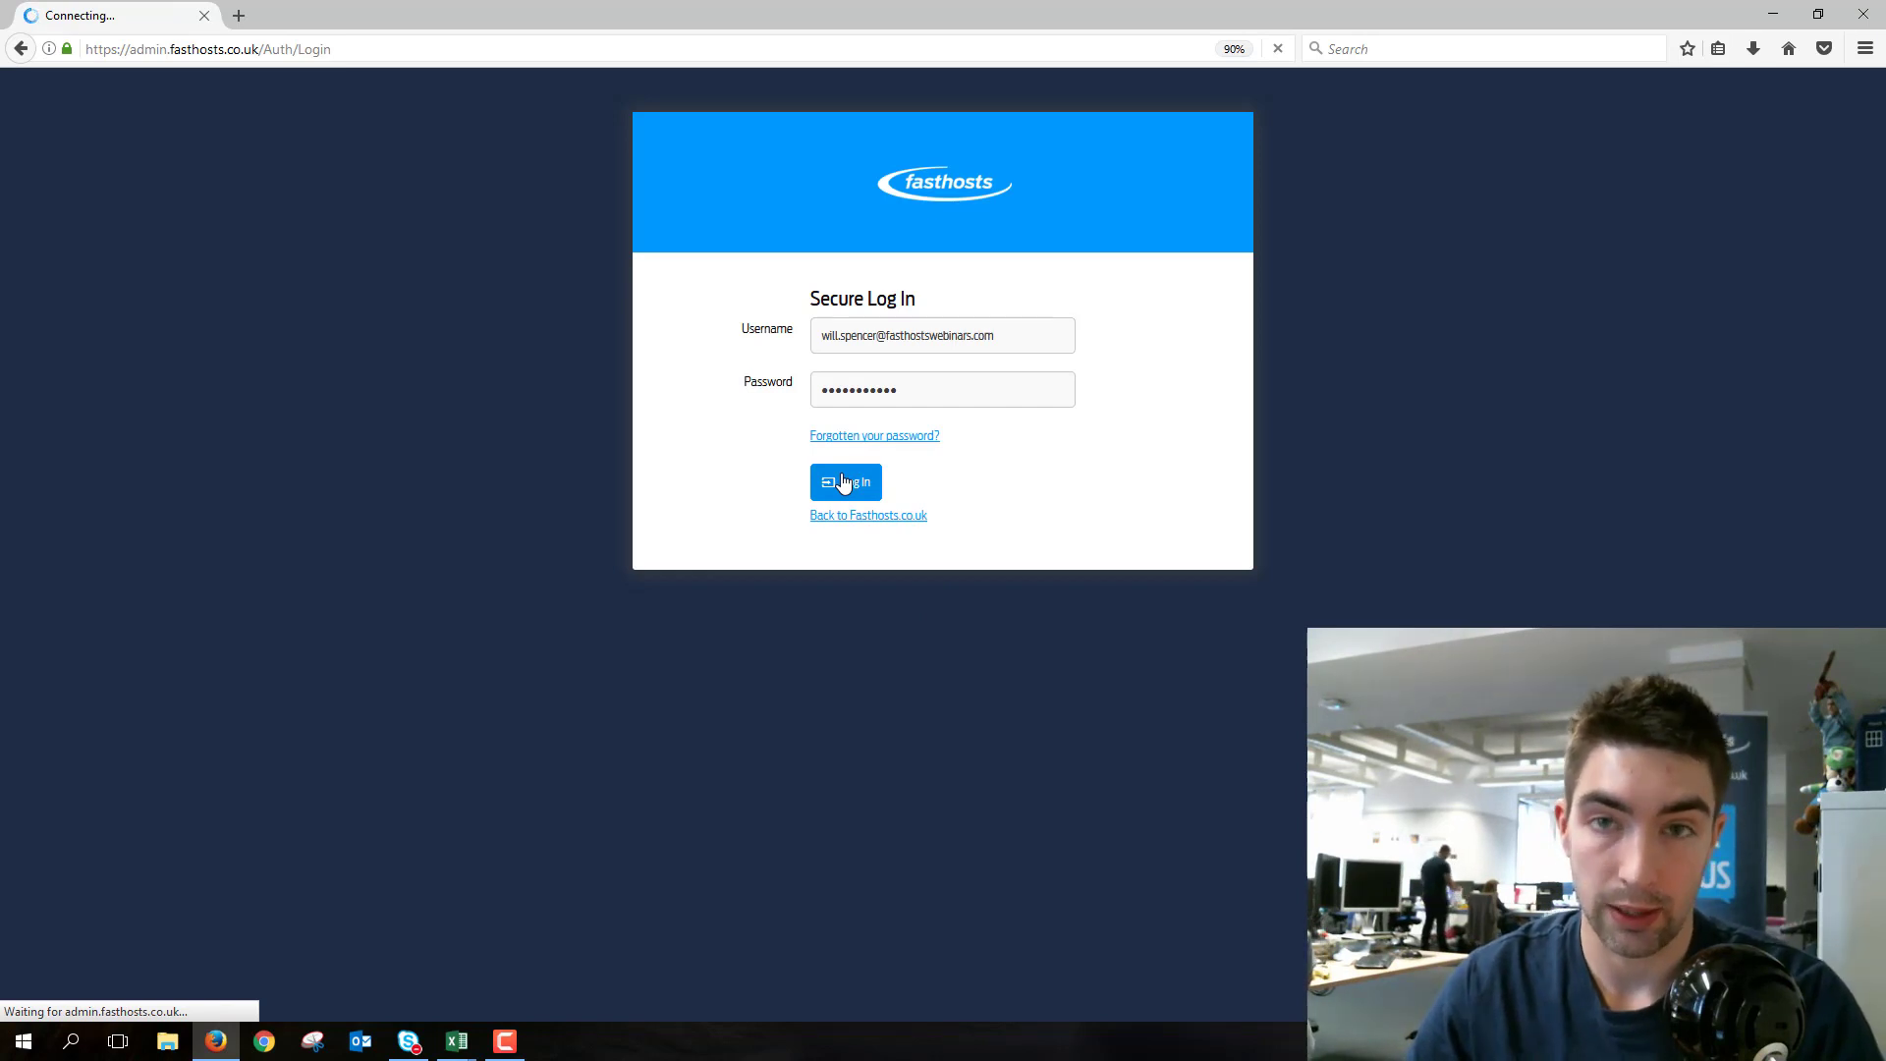
- Sign in, go to Email & Office 365 and begin adding a new email package
click(845, 484)
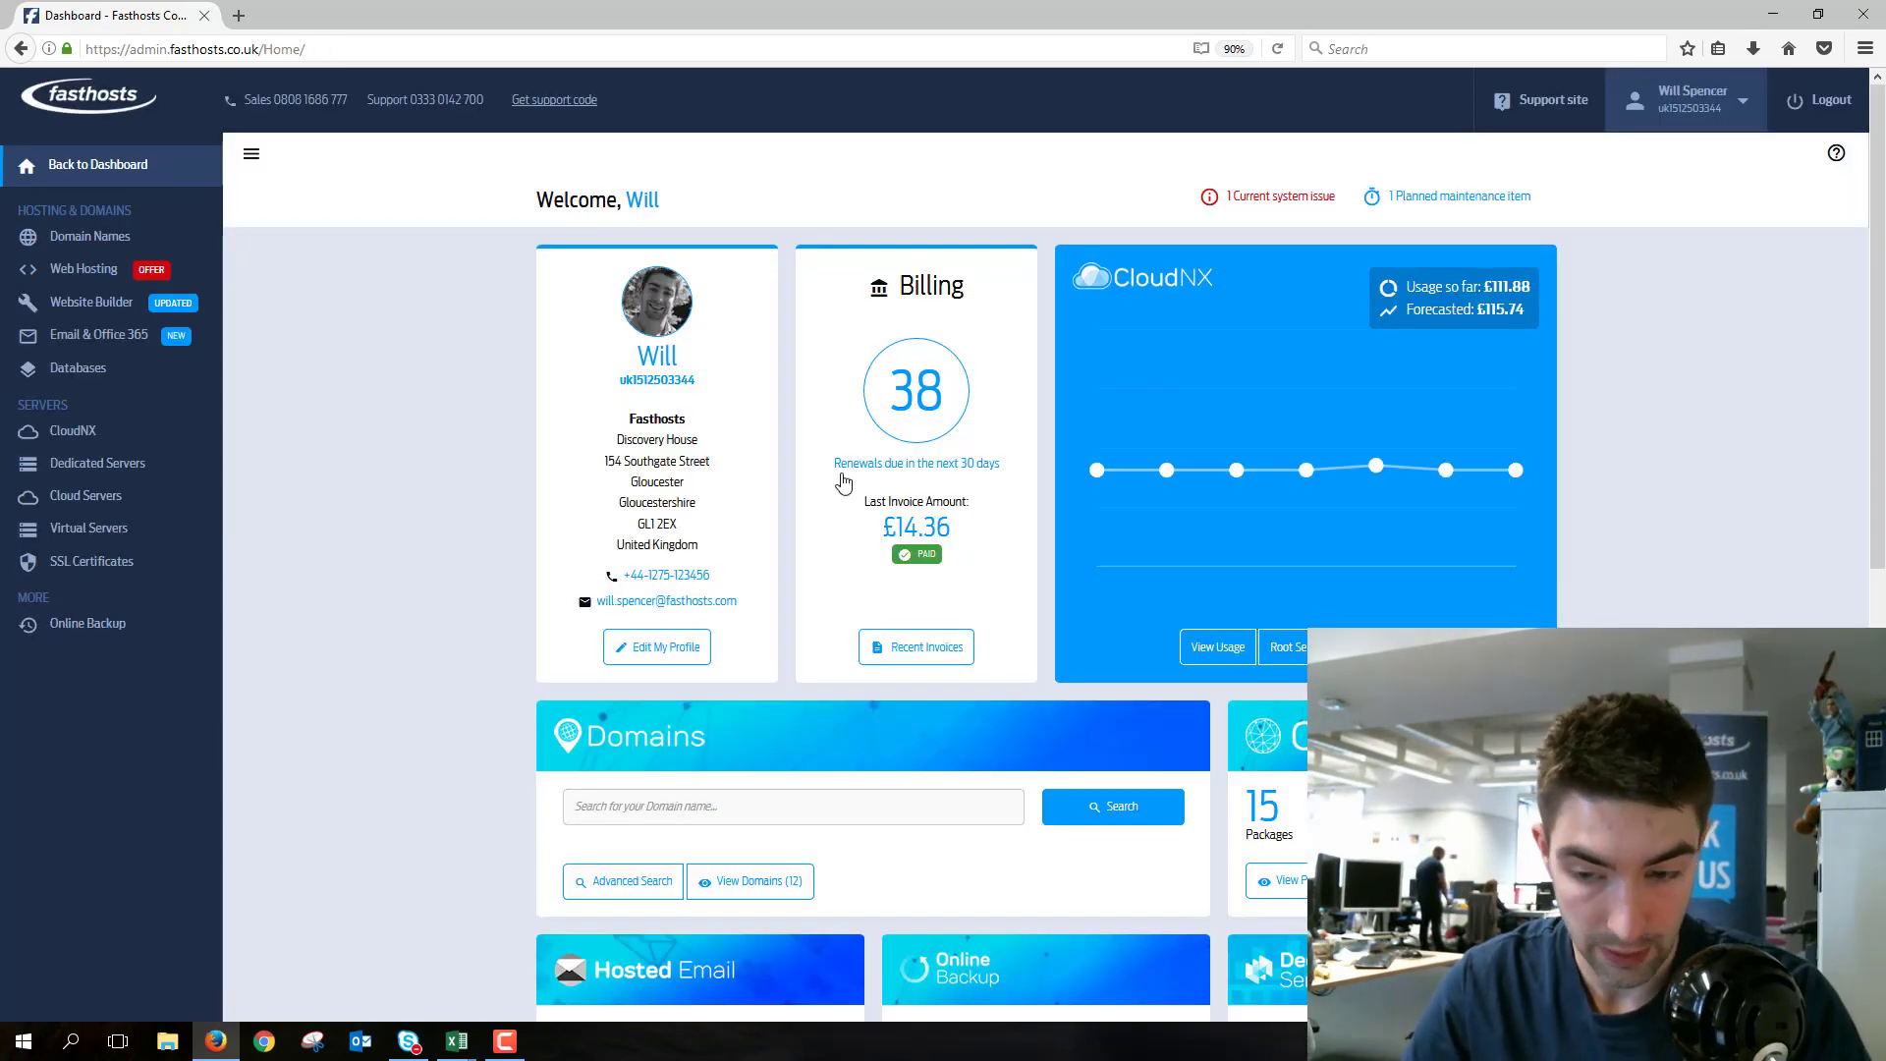
mouse_move(138, 351)
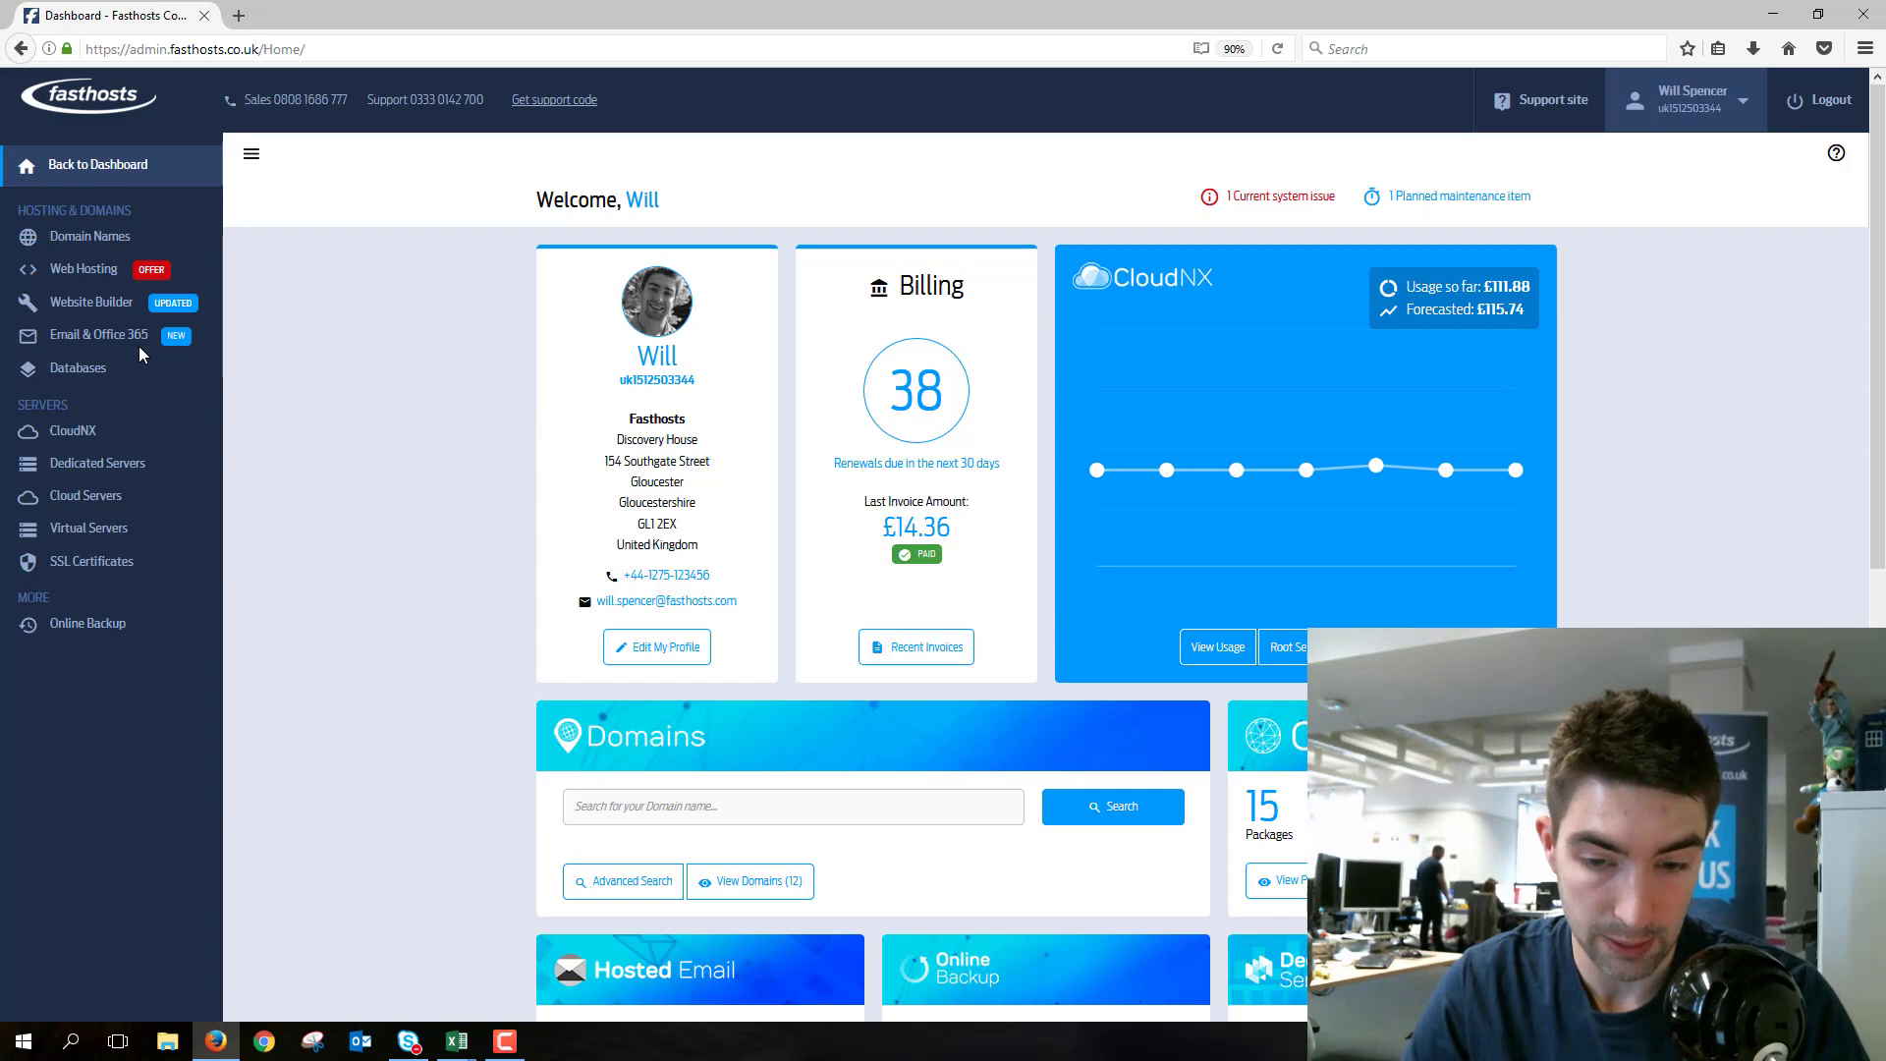
click(98, 334)
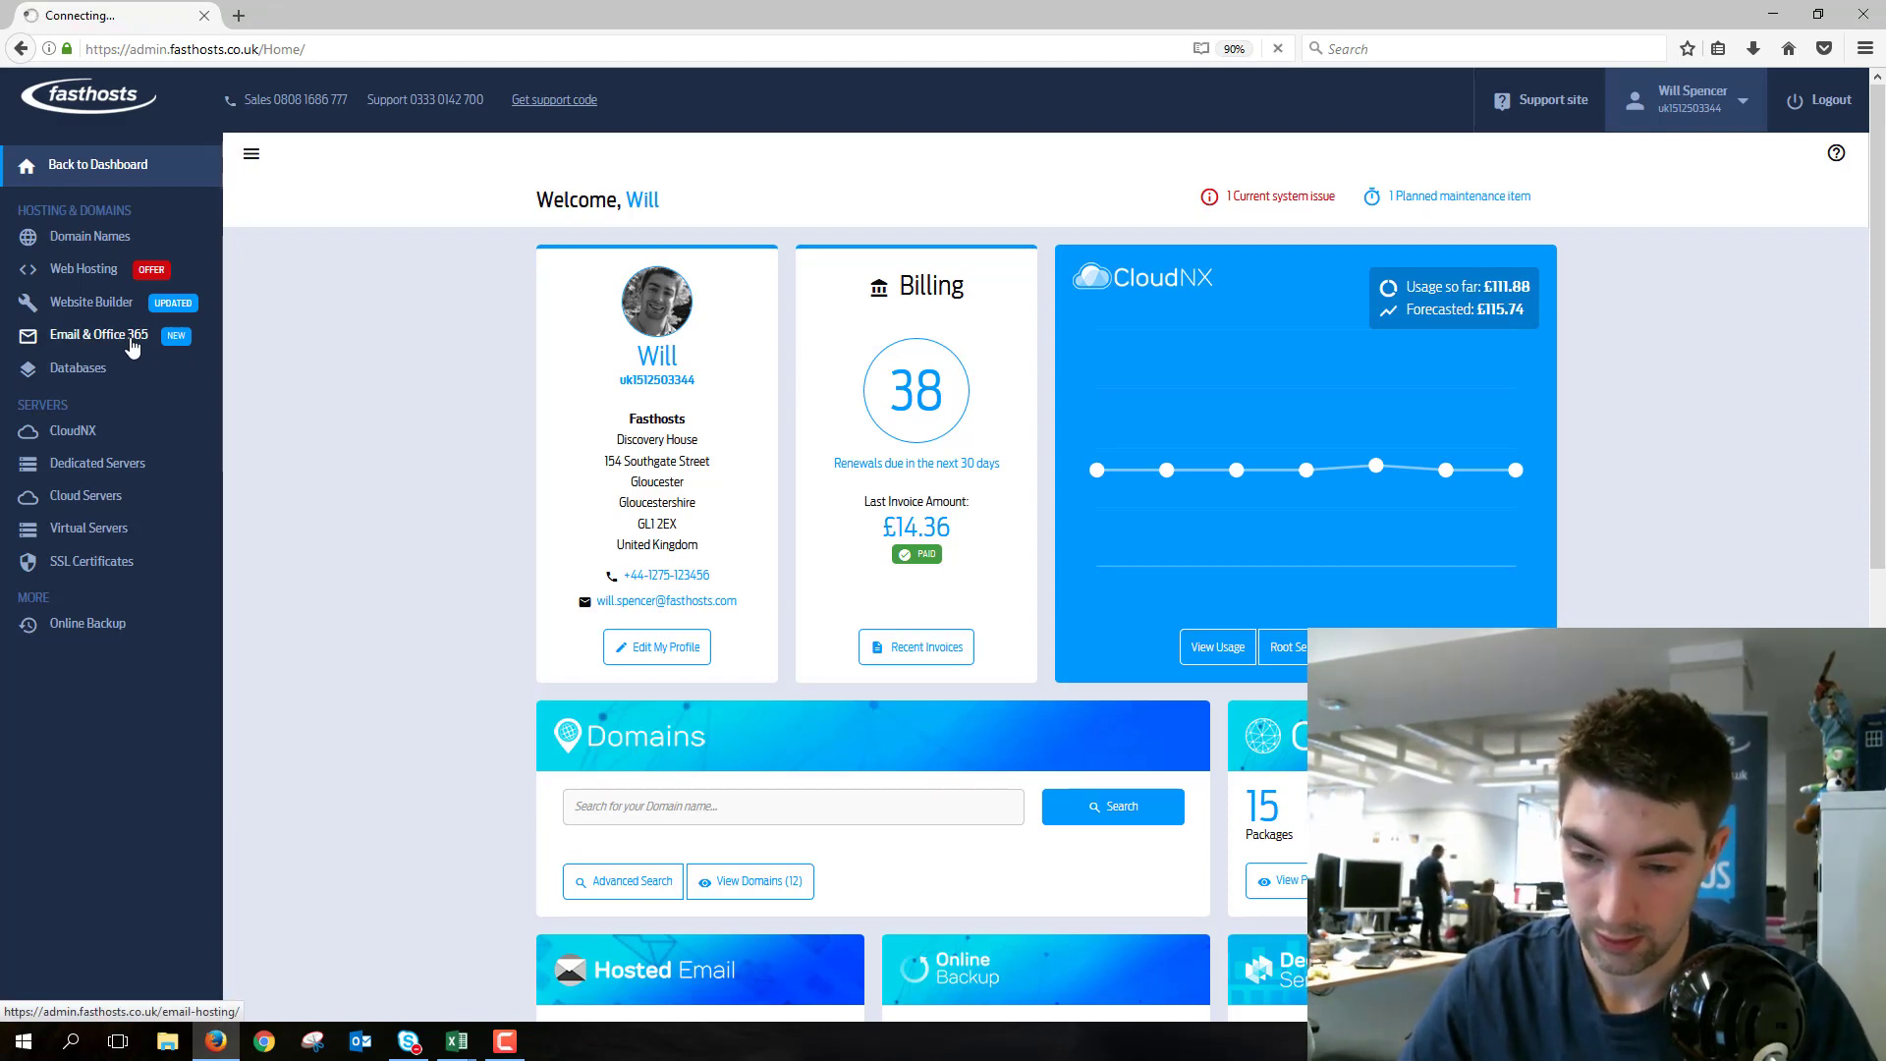
click(99, 334)
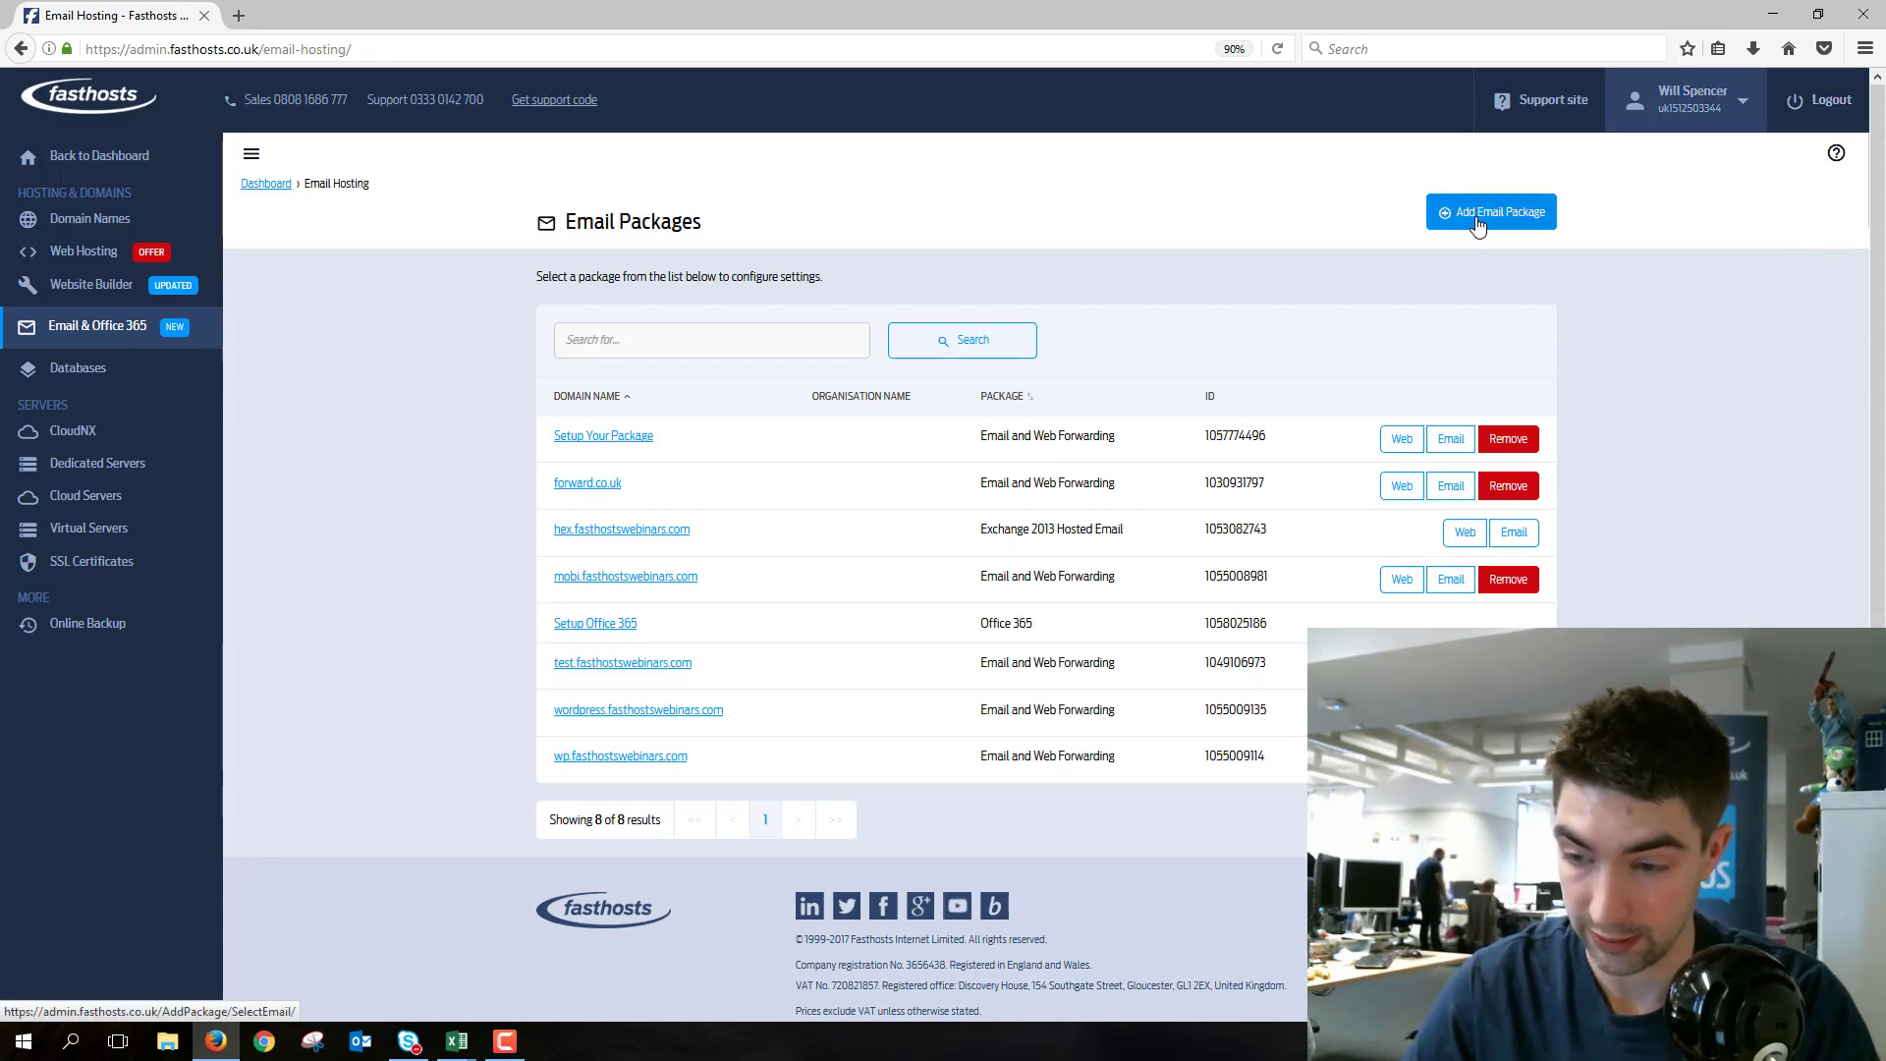
click(1491, 212)
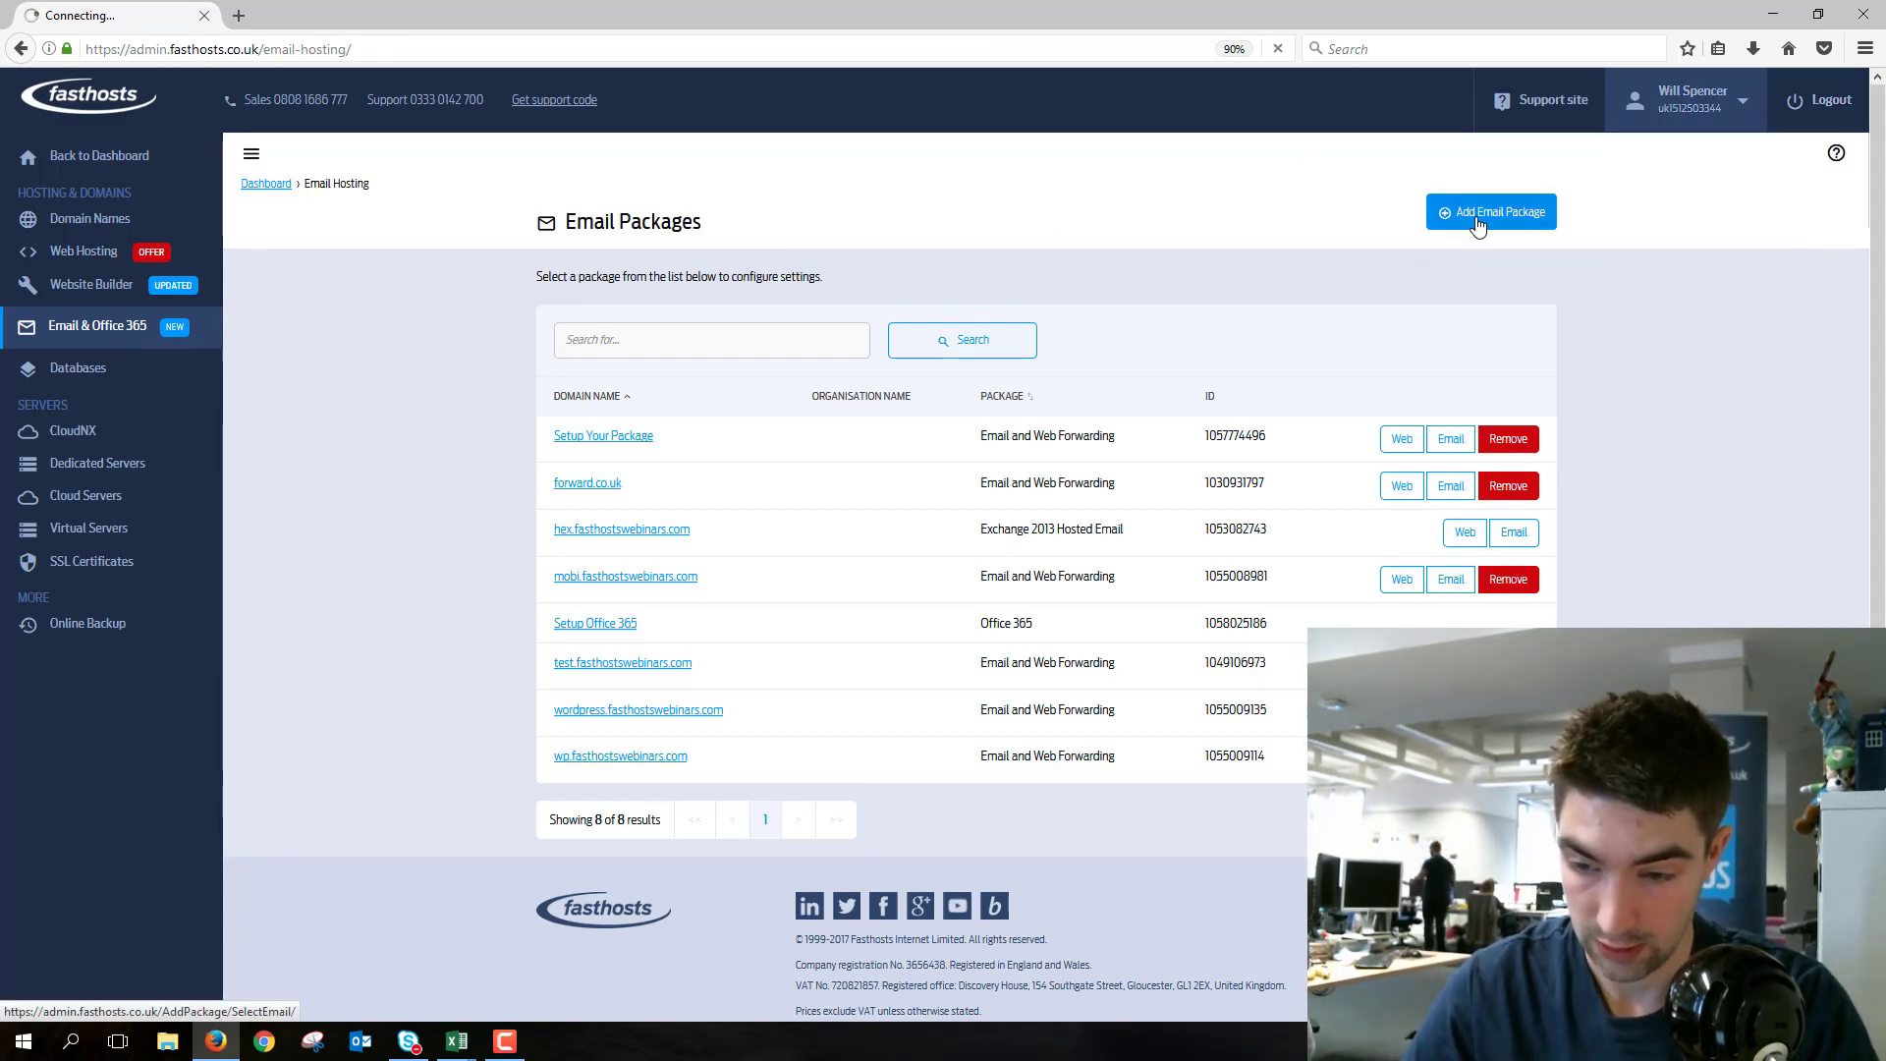
- Review the email package options and choose Buy Exchange Essentials
click(1491, 212)
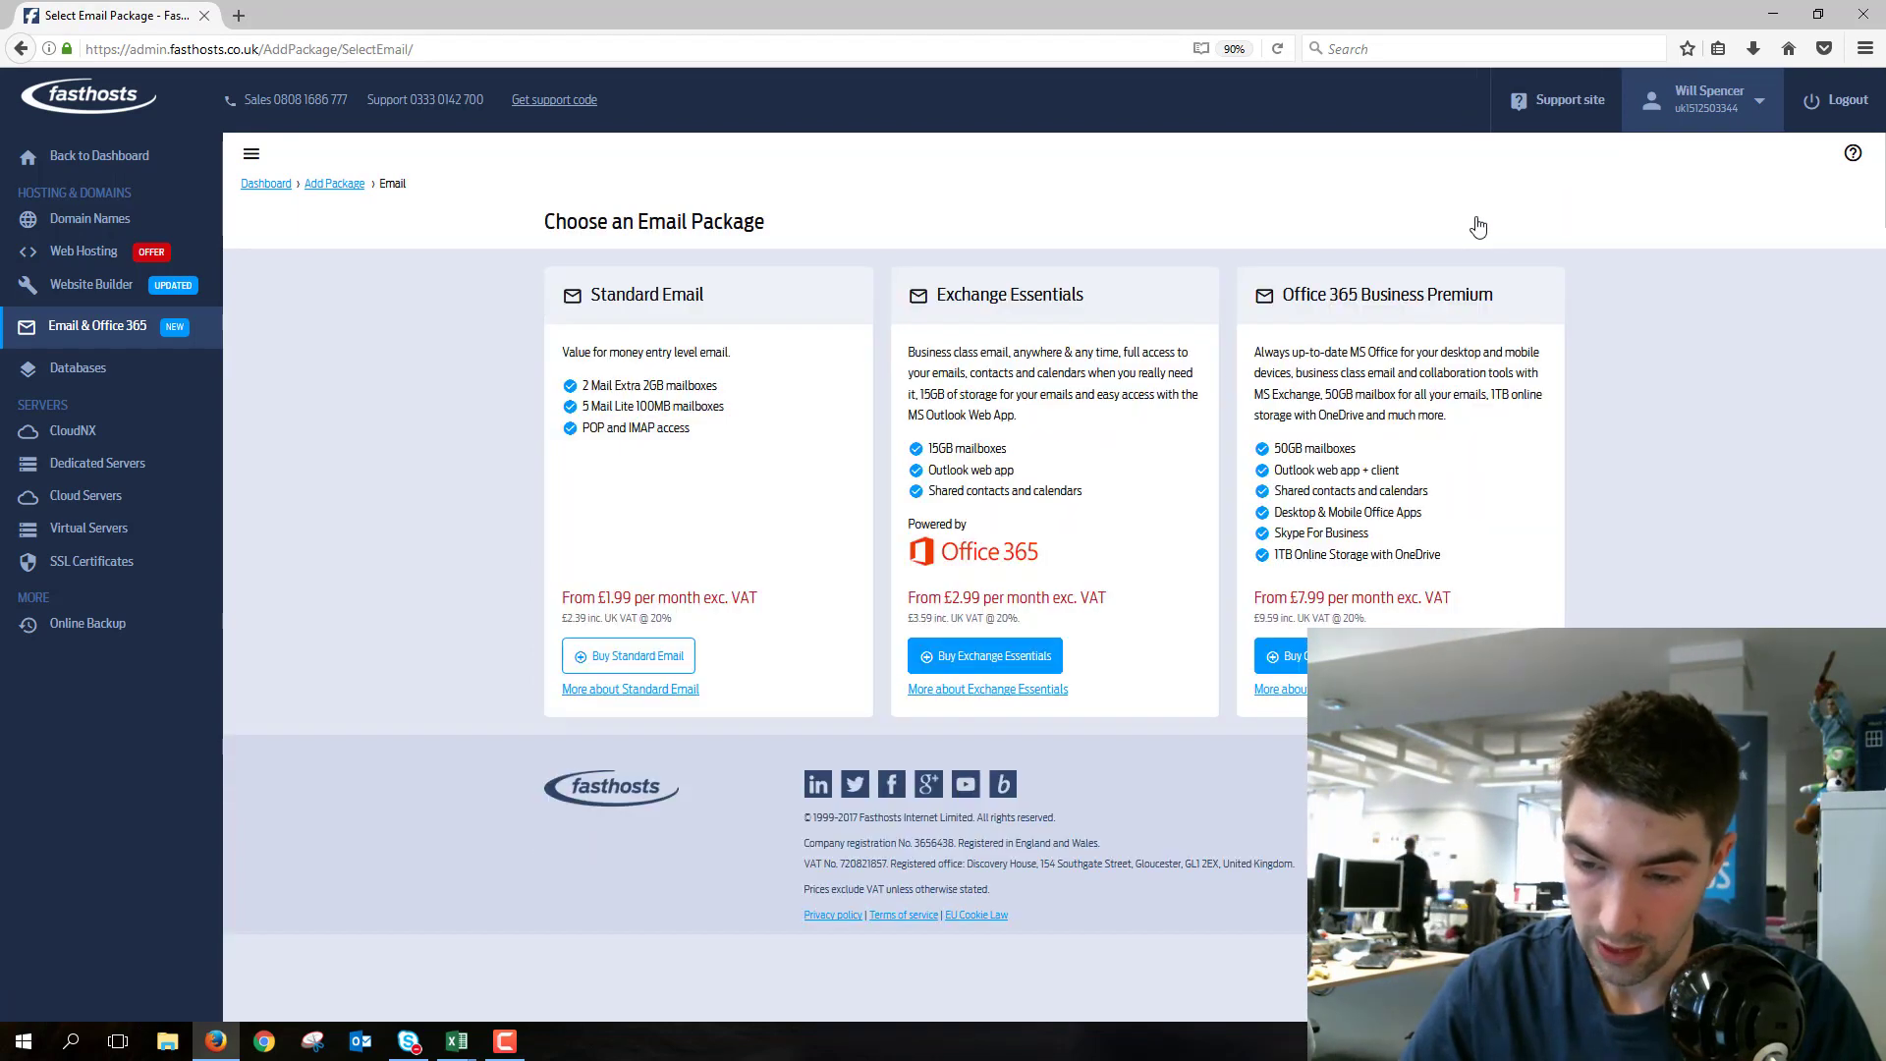
mouse_move(1004, 334)
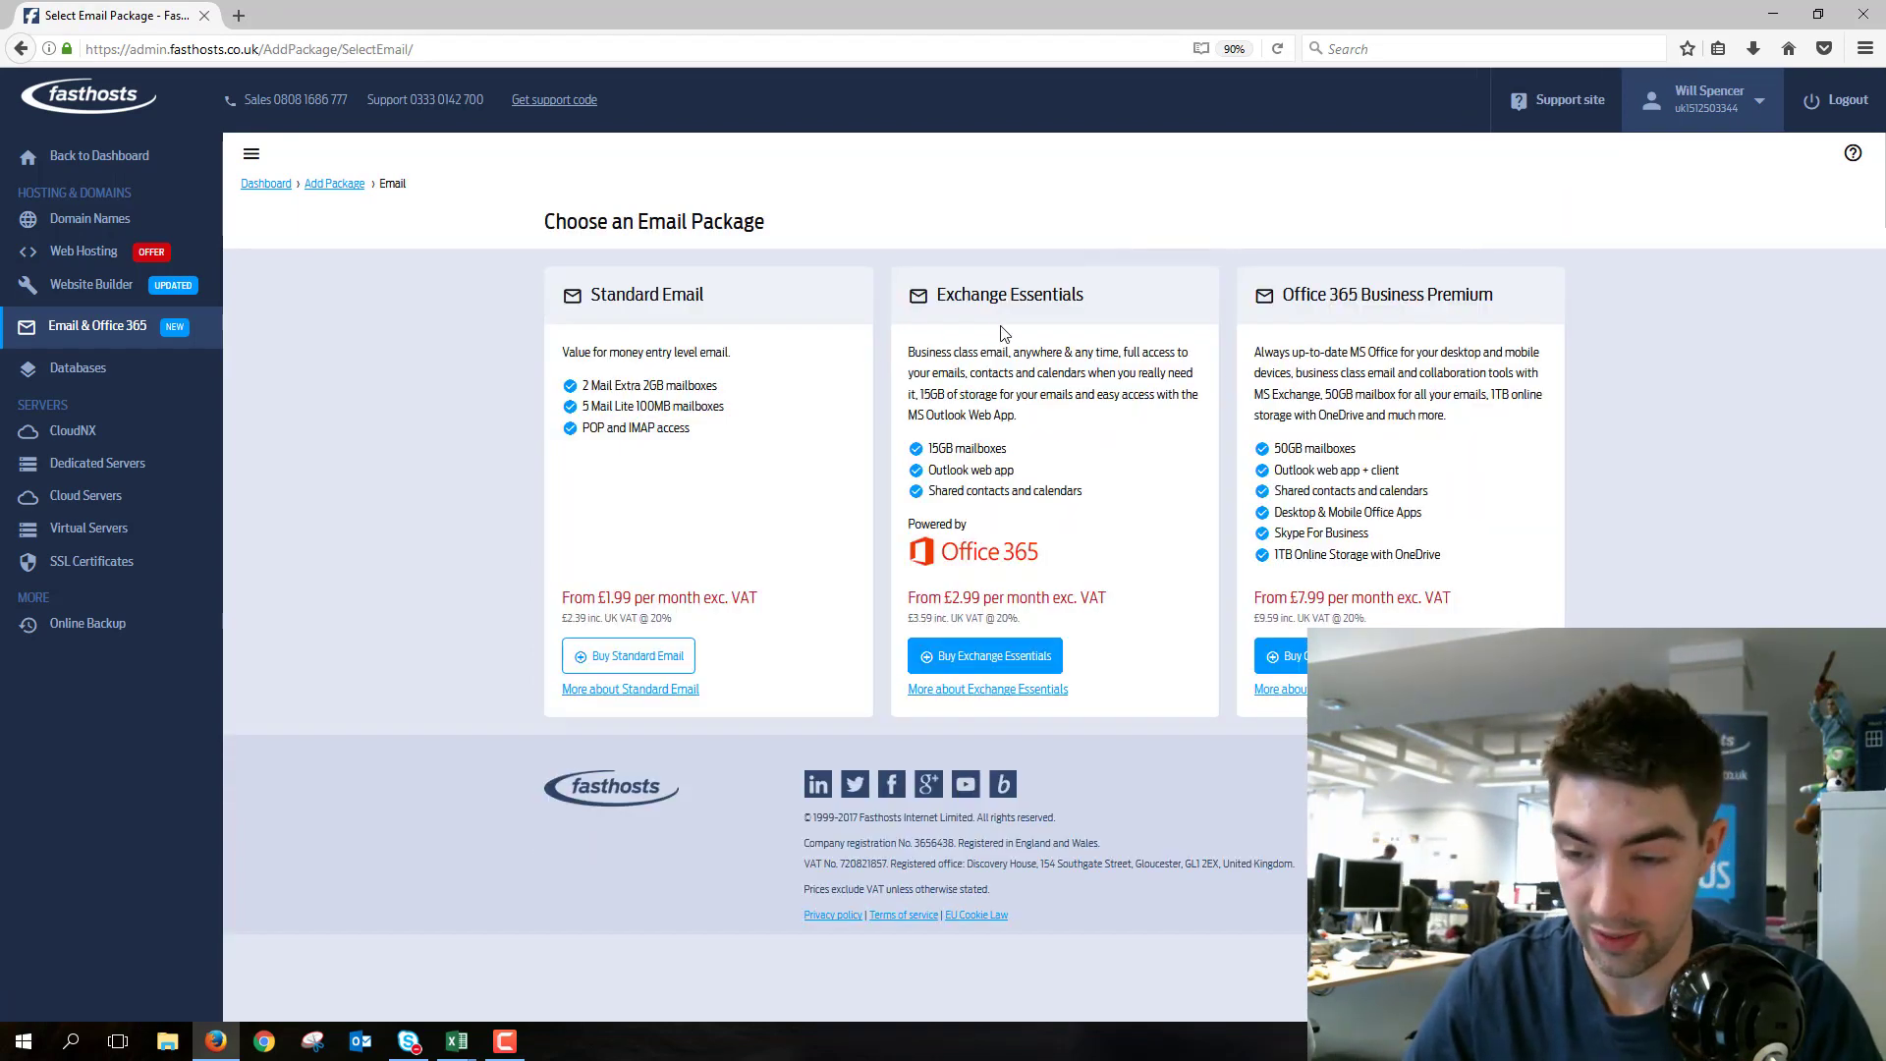
mouse_move(722, 334)
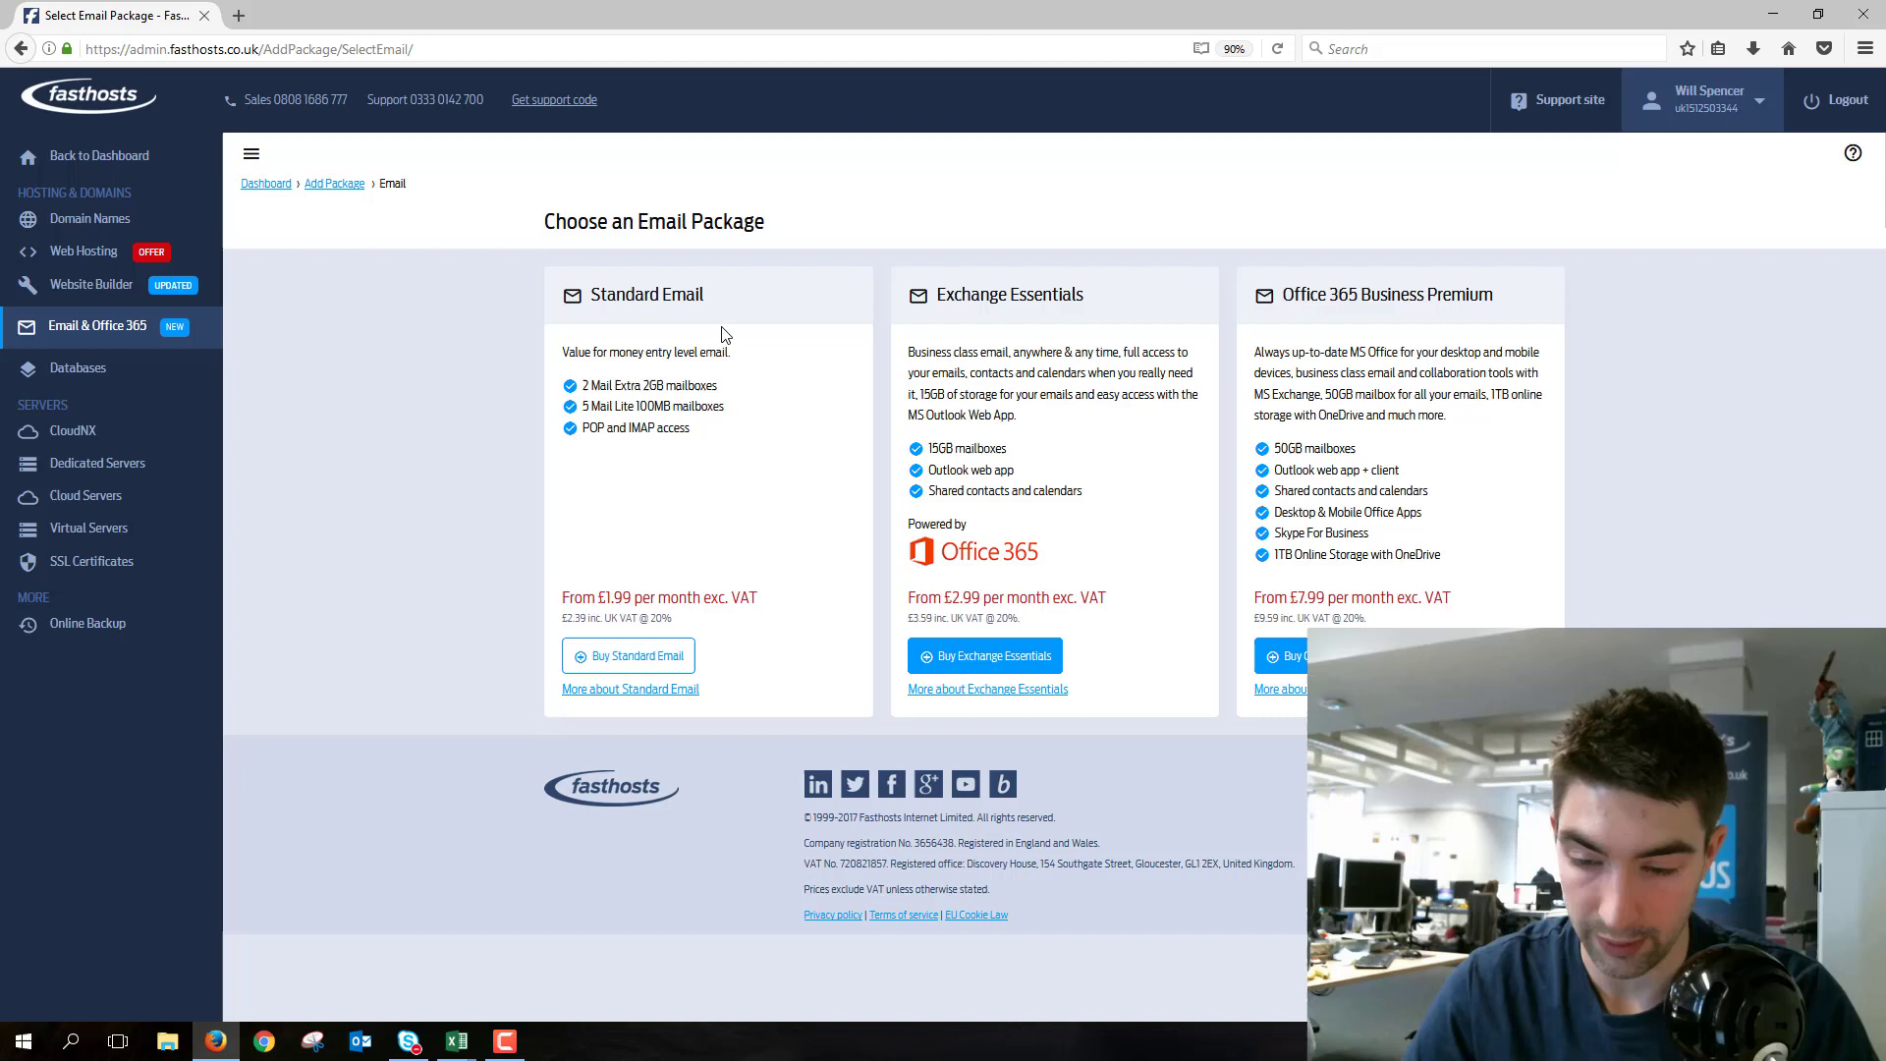
mouse_move(776, 377)
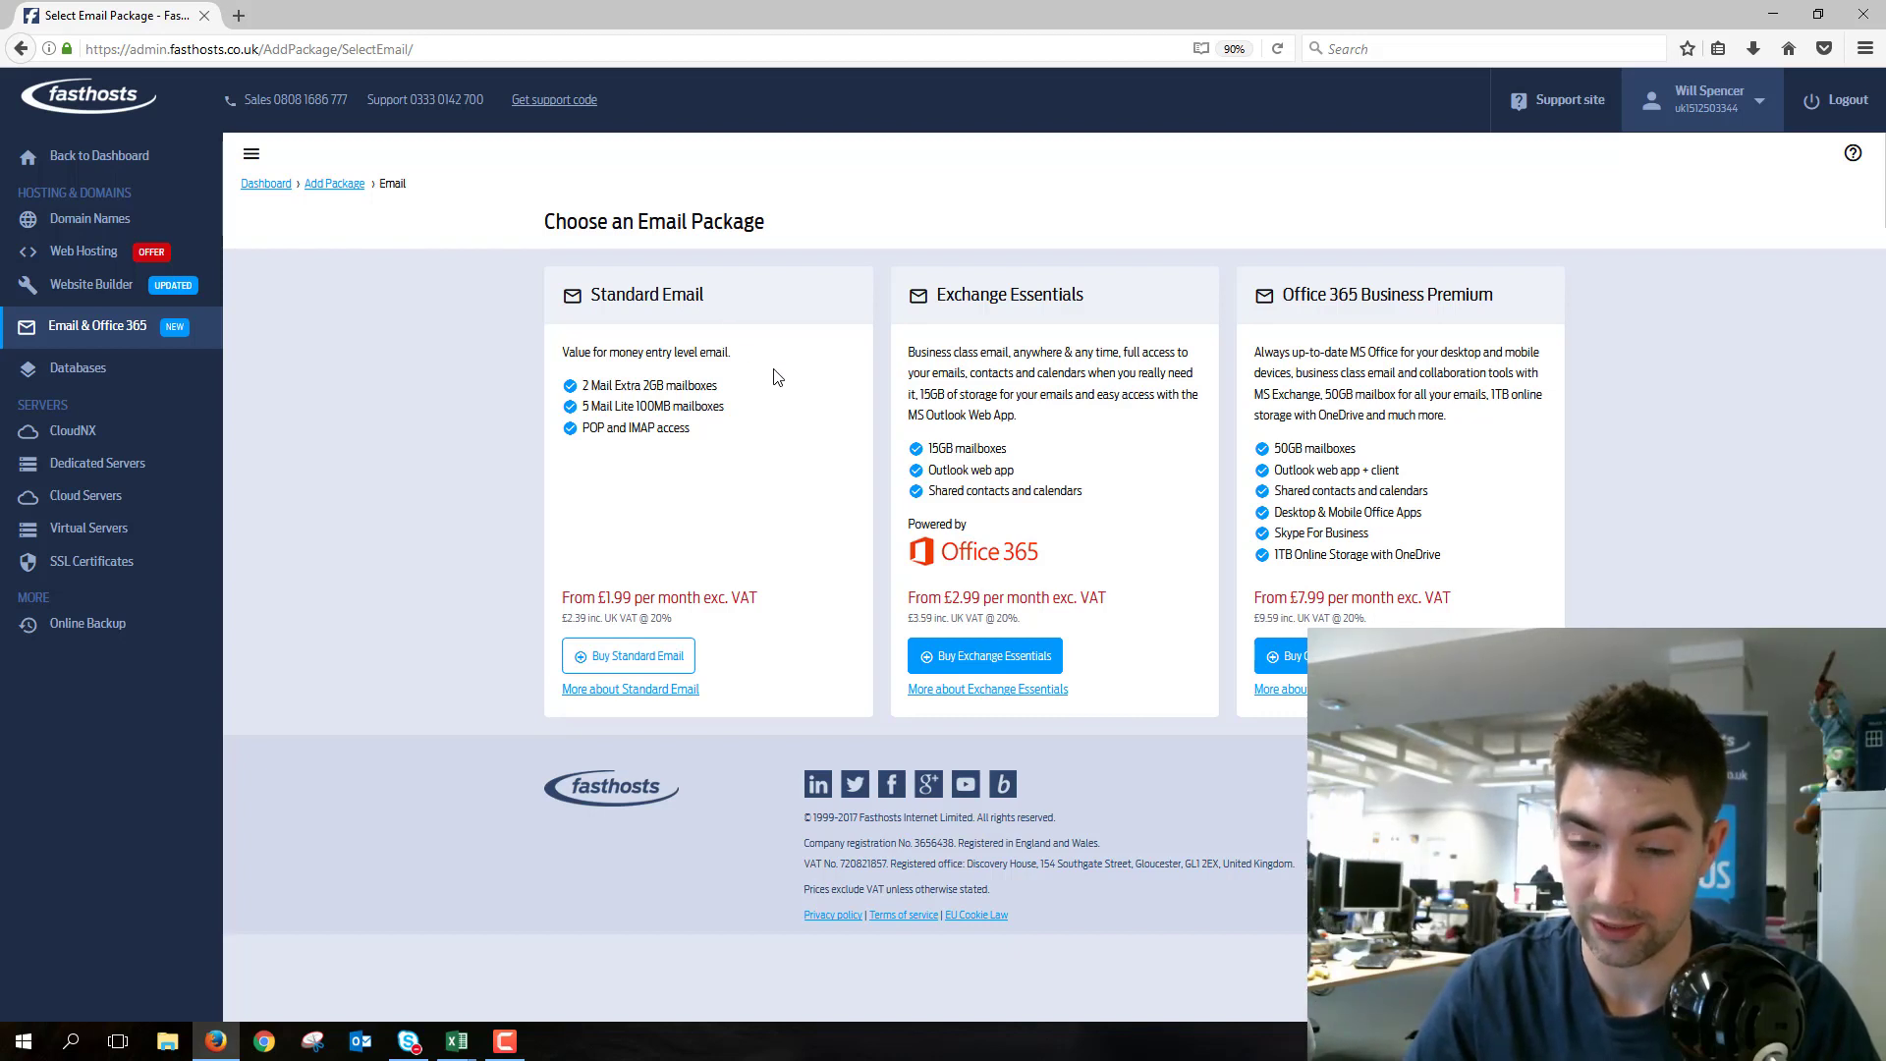
mouse_move(935, 342)
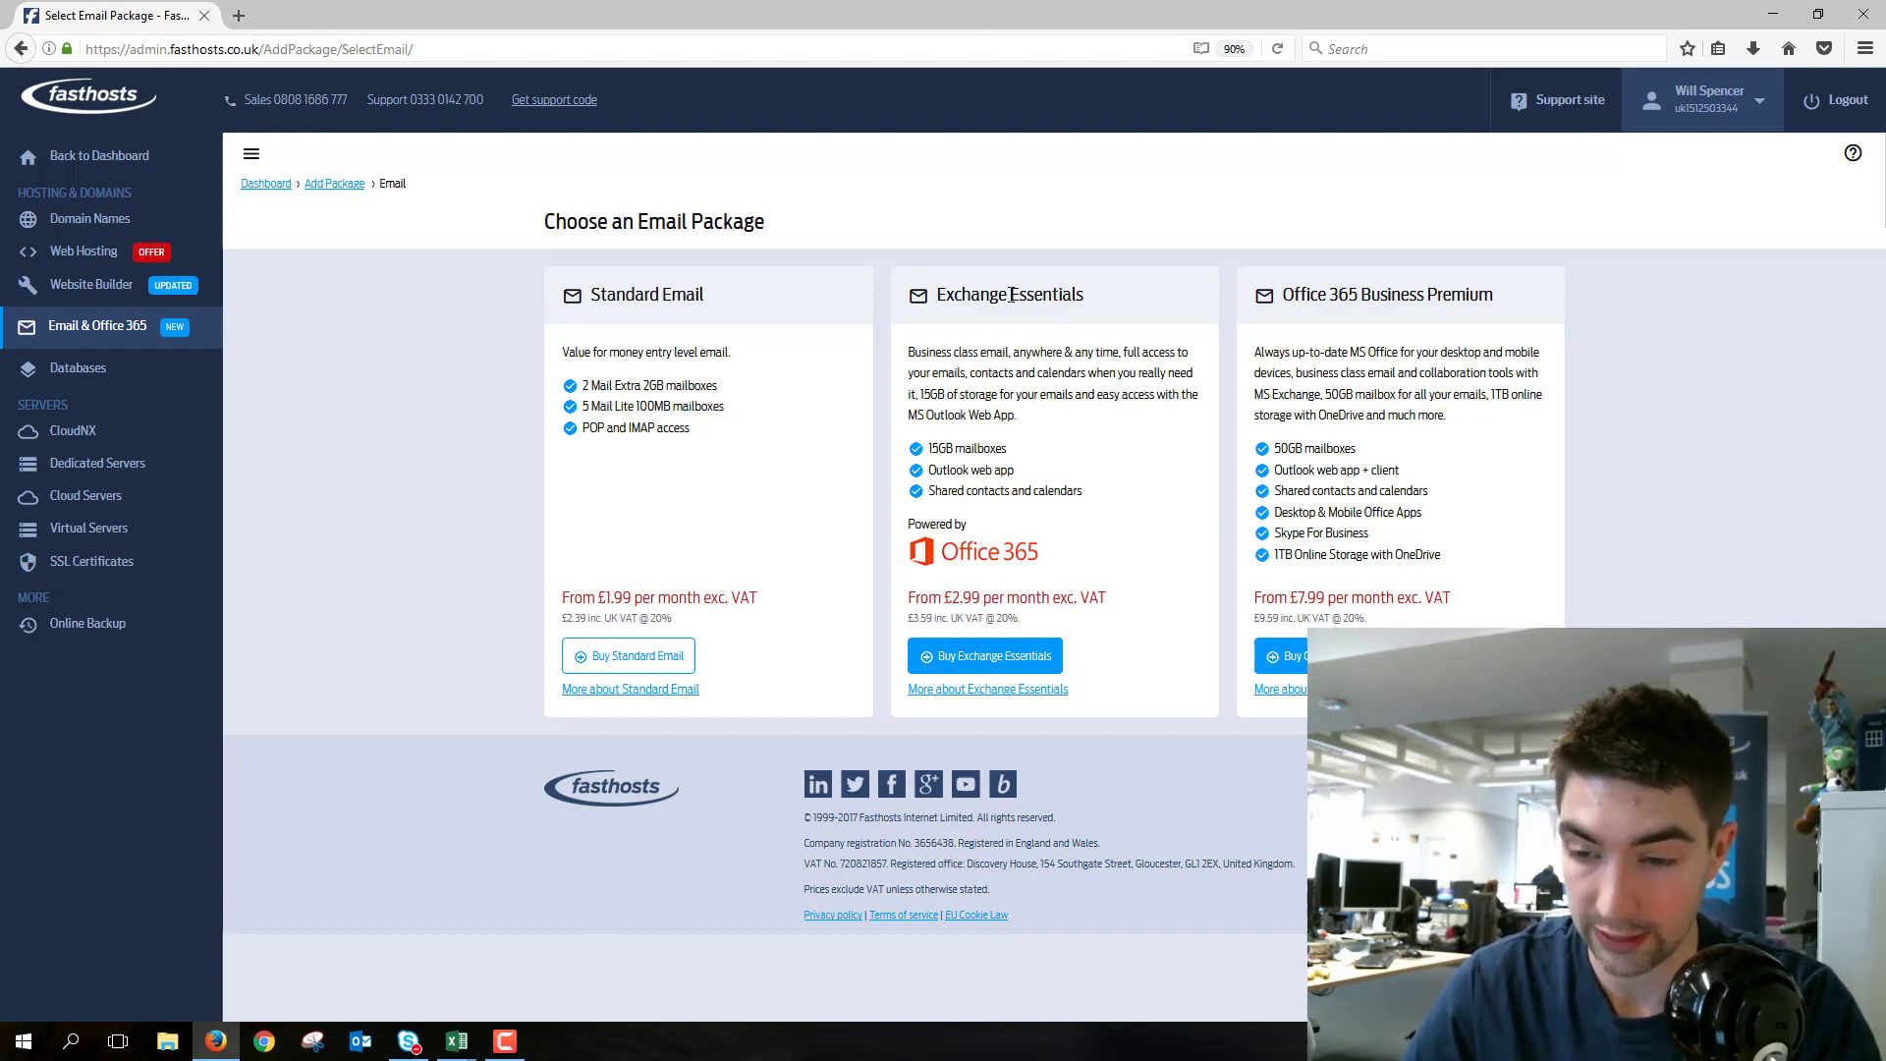
mouse_move(1528, 348)
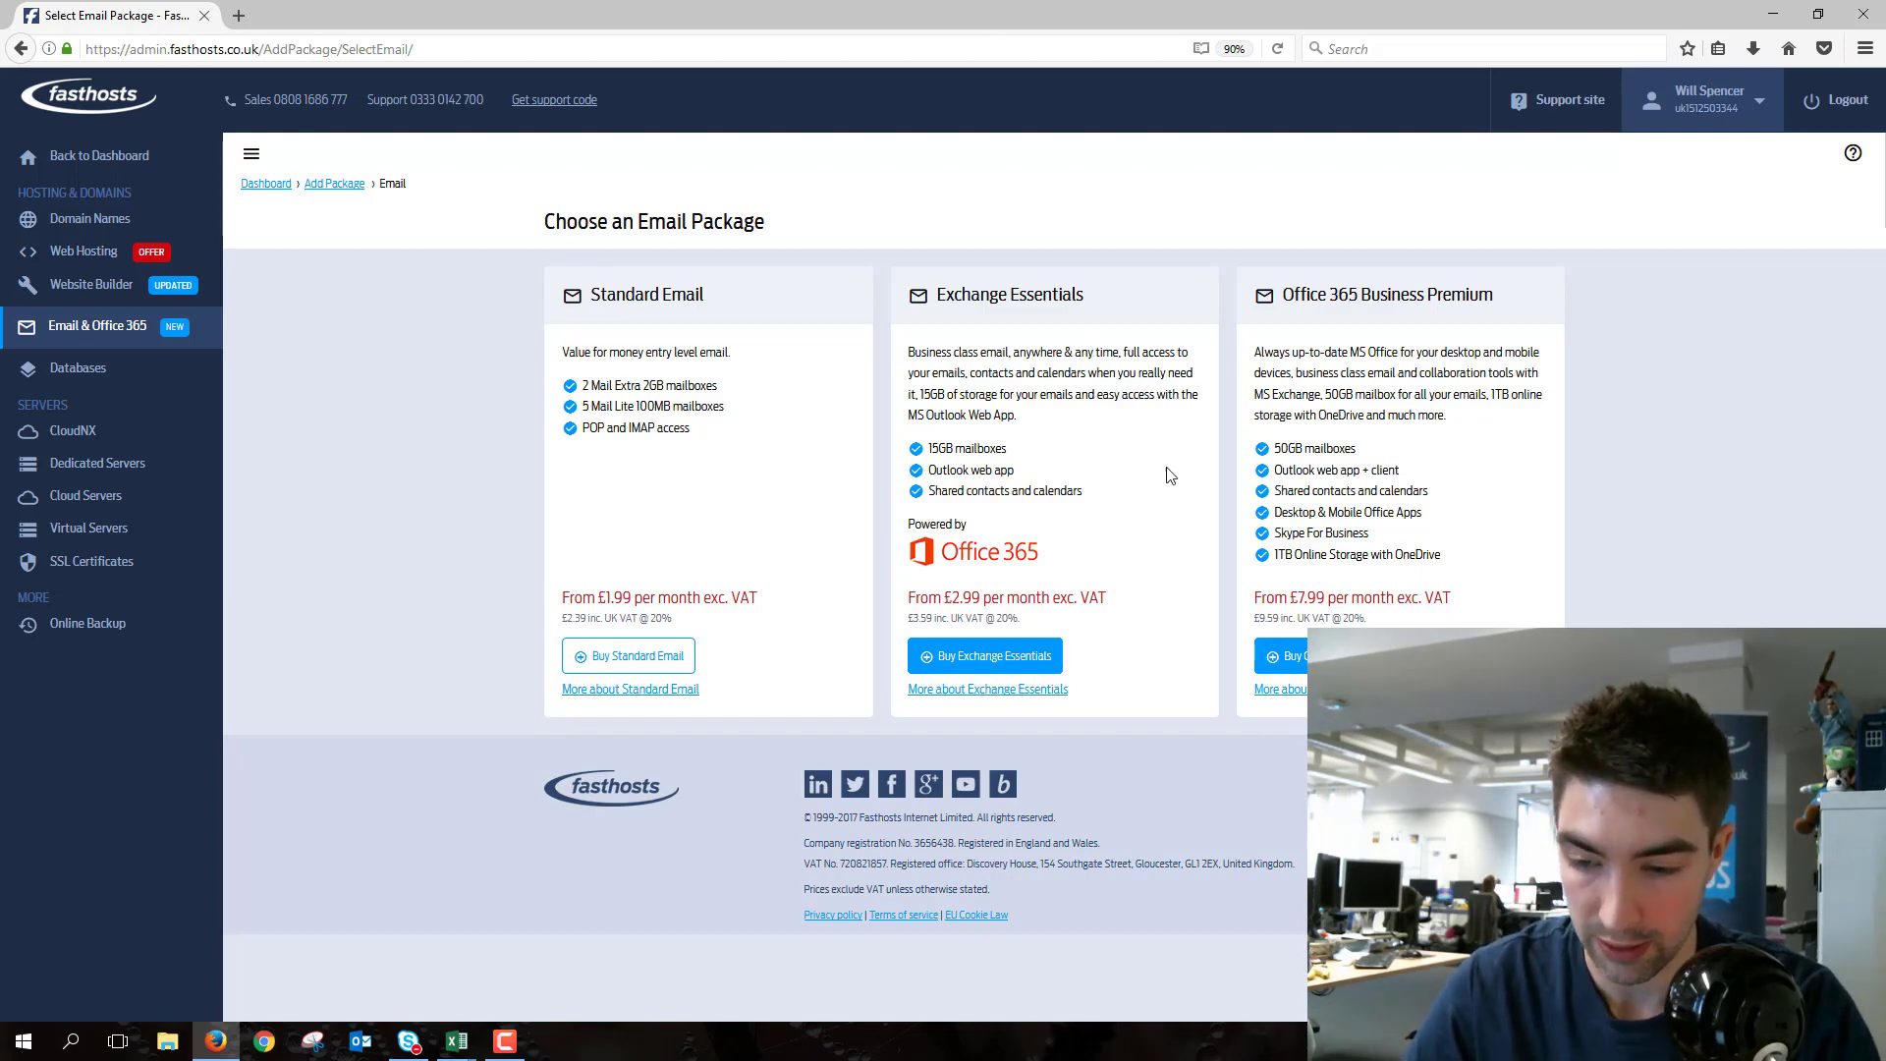
click(984, 656)
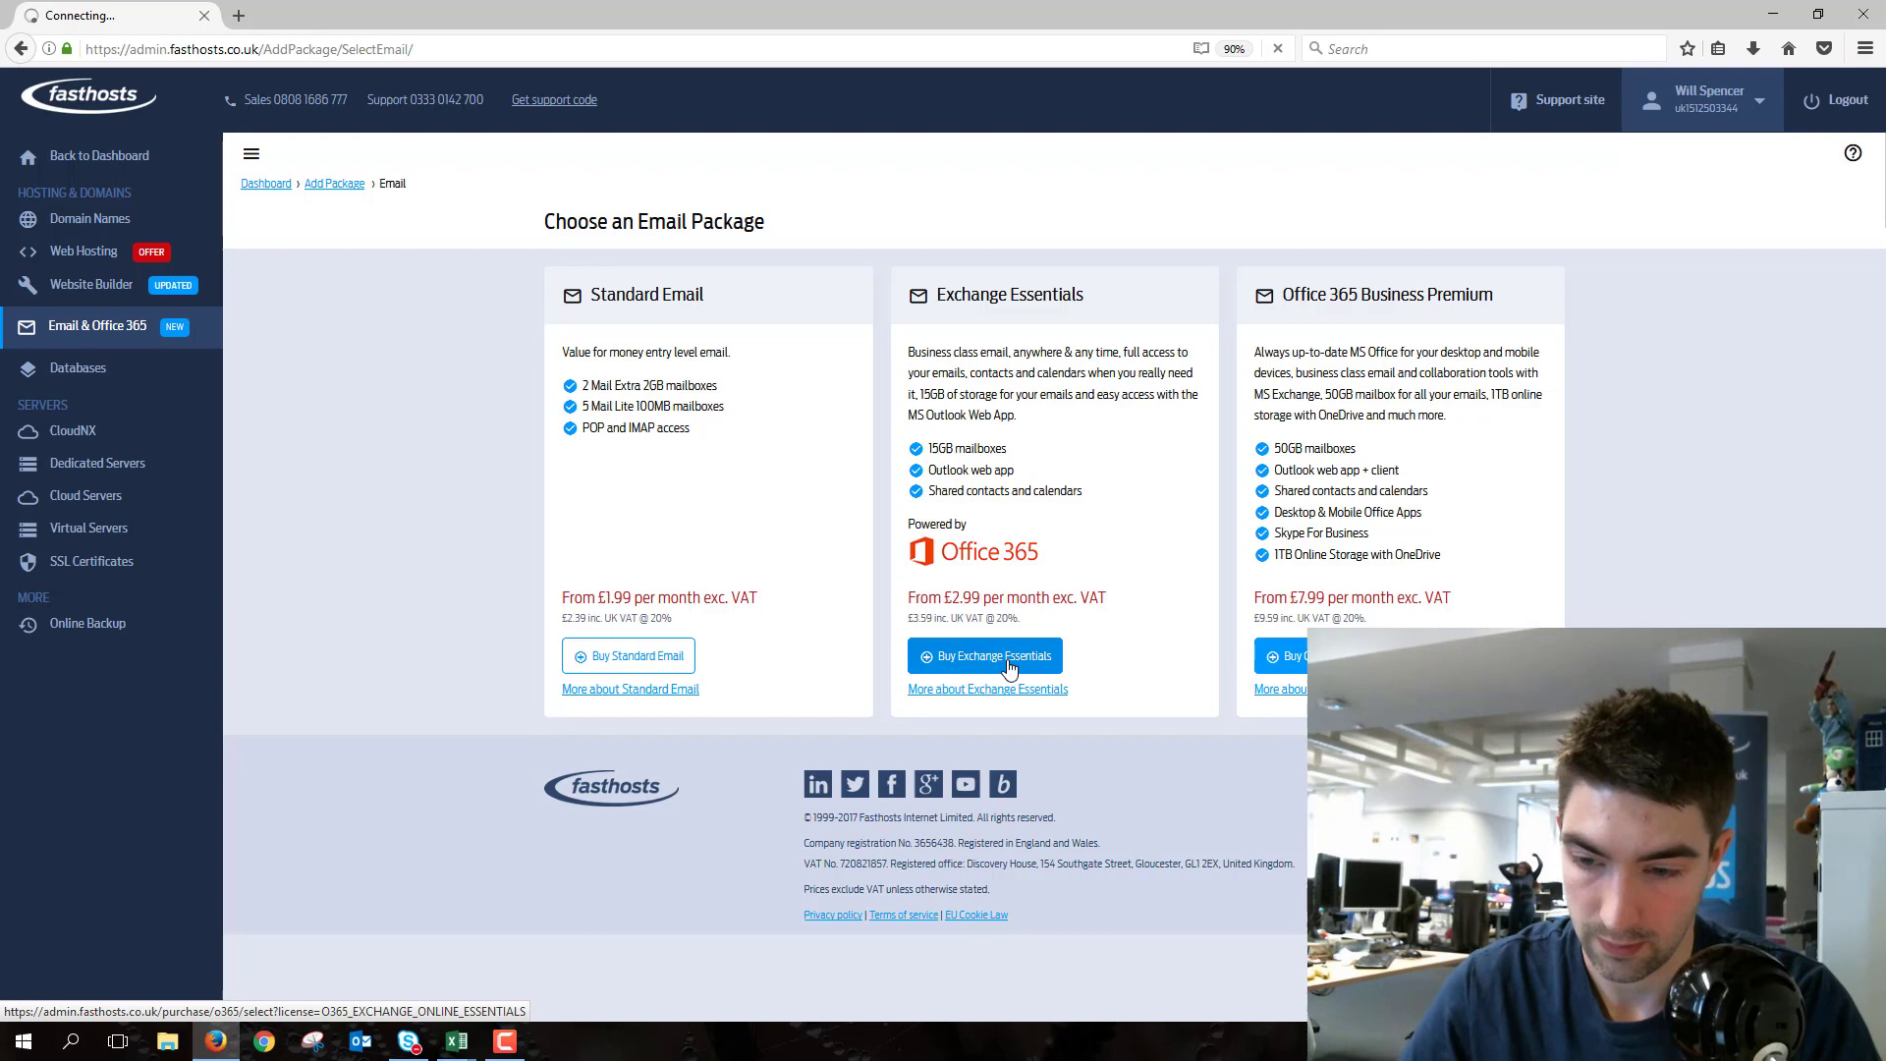
- Set the Exchange Essentials contract to Pay Monthly (12 month contract) at £3.99 per user
click(985, 656)
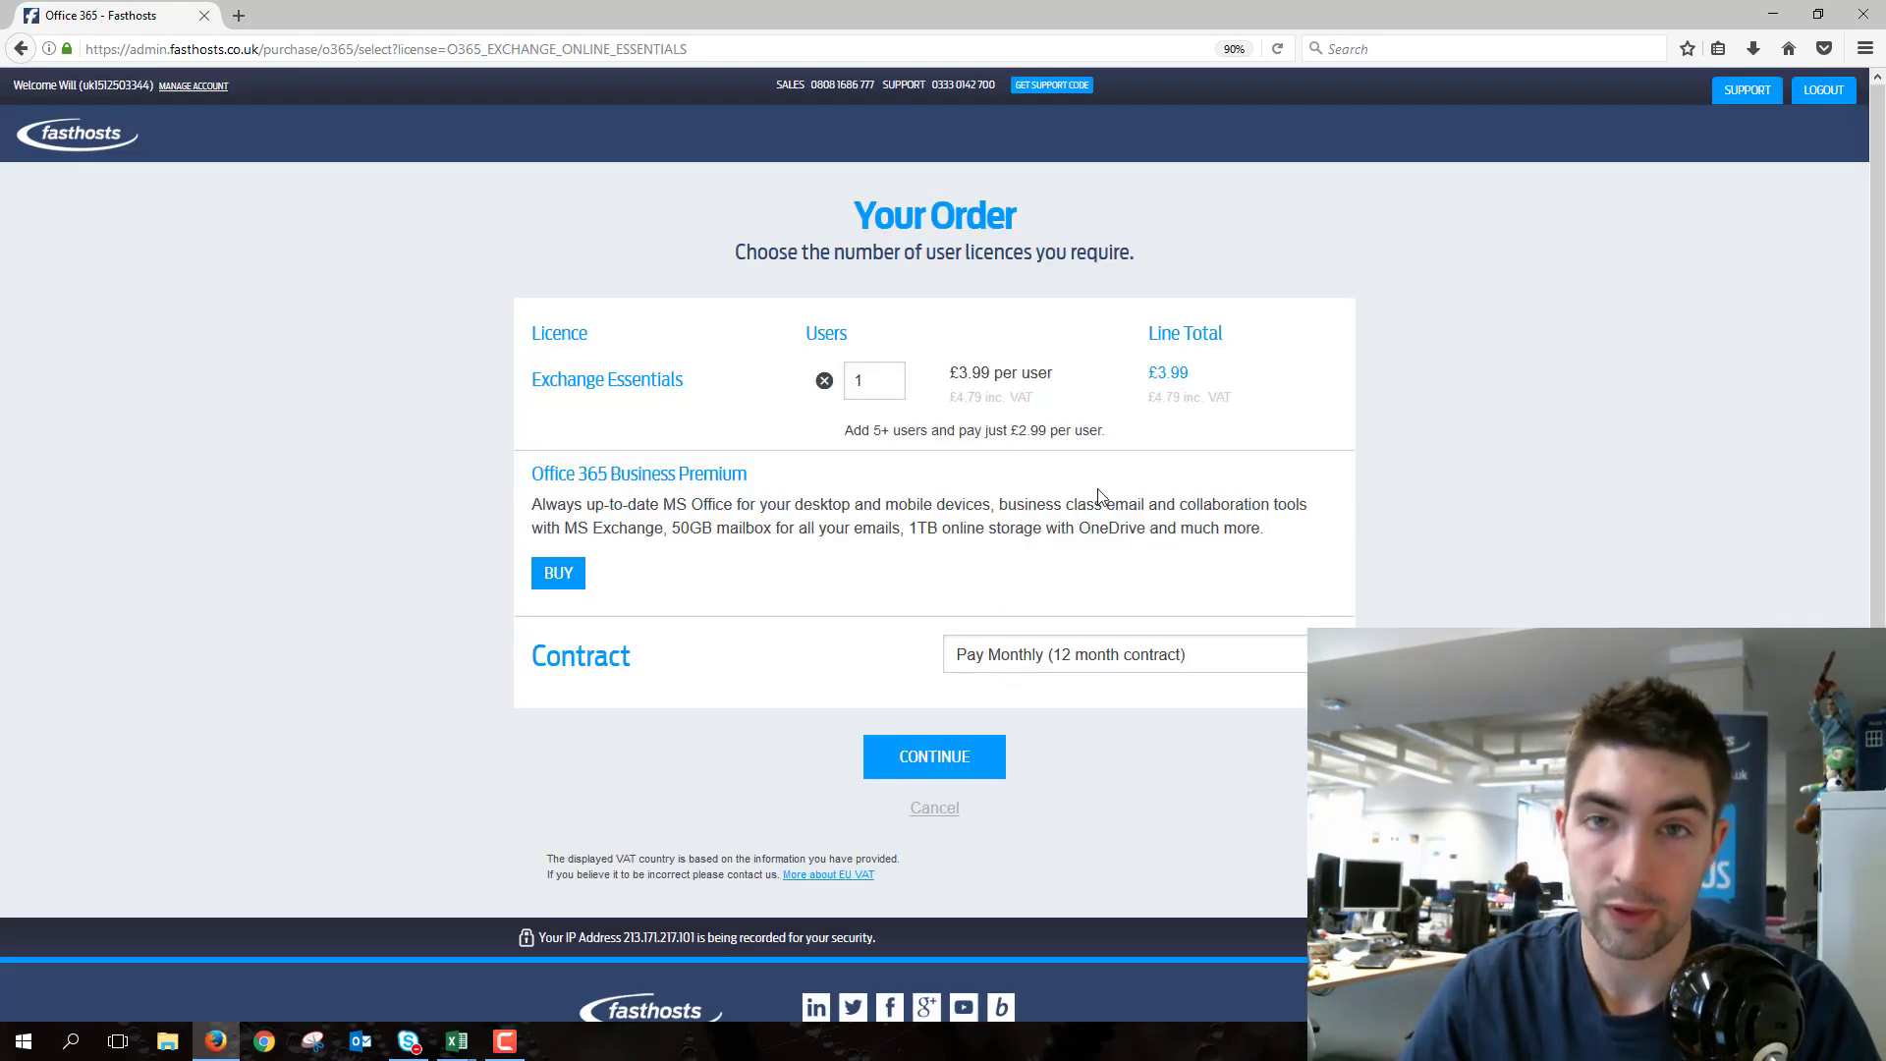
mouse_move(1137, 425)
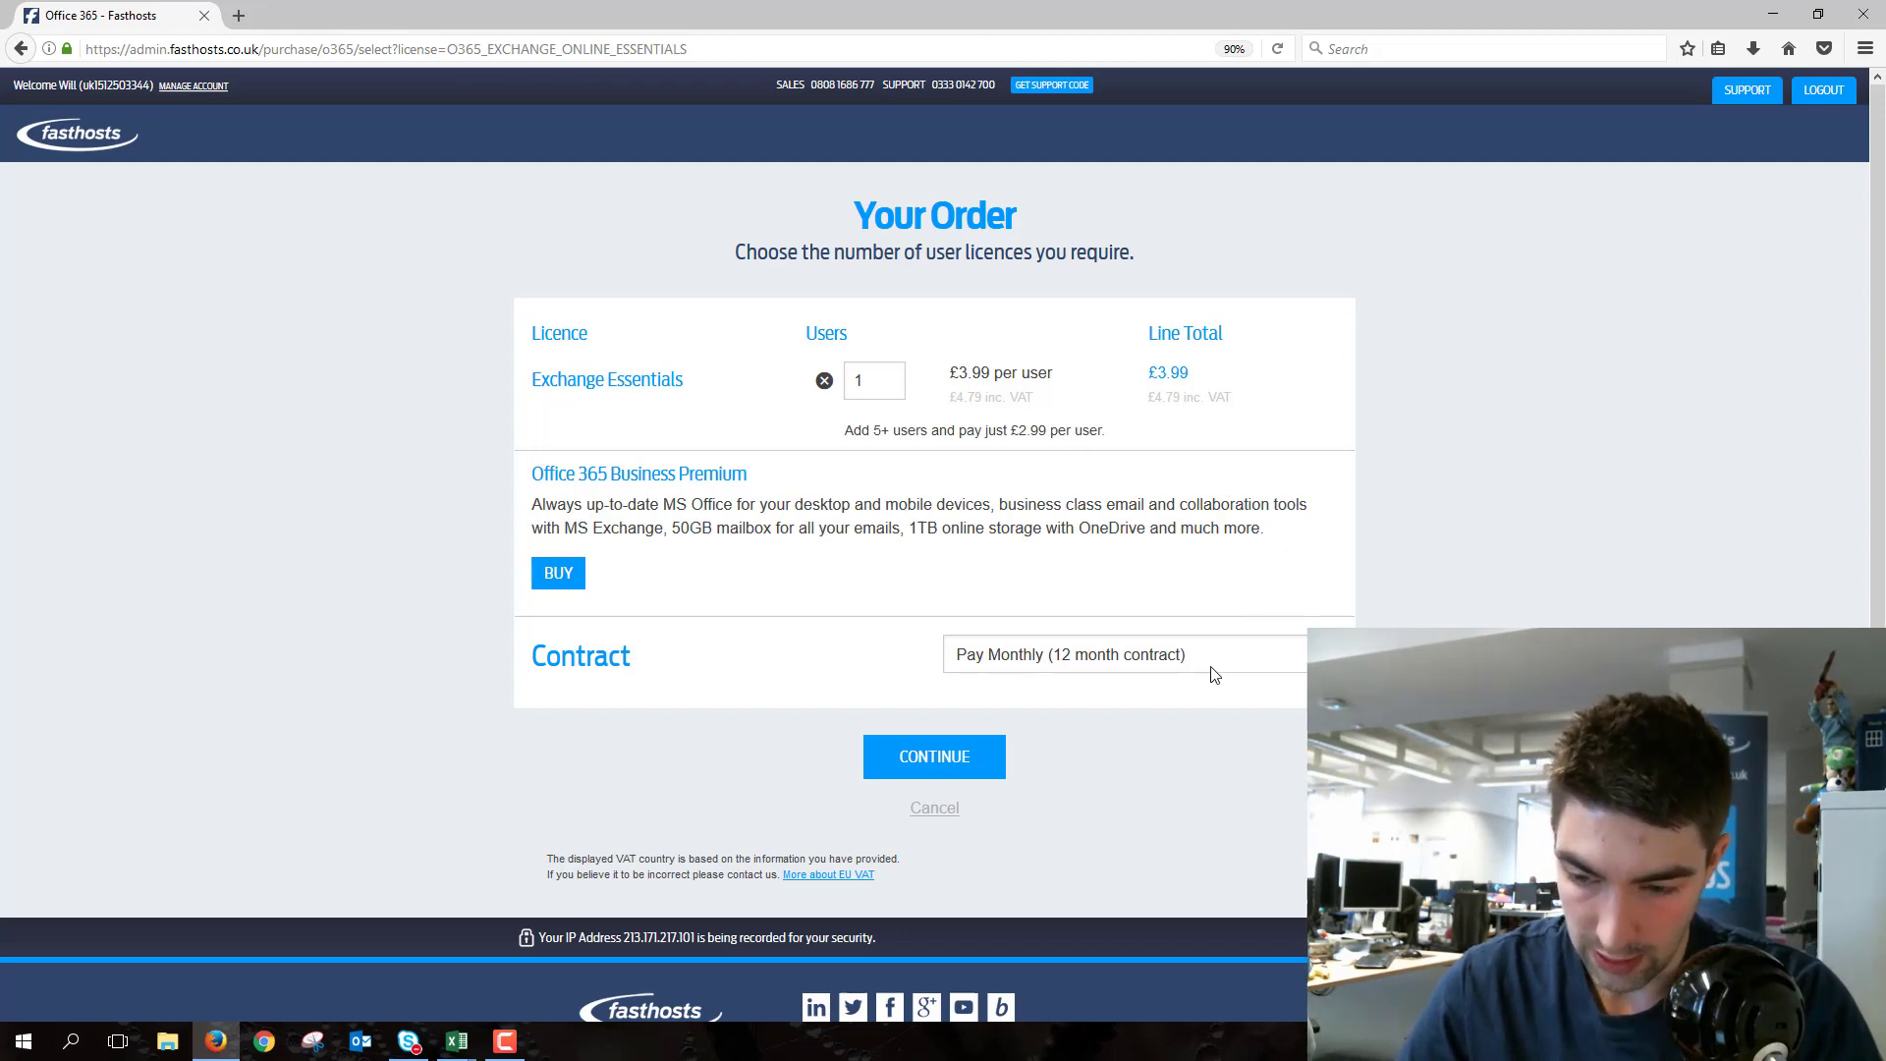
click(1069, 652)
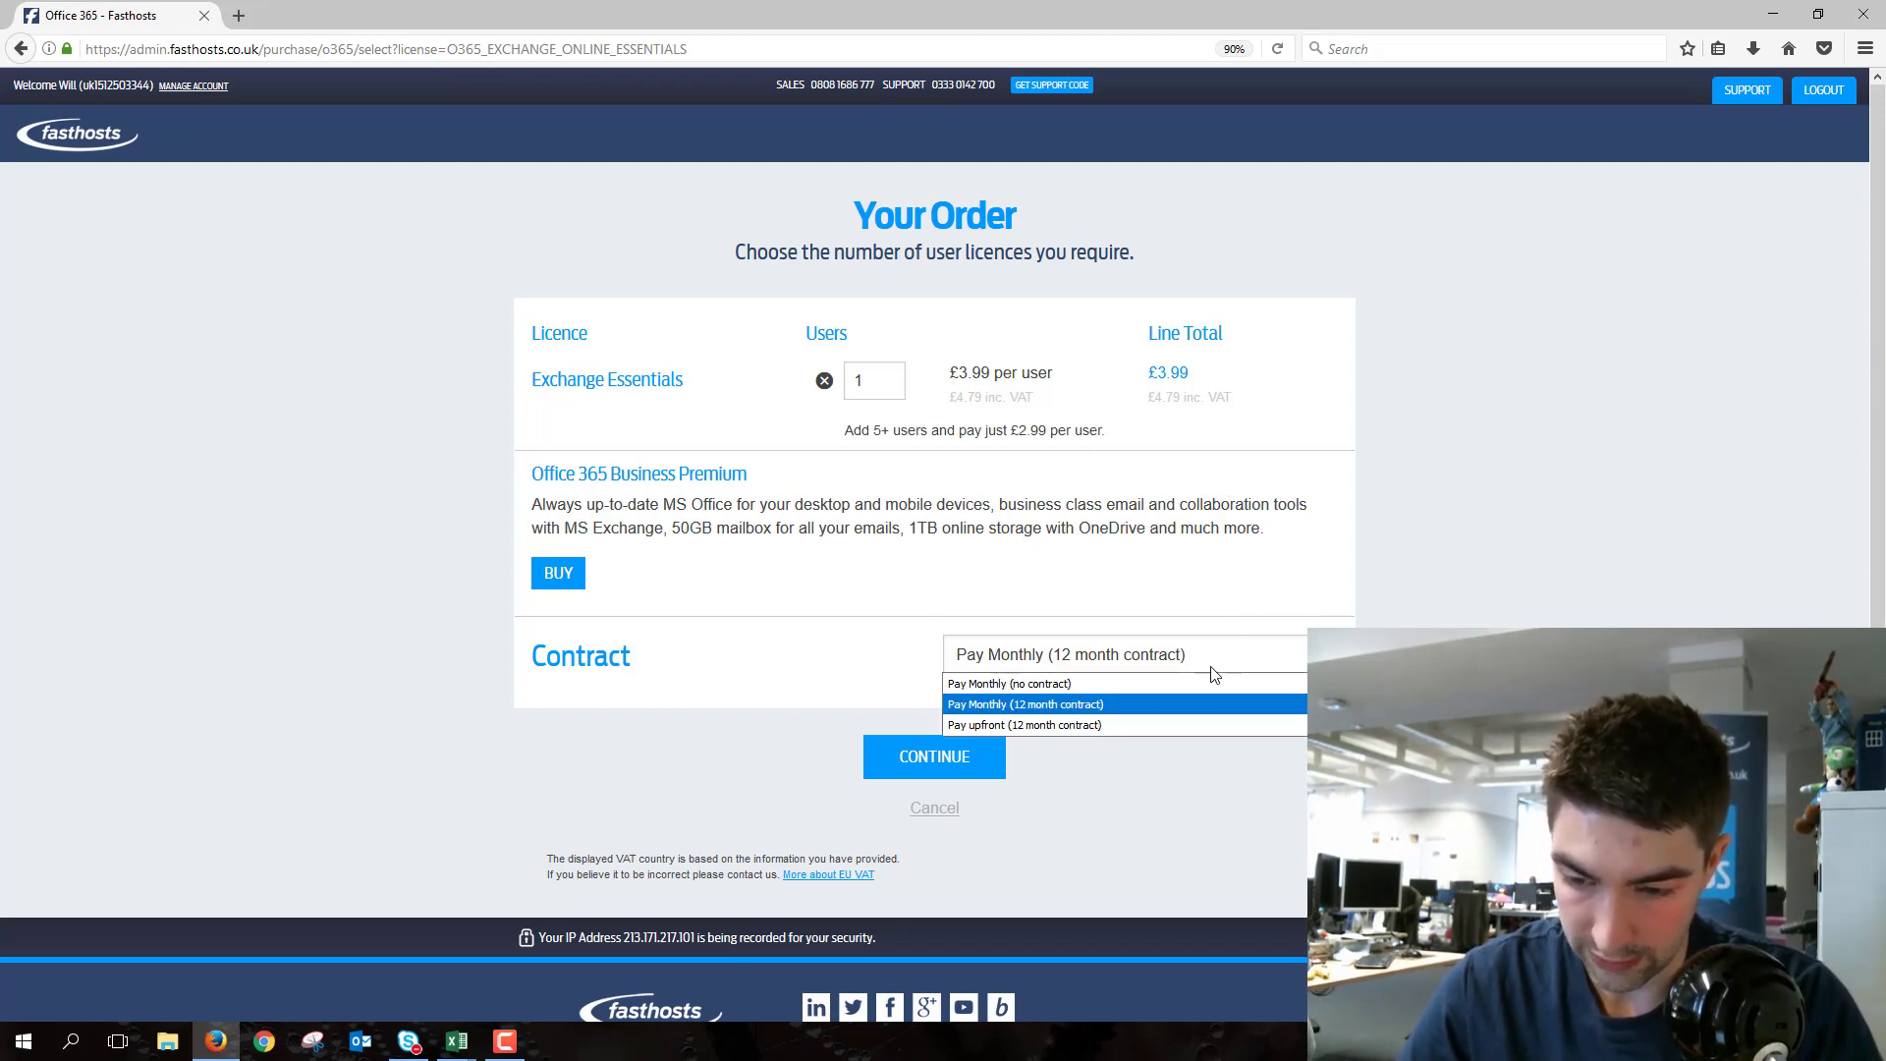
mouse_move(1008, 683)
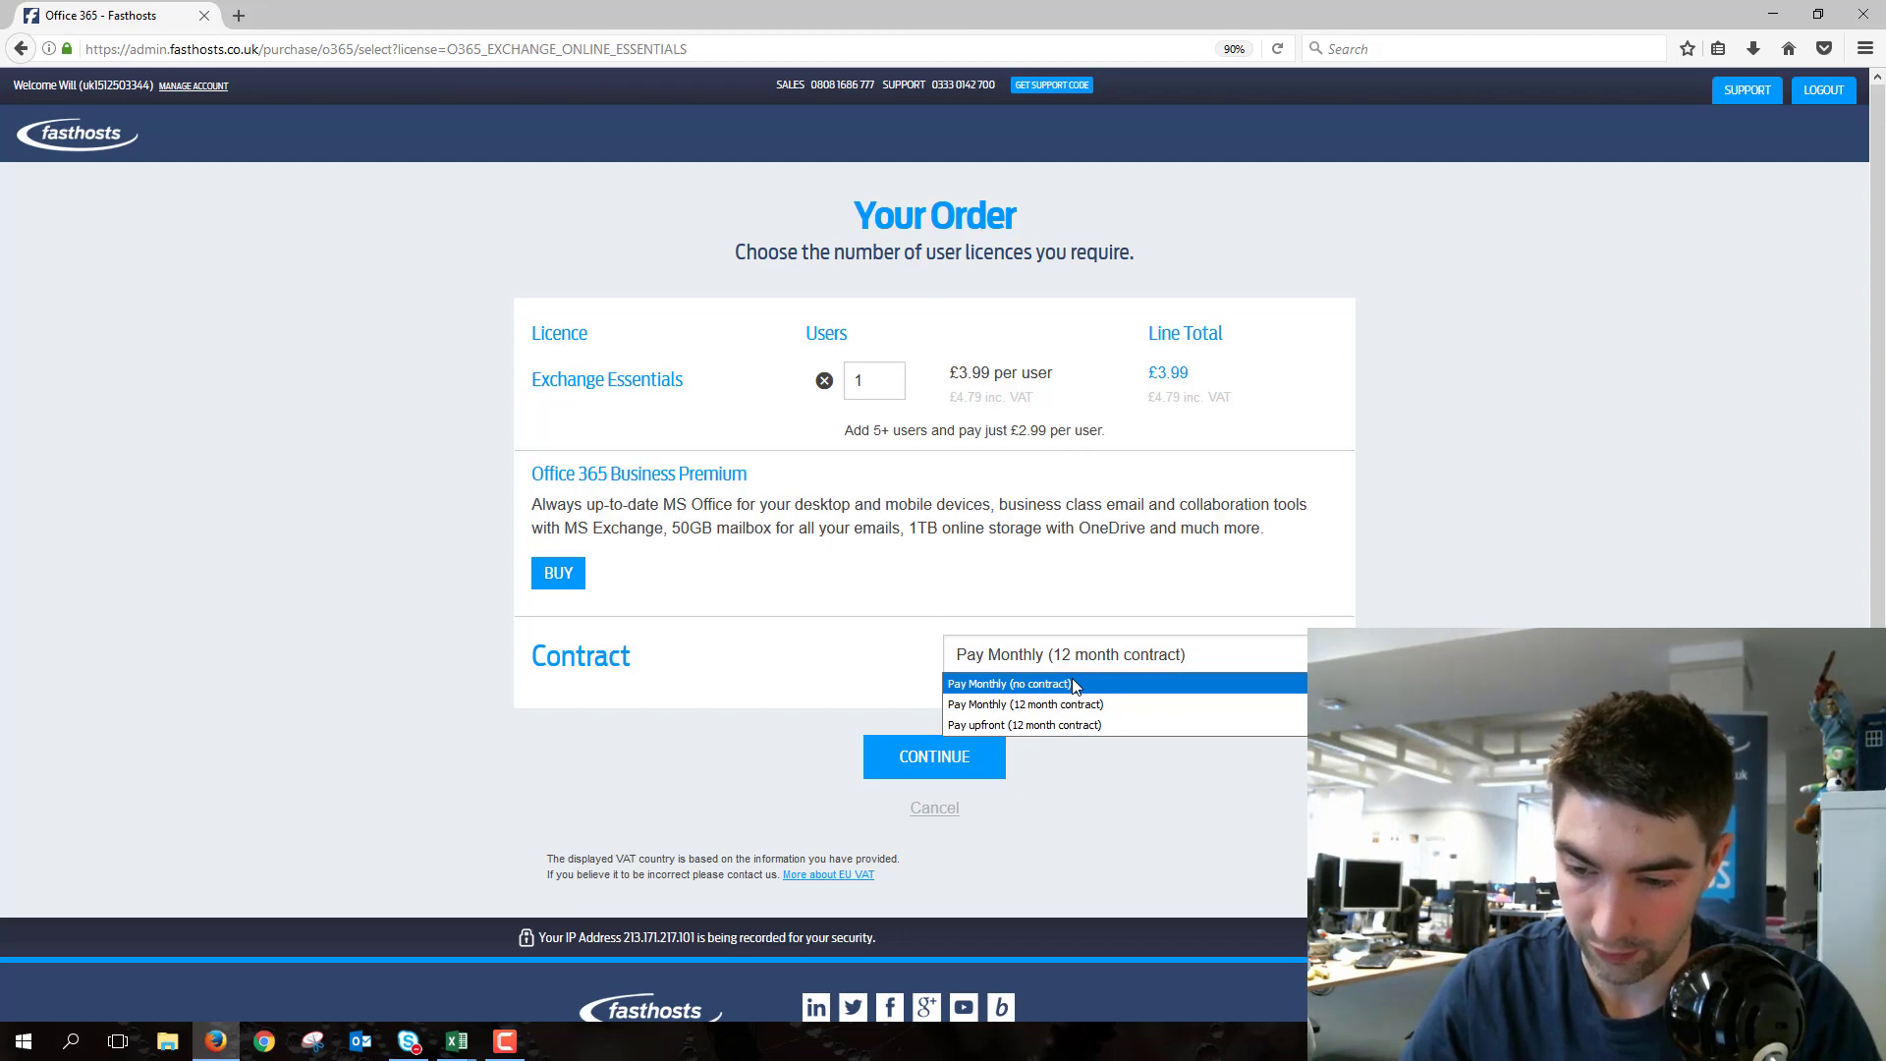
click(1008, 684)
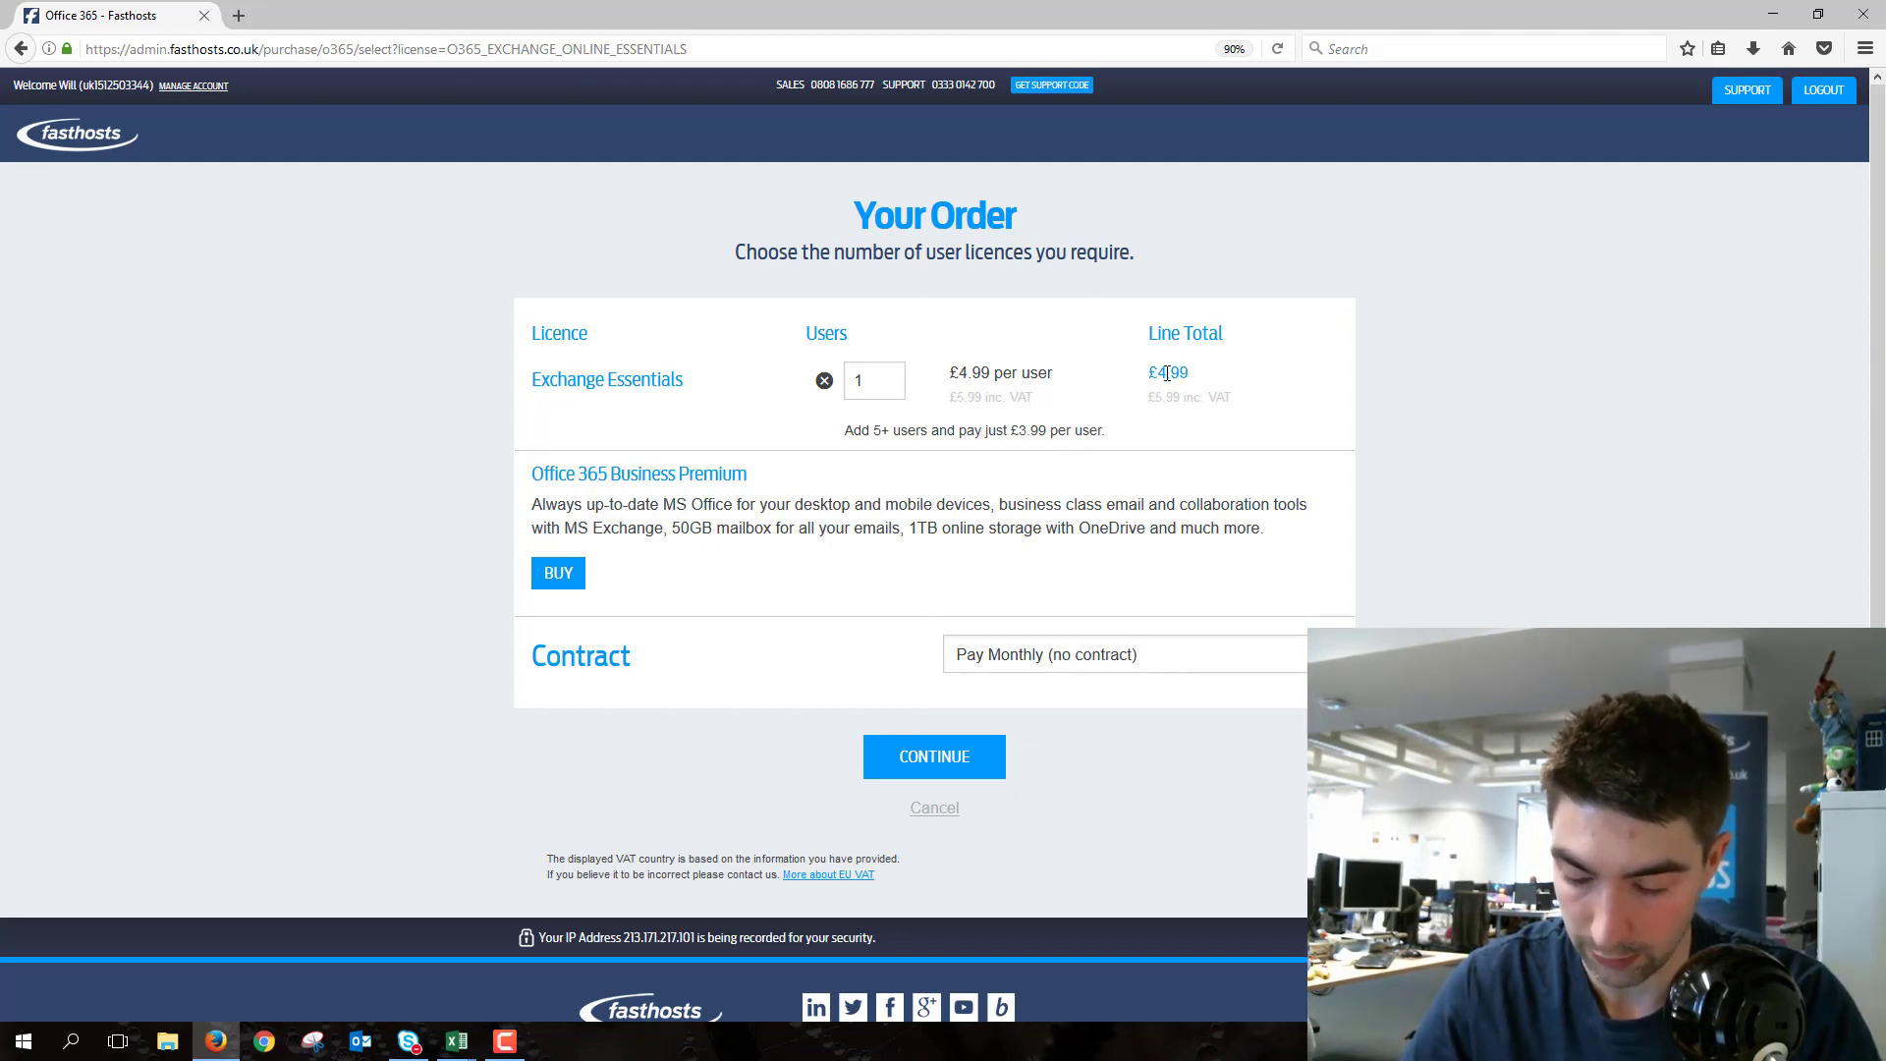
click(1122, 653)
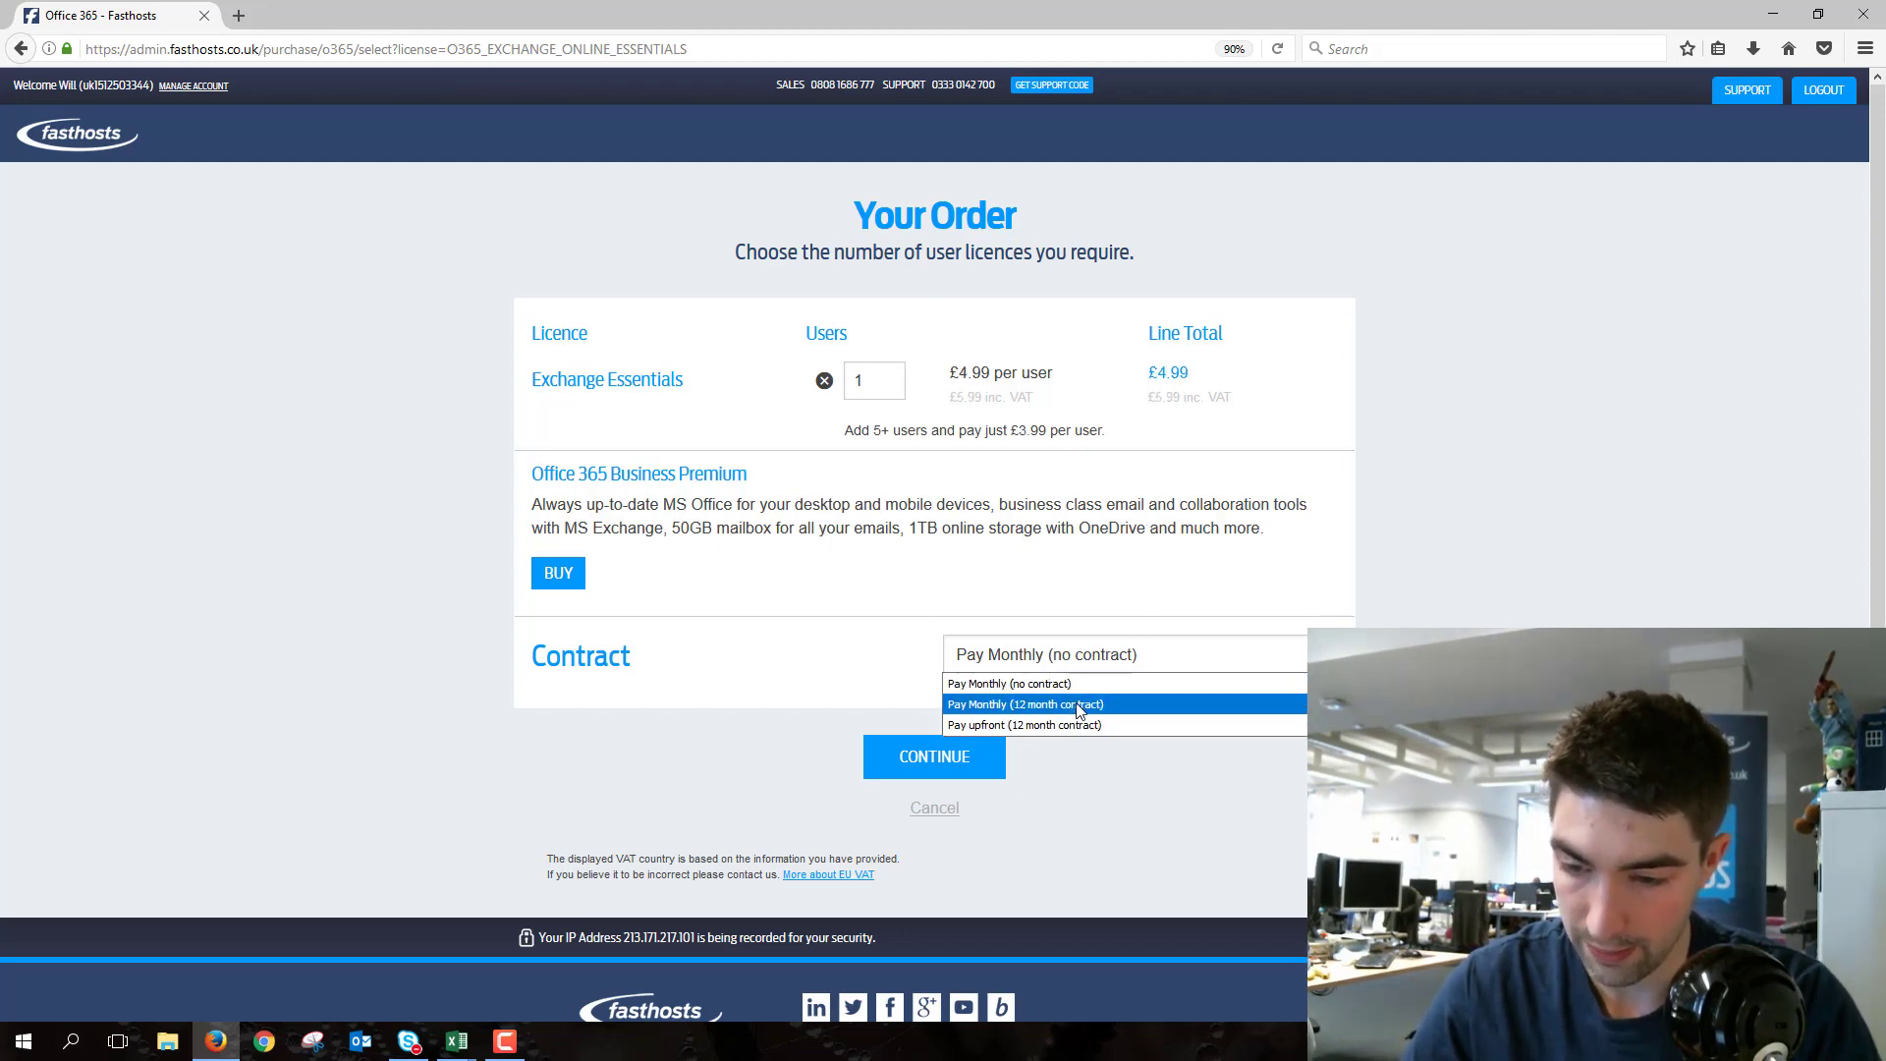
click(1026, 703)
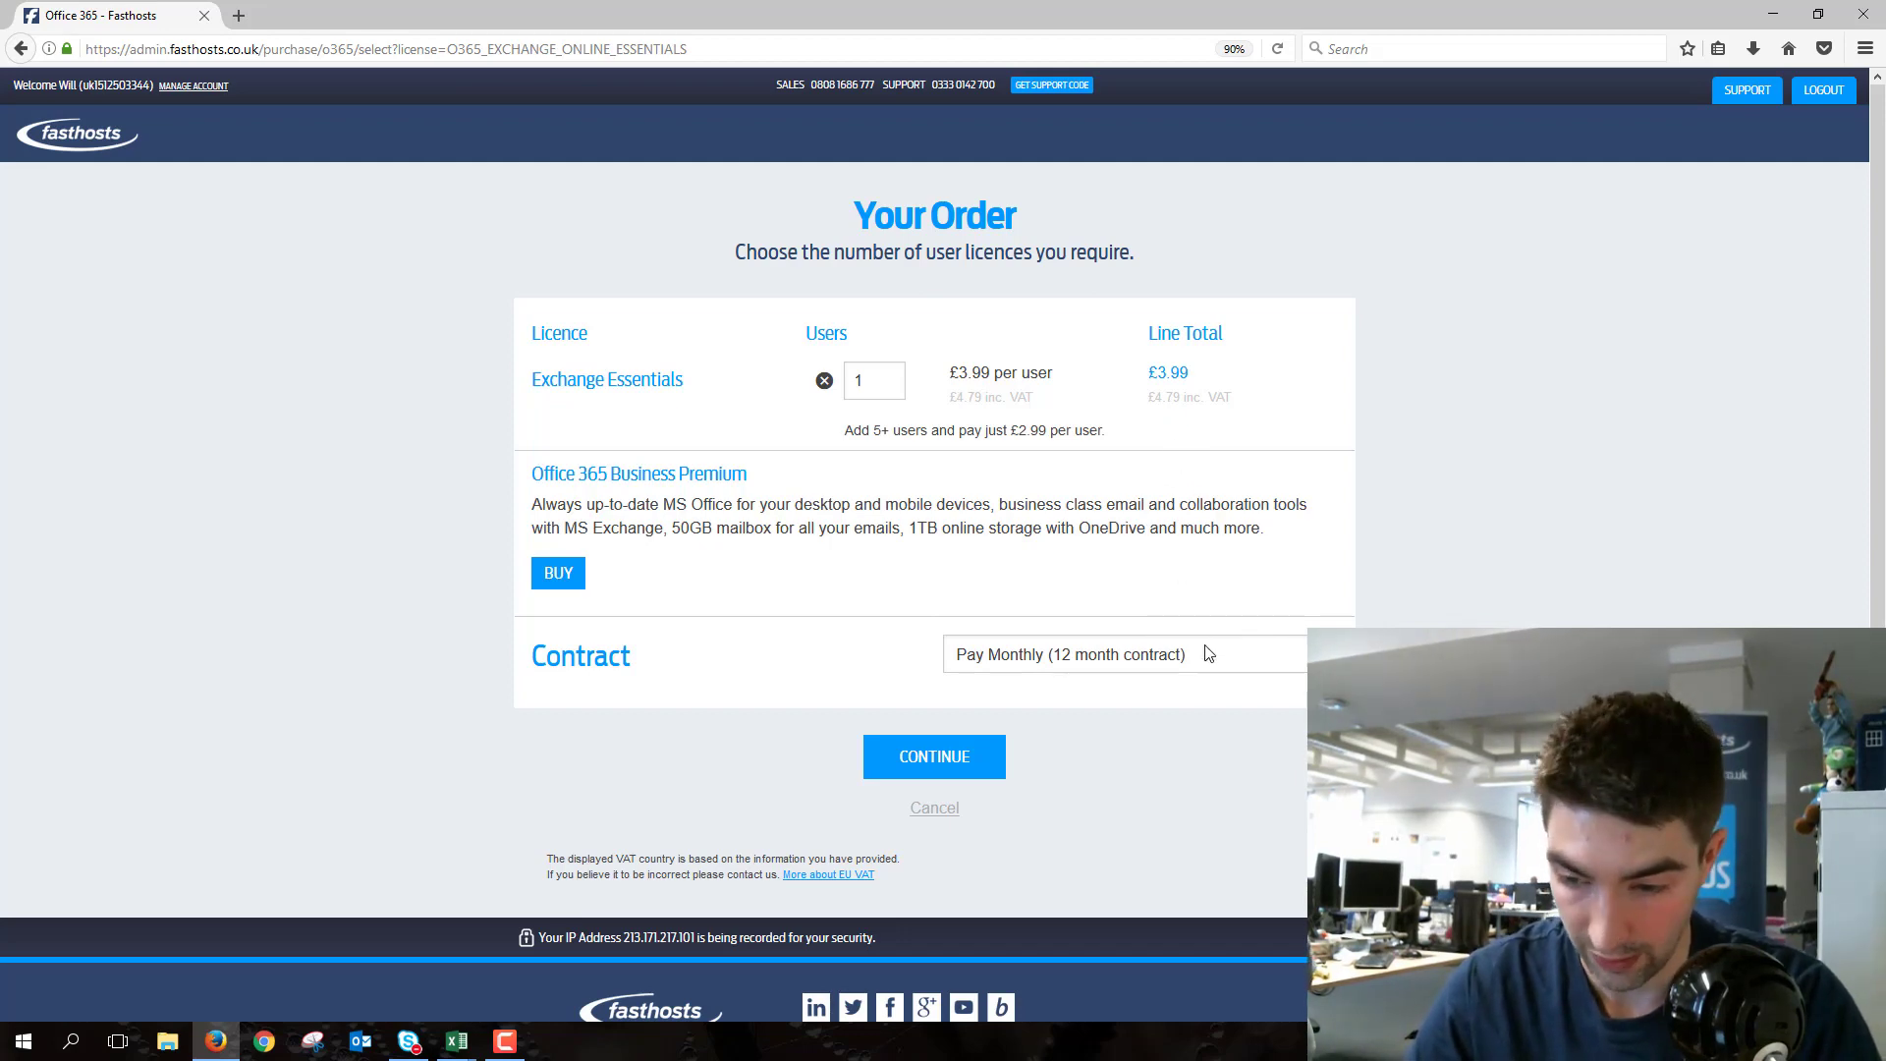
- Check the Pay upfront price, revert to Pay Monthly 12 month and continue the order
click(1124, 655)
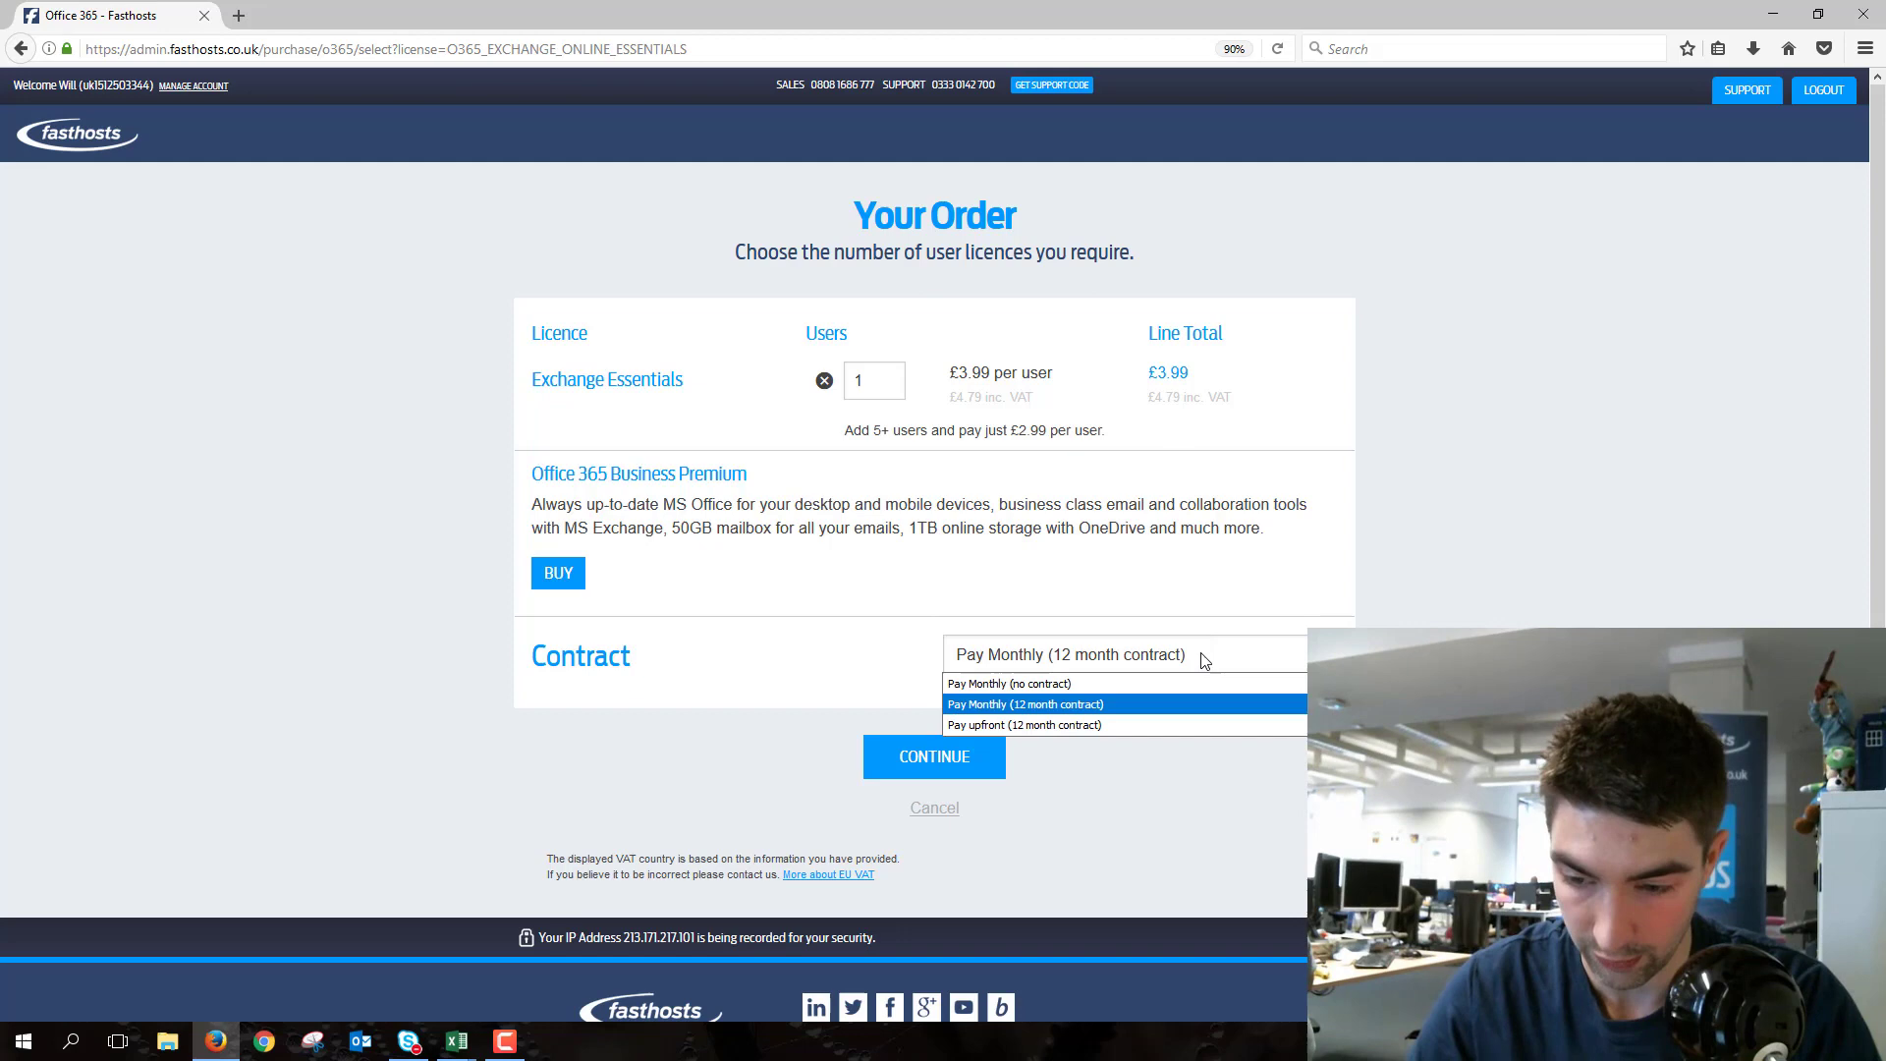
click(1024, 725)
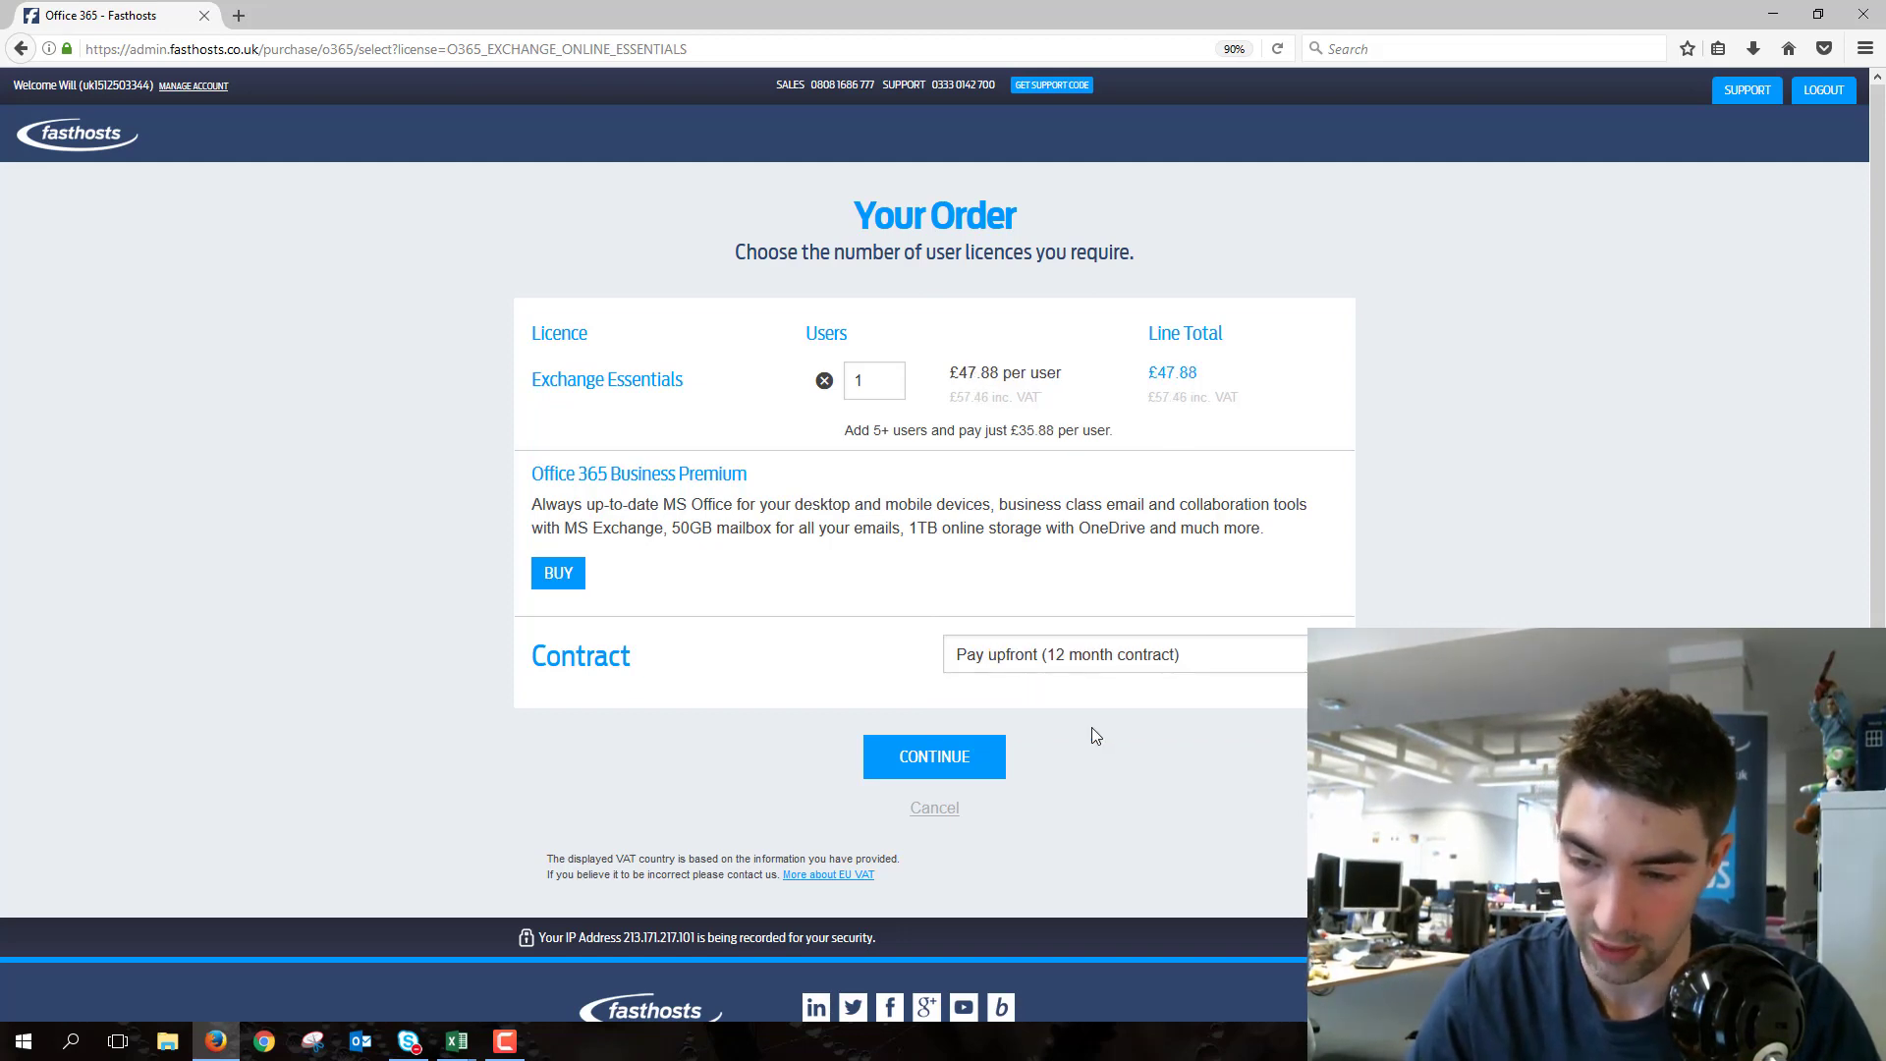
click(1122, 654)
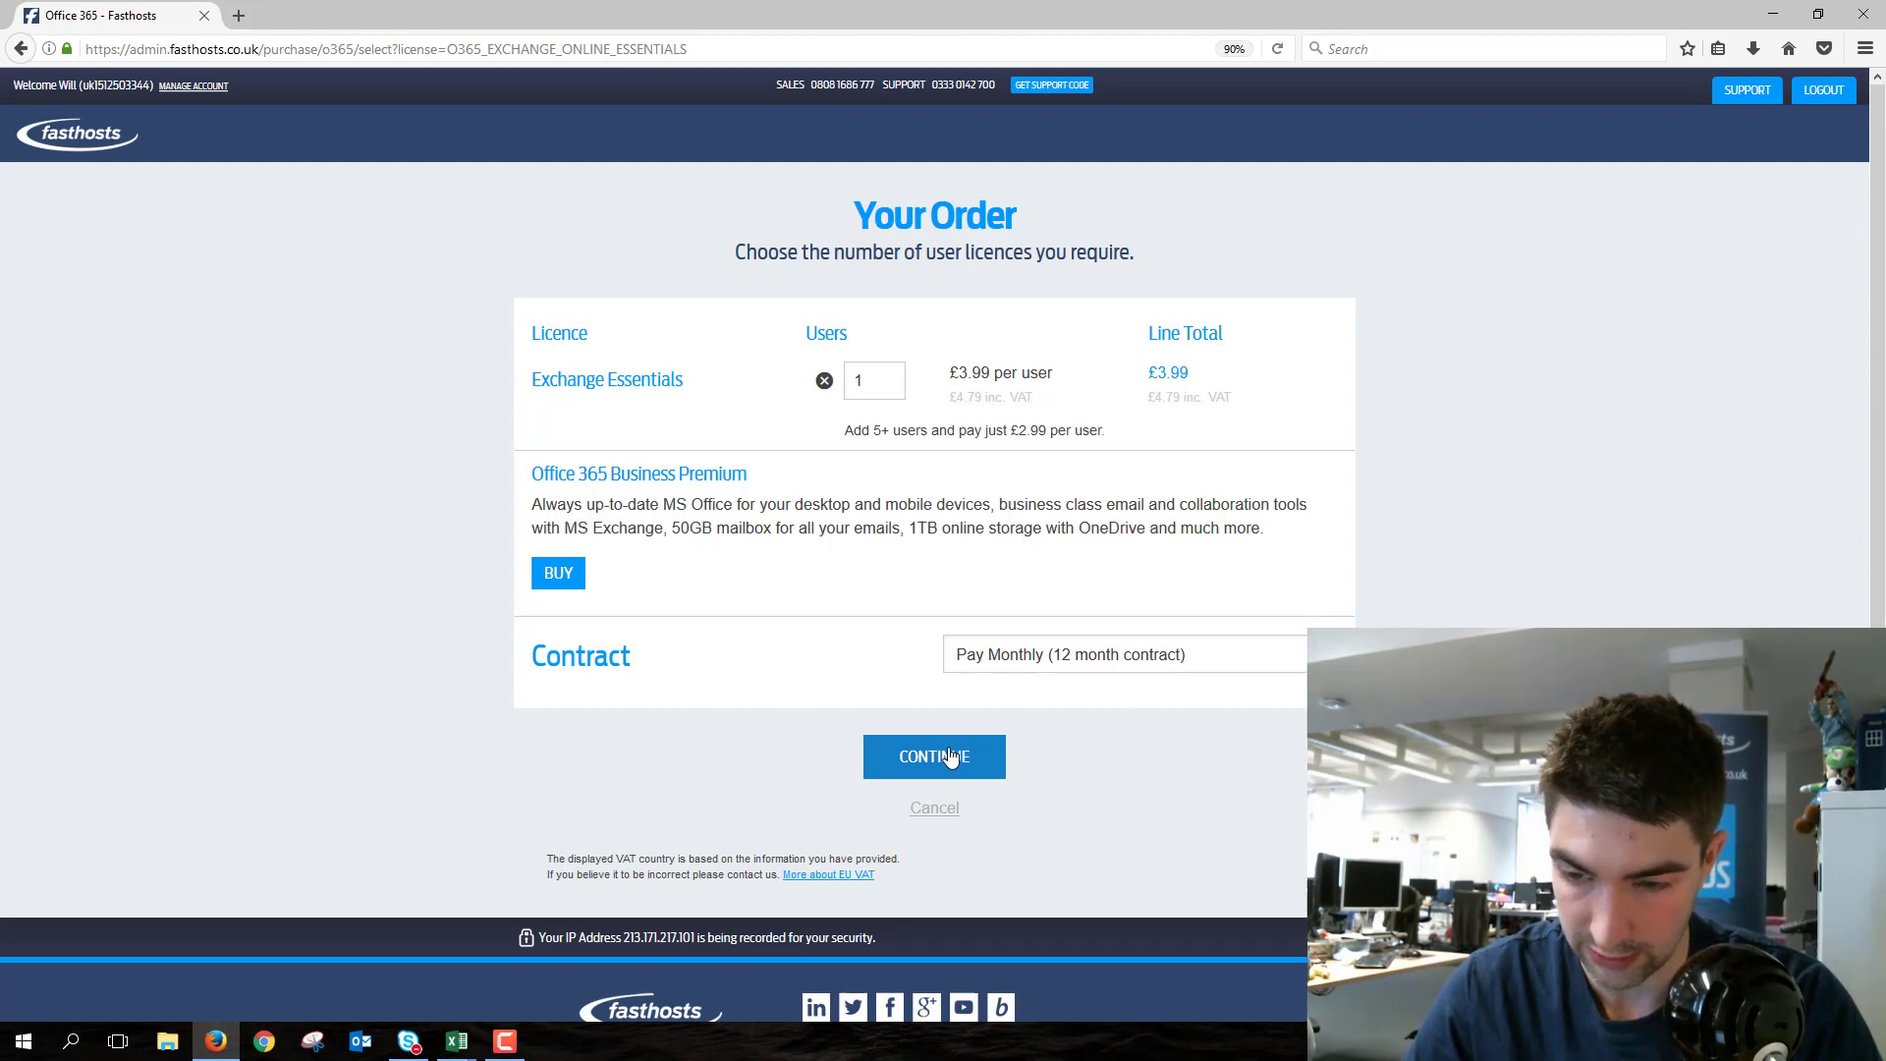
click(934, 756)
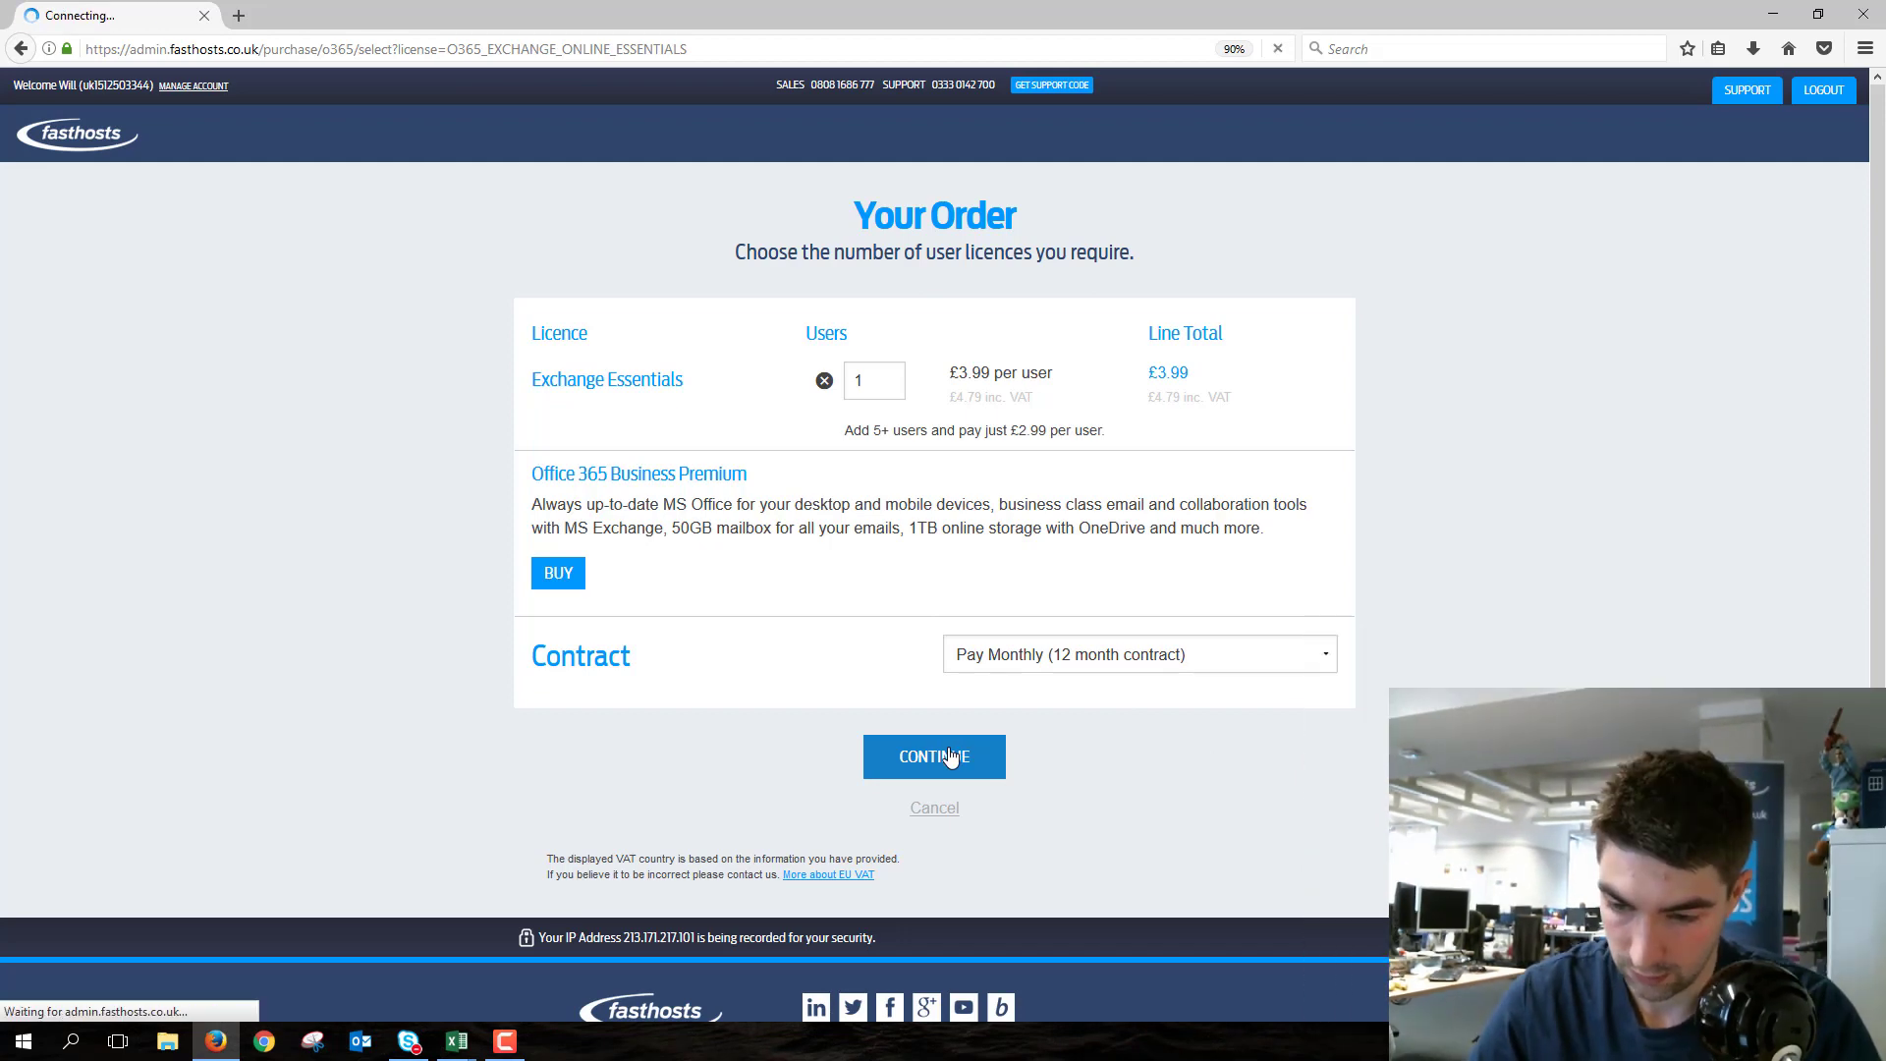
- Accept the Fasthosts and Microsoft Cloud terms and confirm and pay the £4.79 order
click(934, 755)
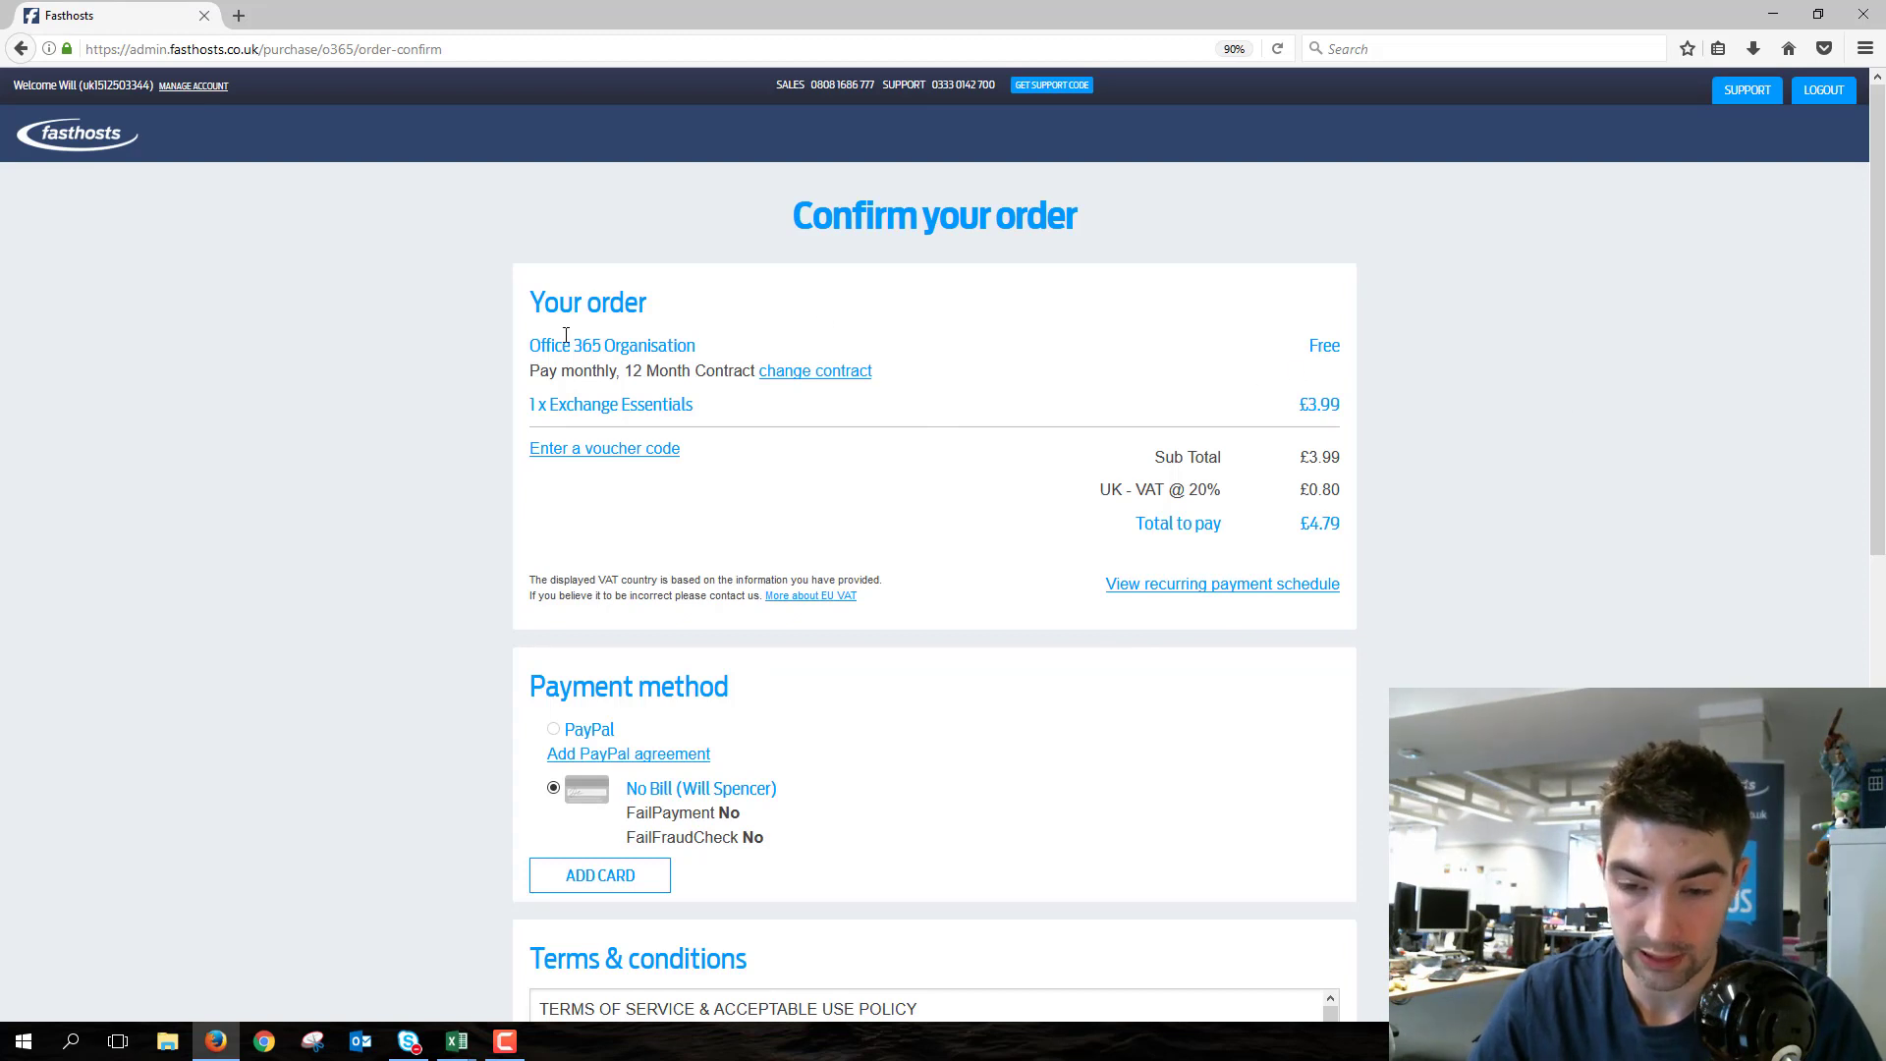
mouse_move(527, 377)
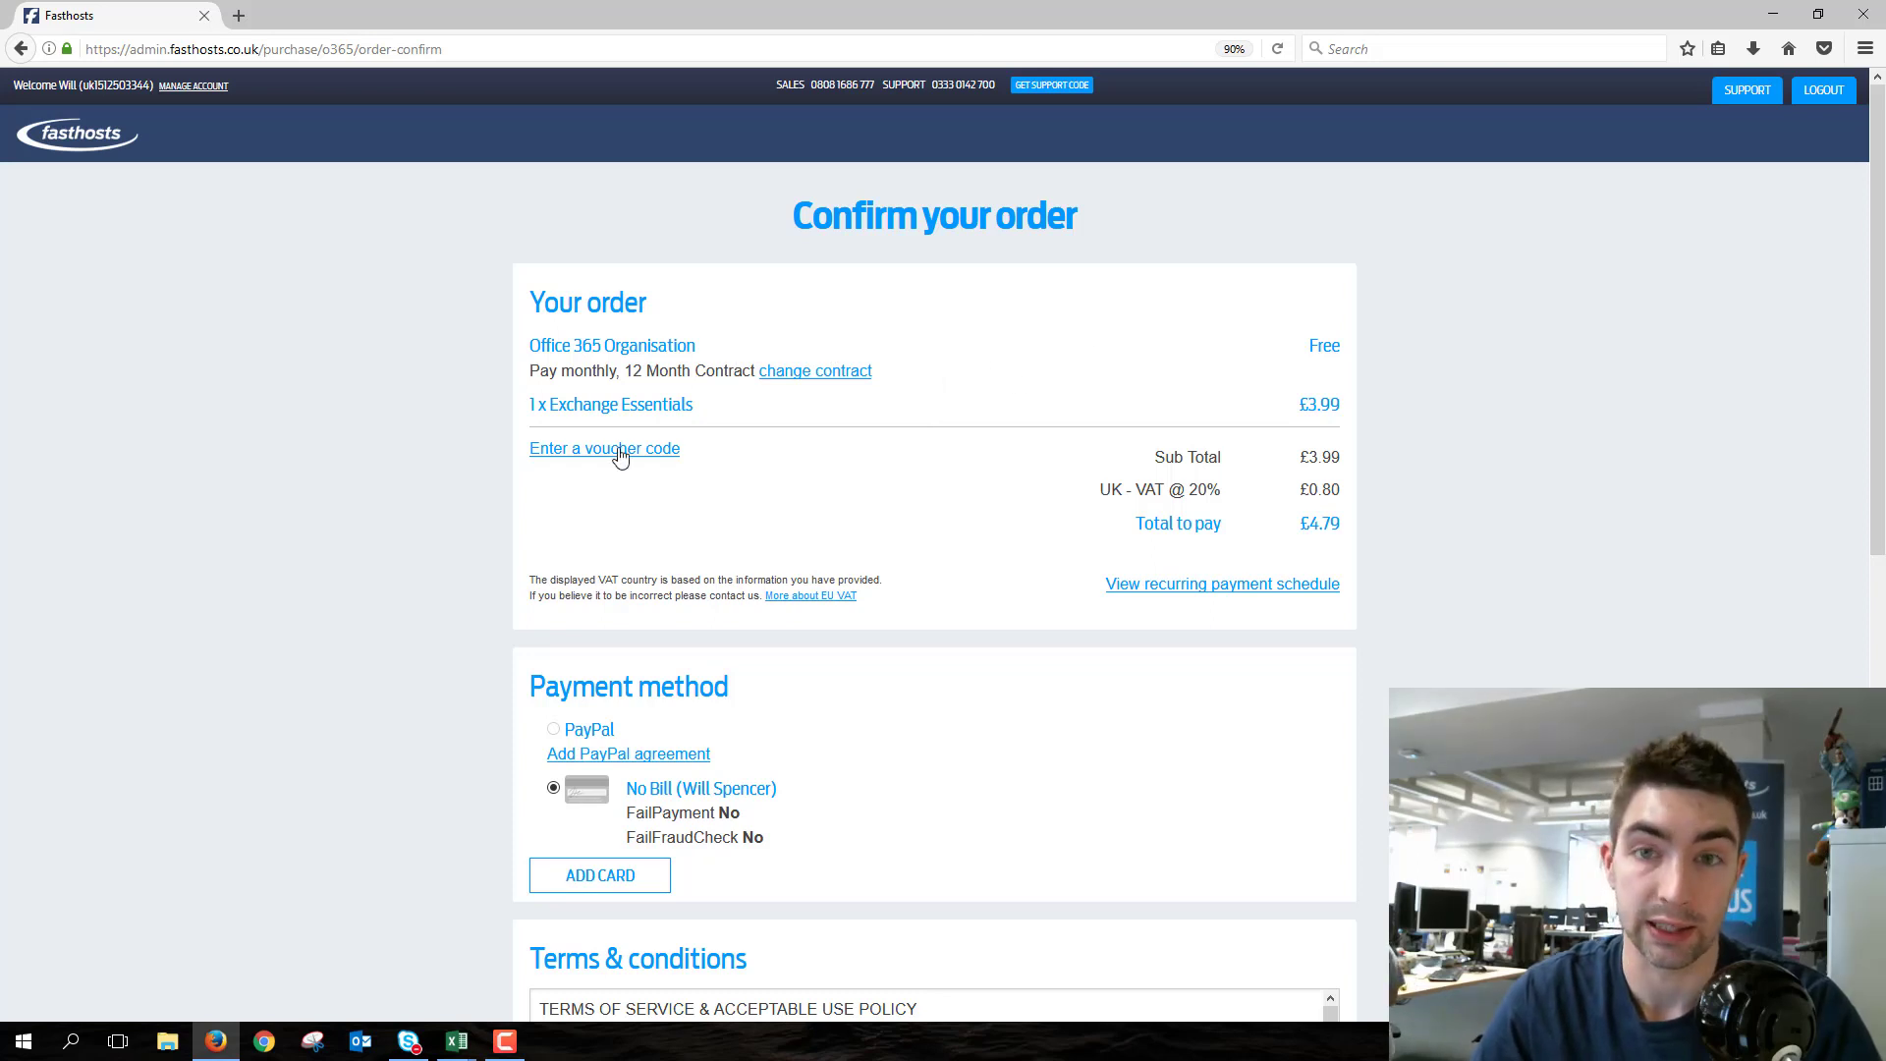
mouse_move(1260, 393)
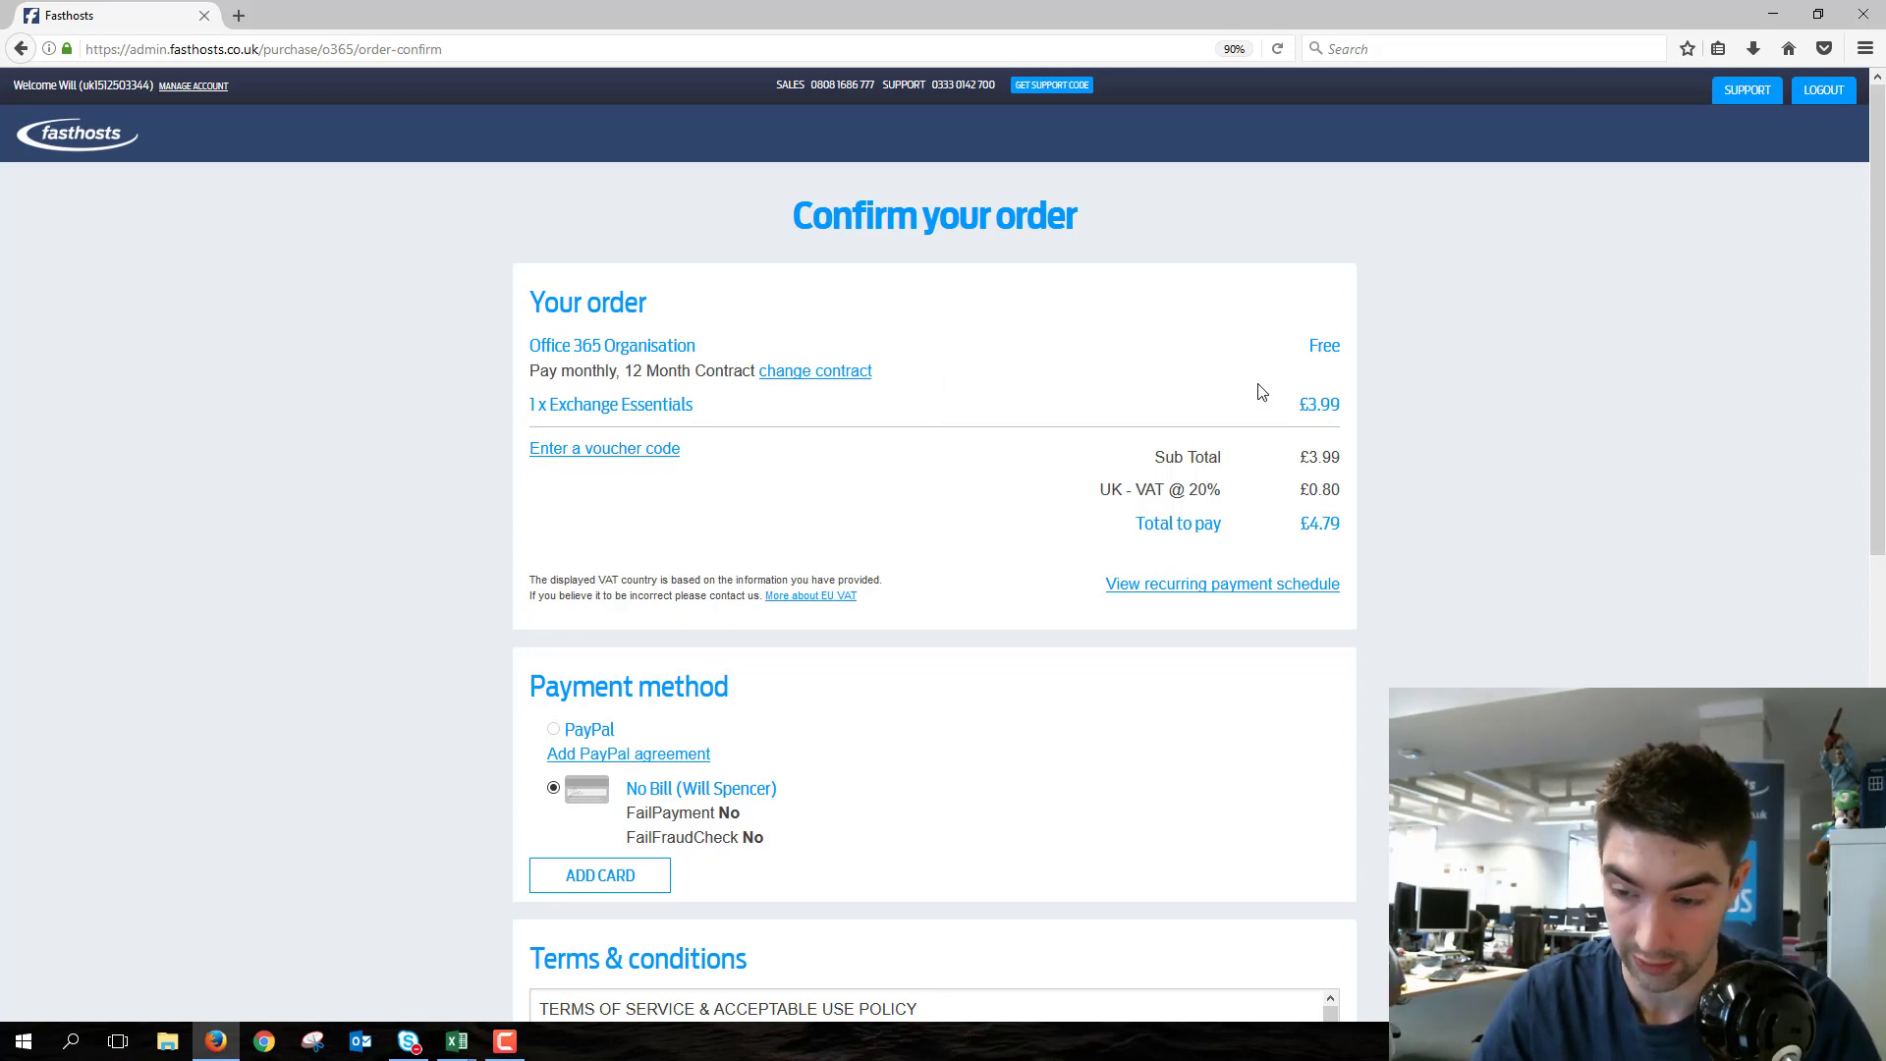
scroll(down, 3)
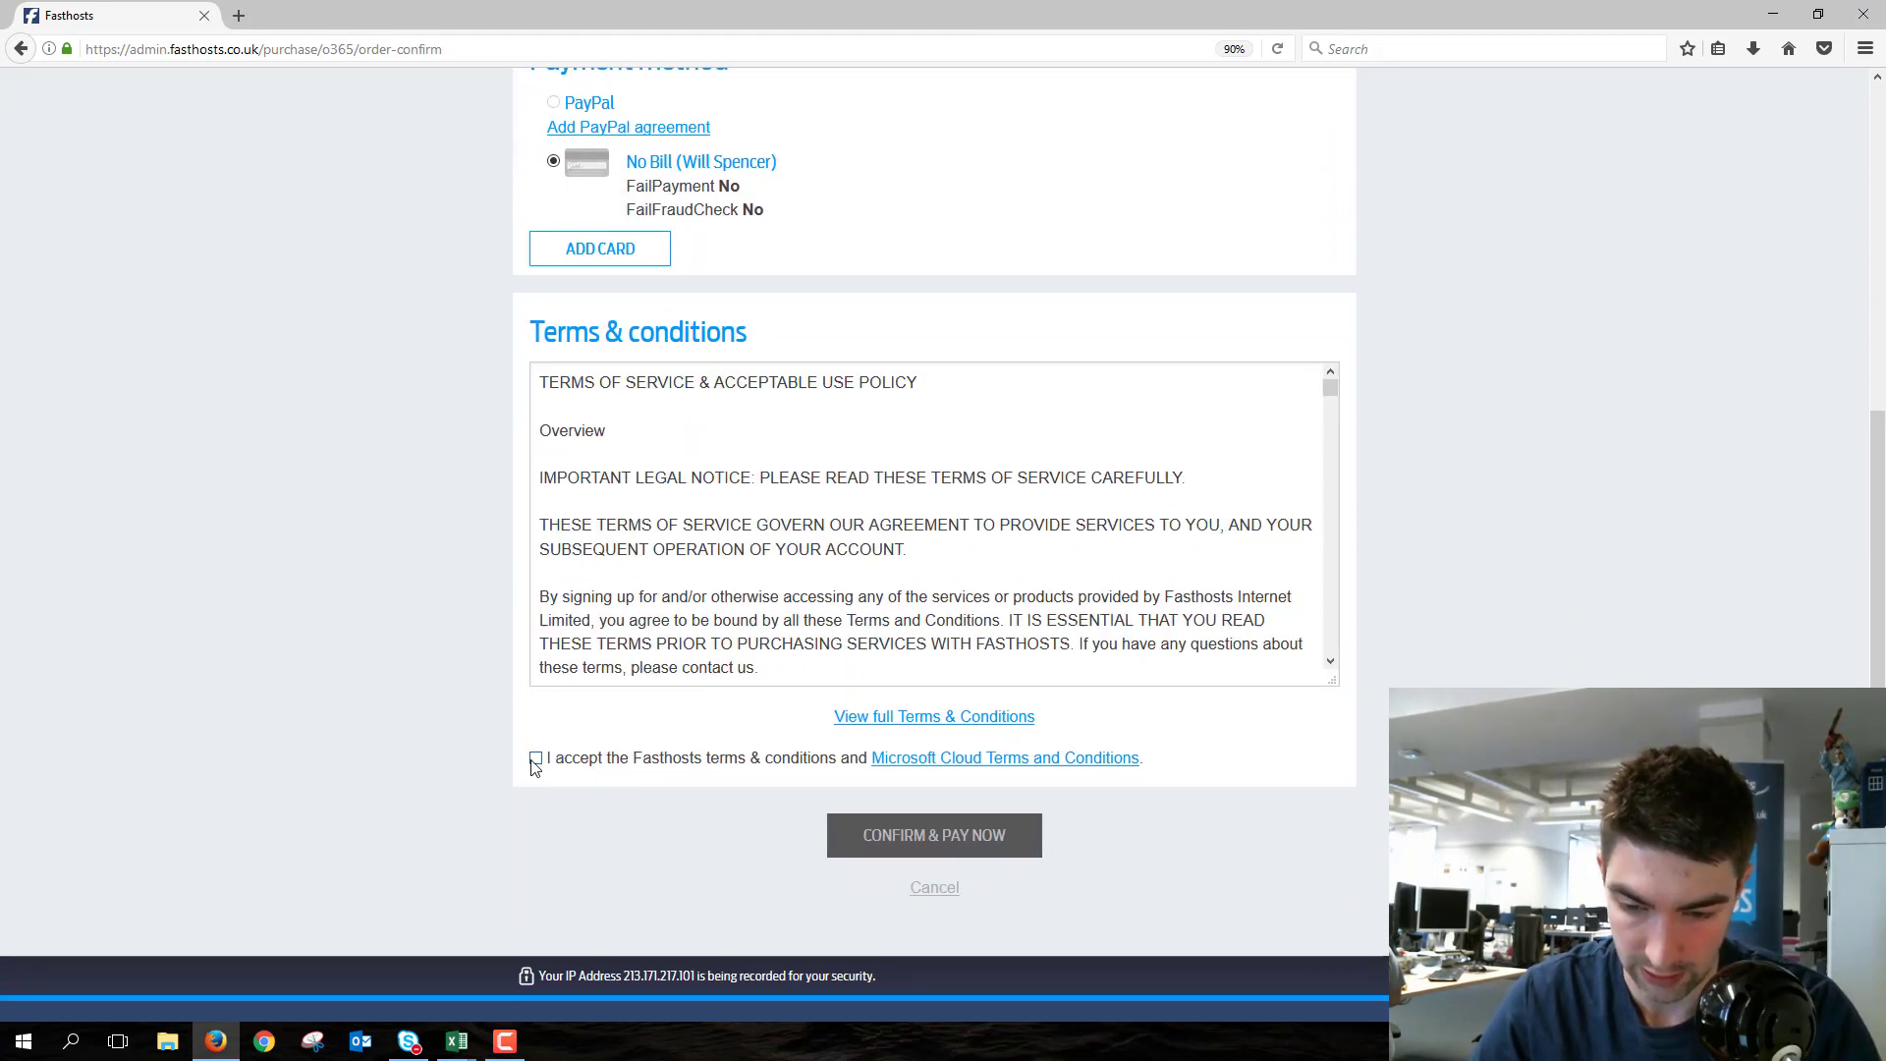
click(534, 759)
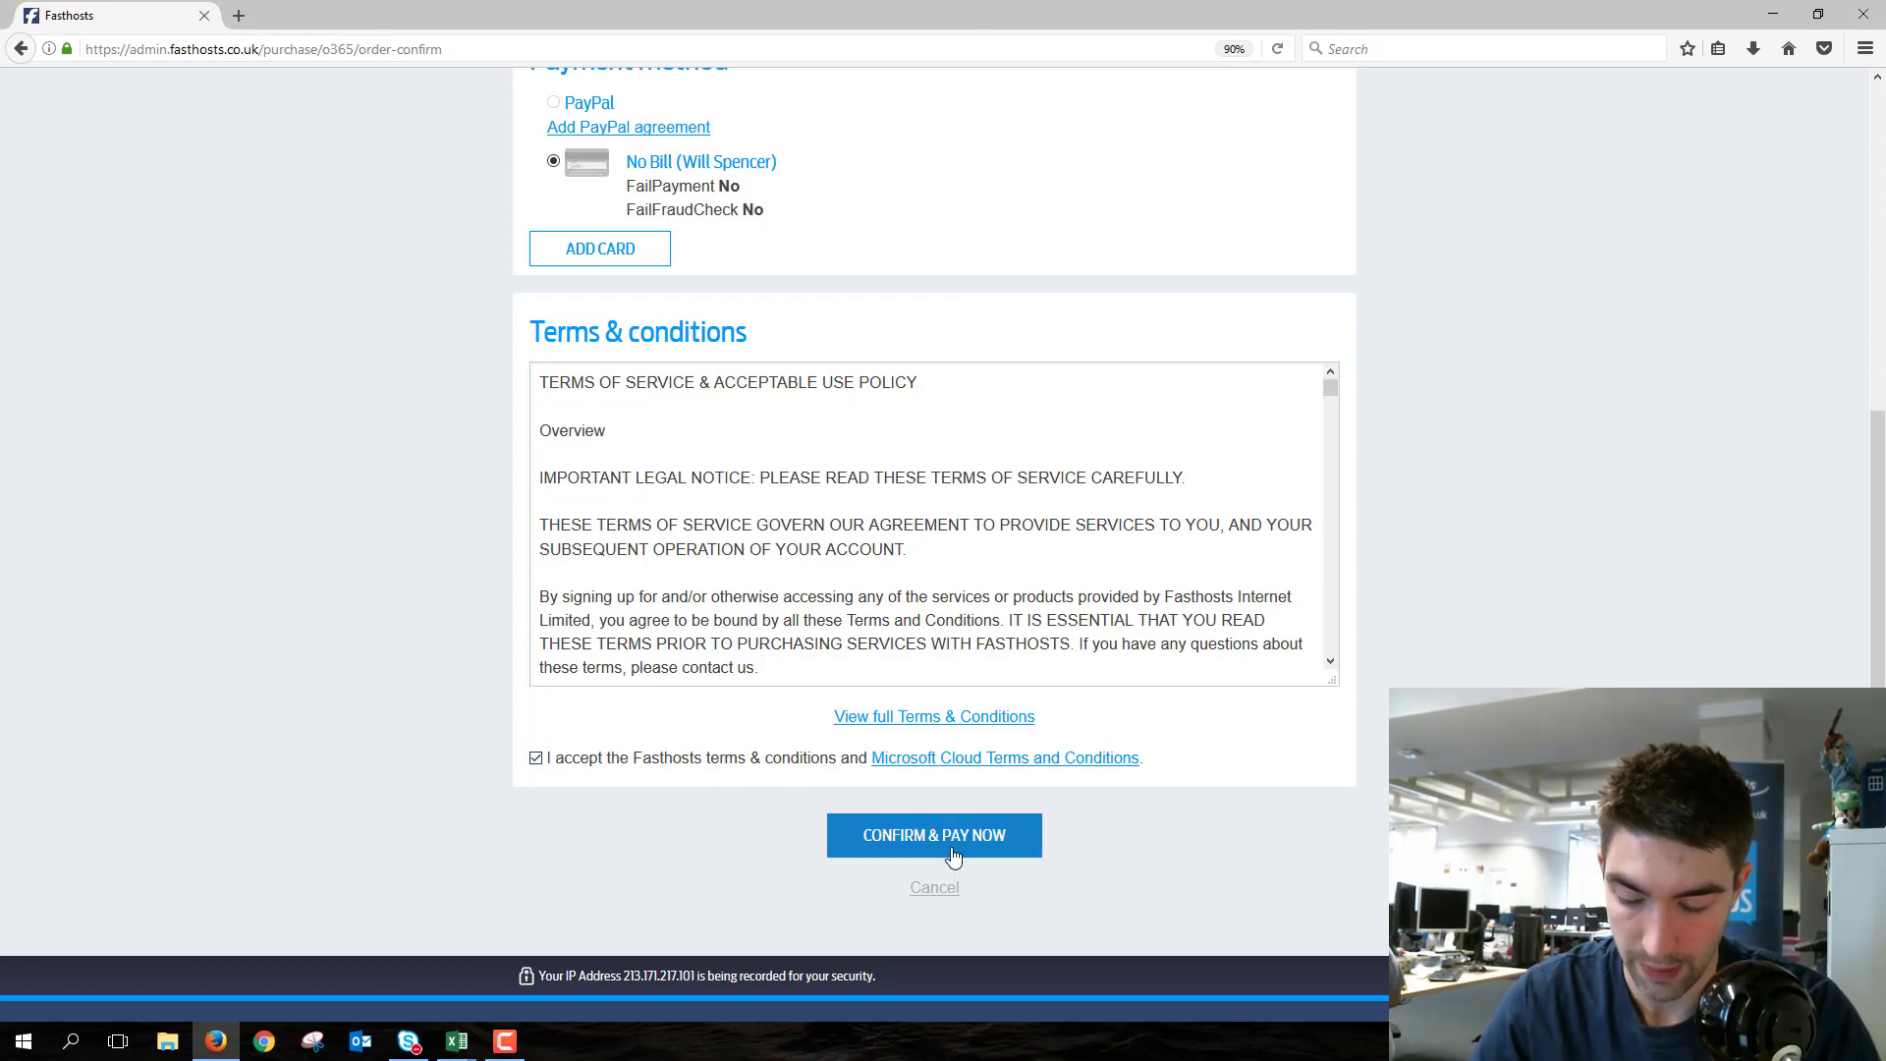
click(933, 835)
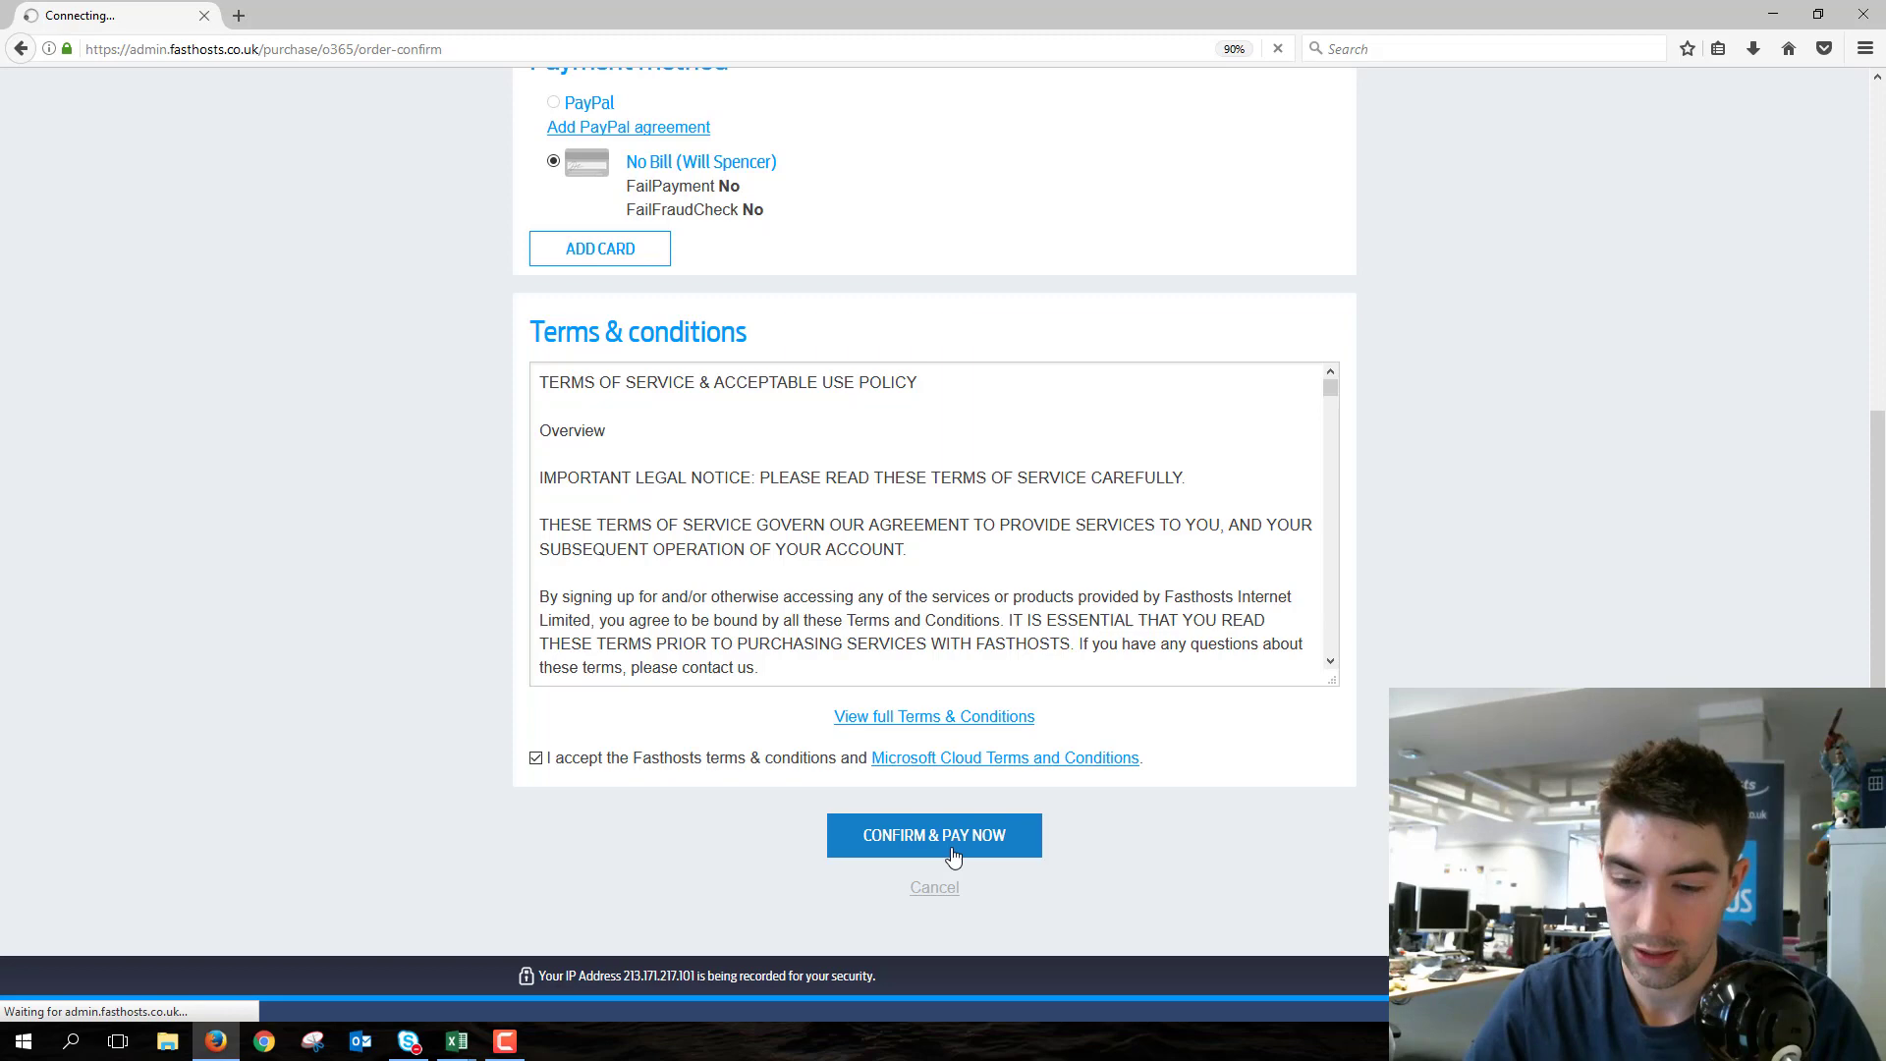
click(934, 835)
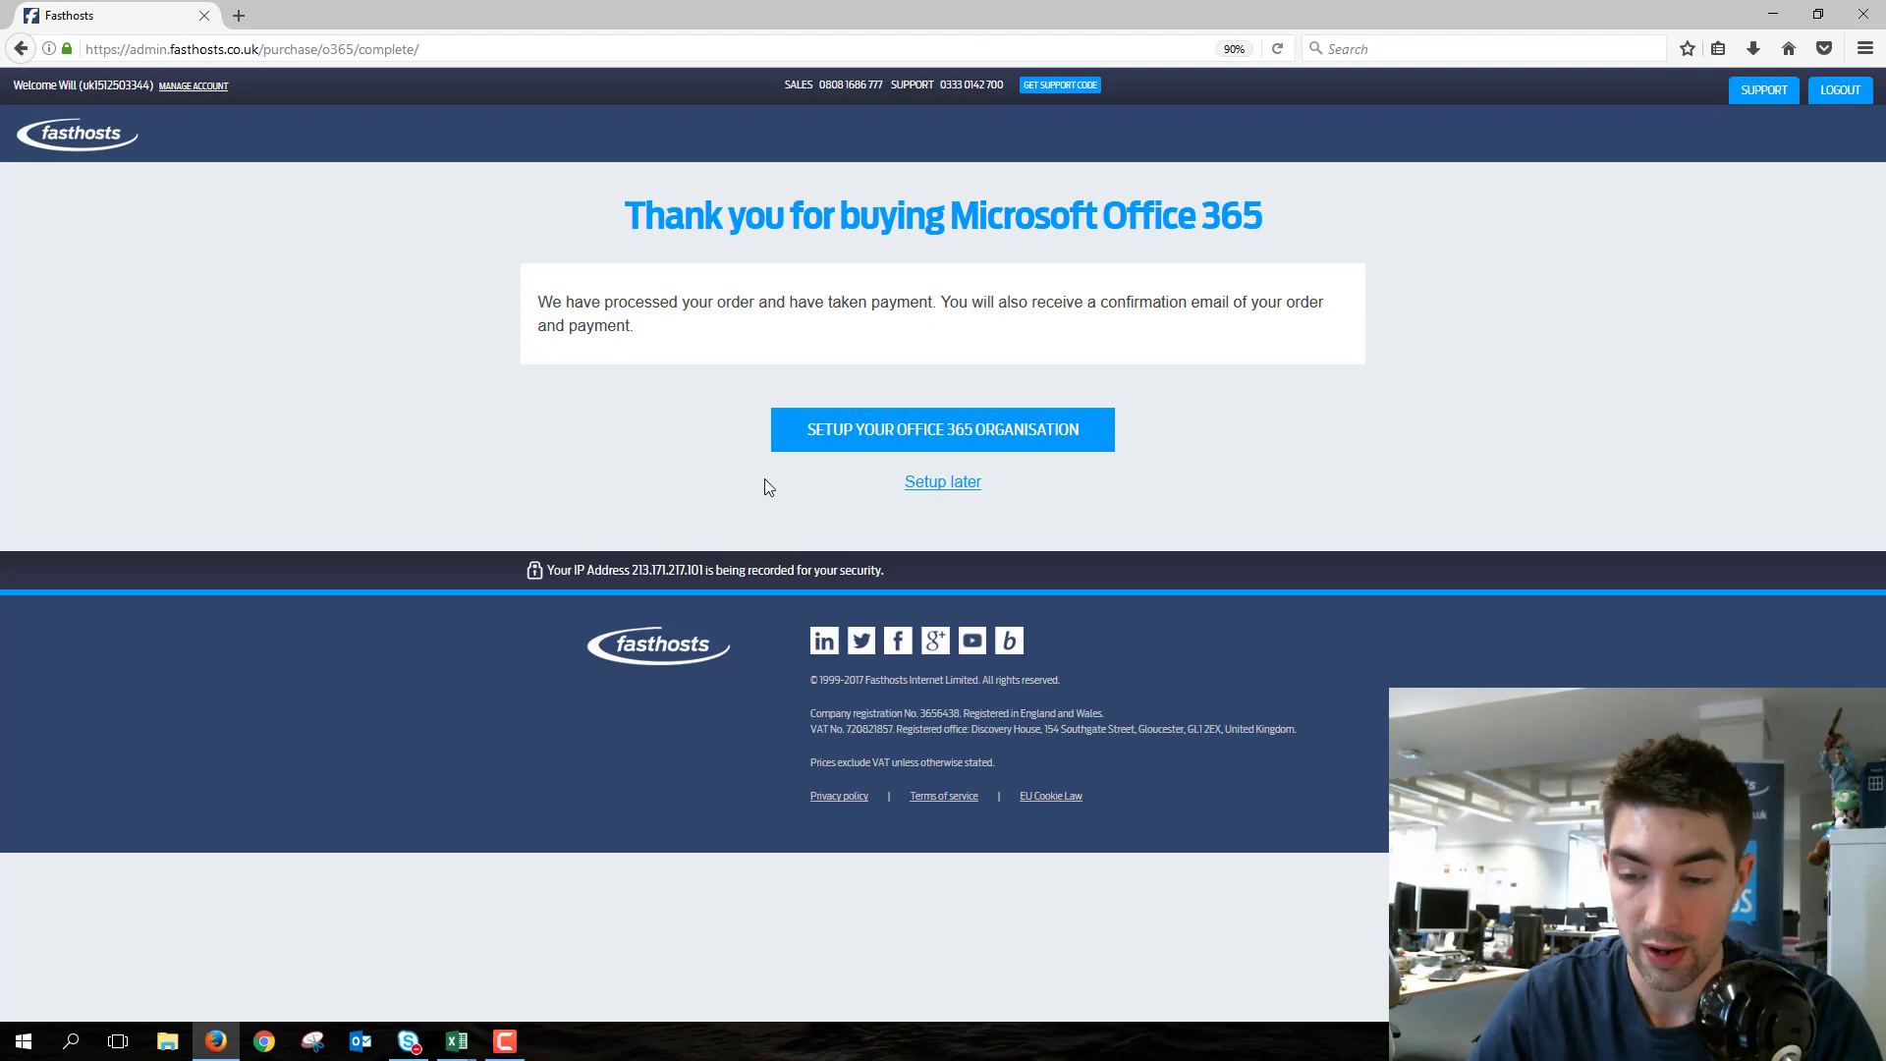
mouse_move(943, 483)
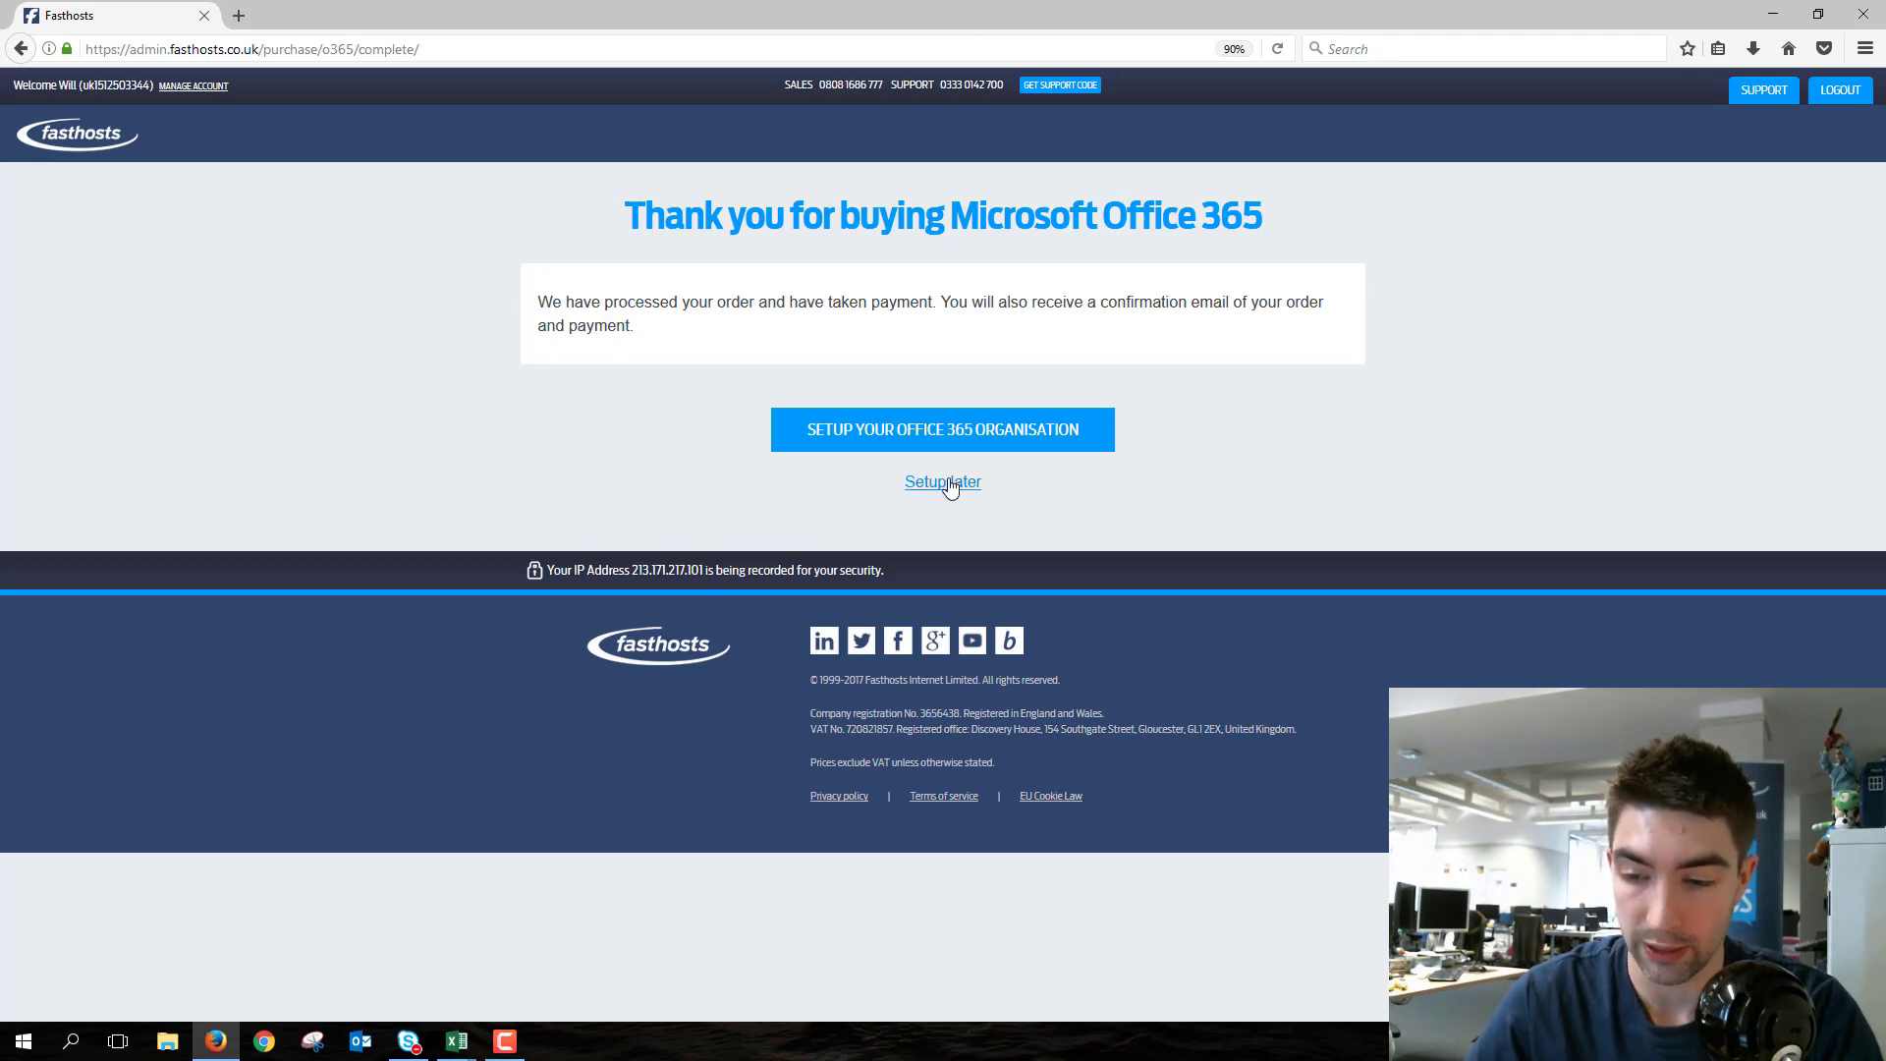
- Choose Setup later on the thank-you page to defer Office 365 organisation setup
click(943, 483)
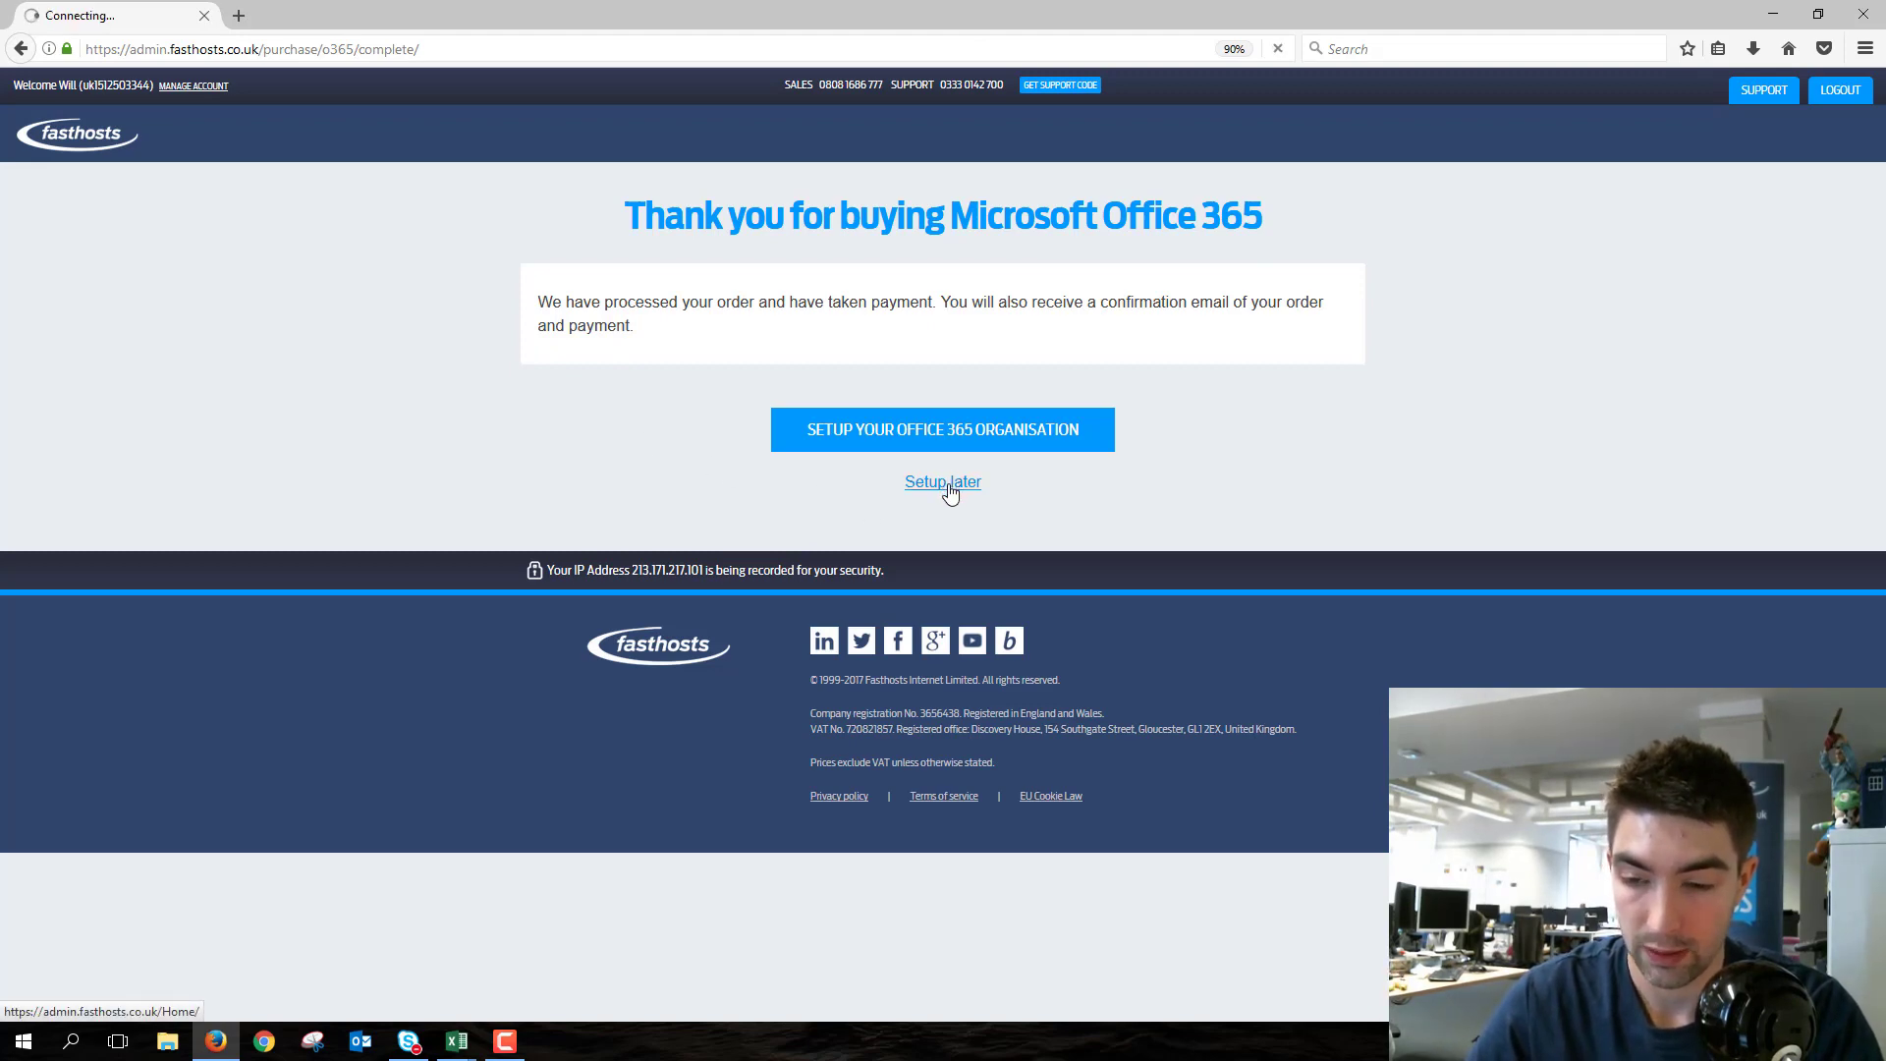
- Return to Email & Office 365 to see the new Setup Office 365 entries in Email Packages
click(941, 482)
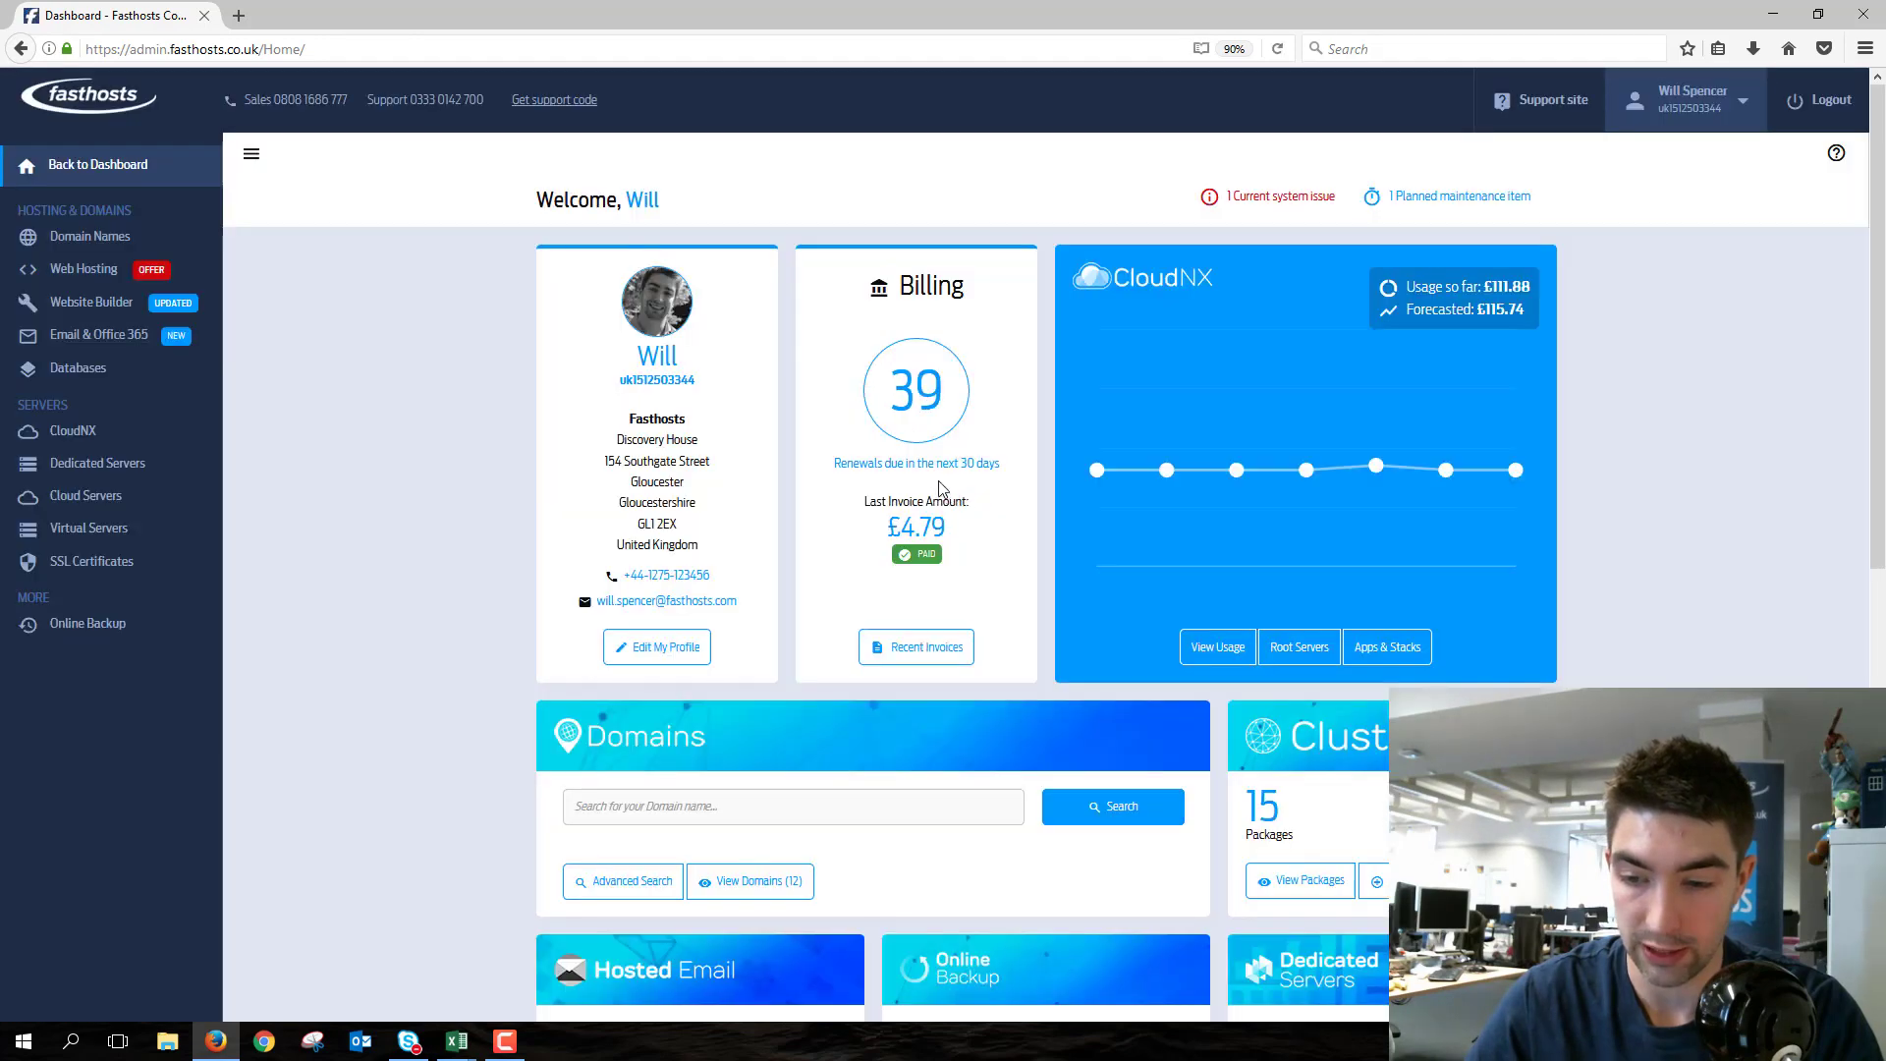
mouse_move(99, 334)
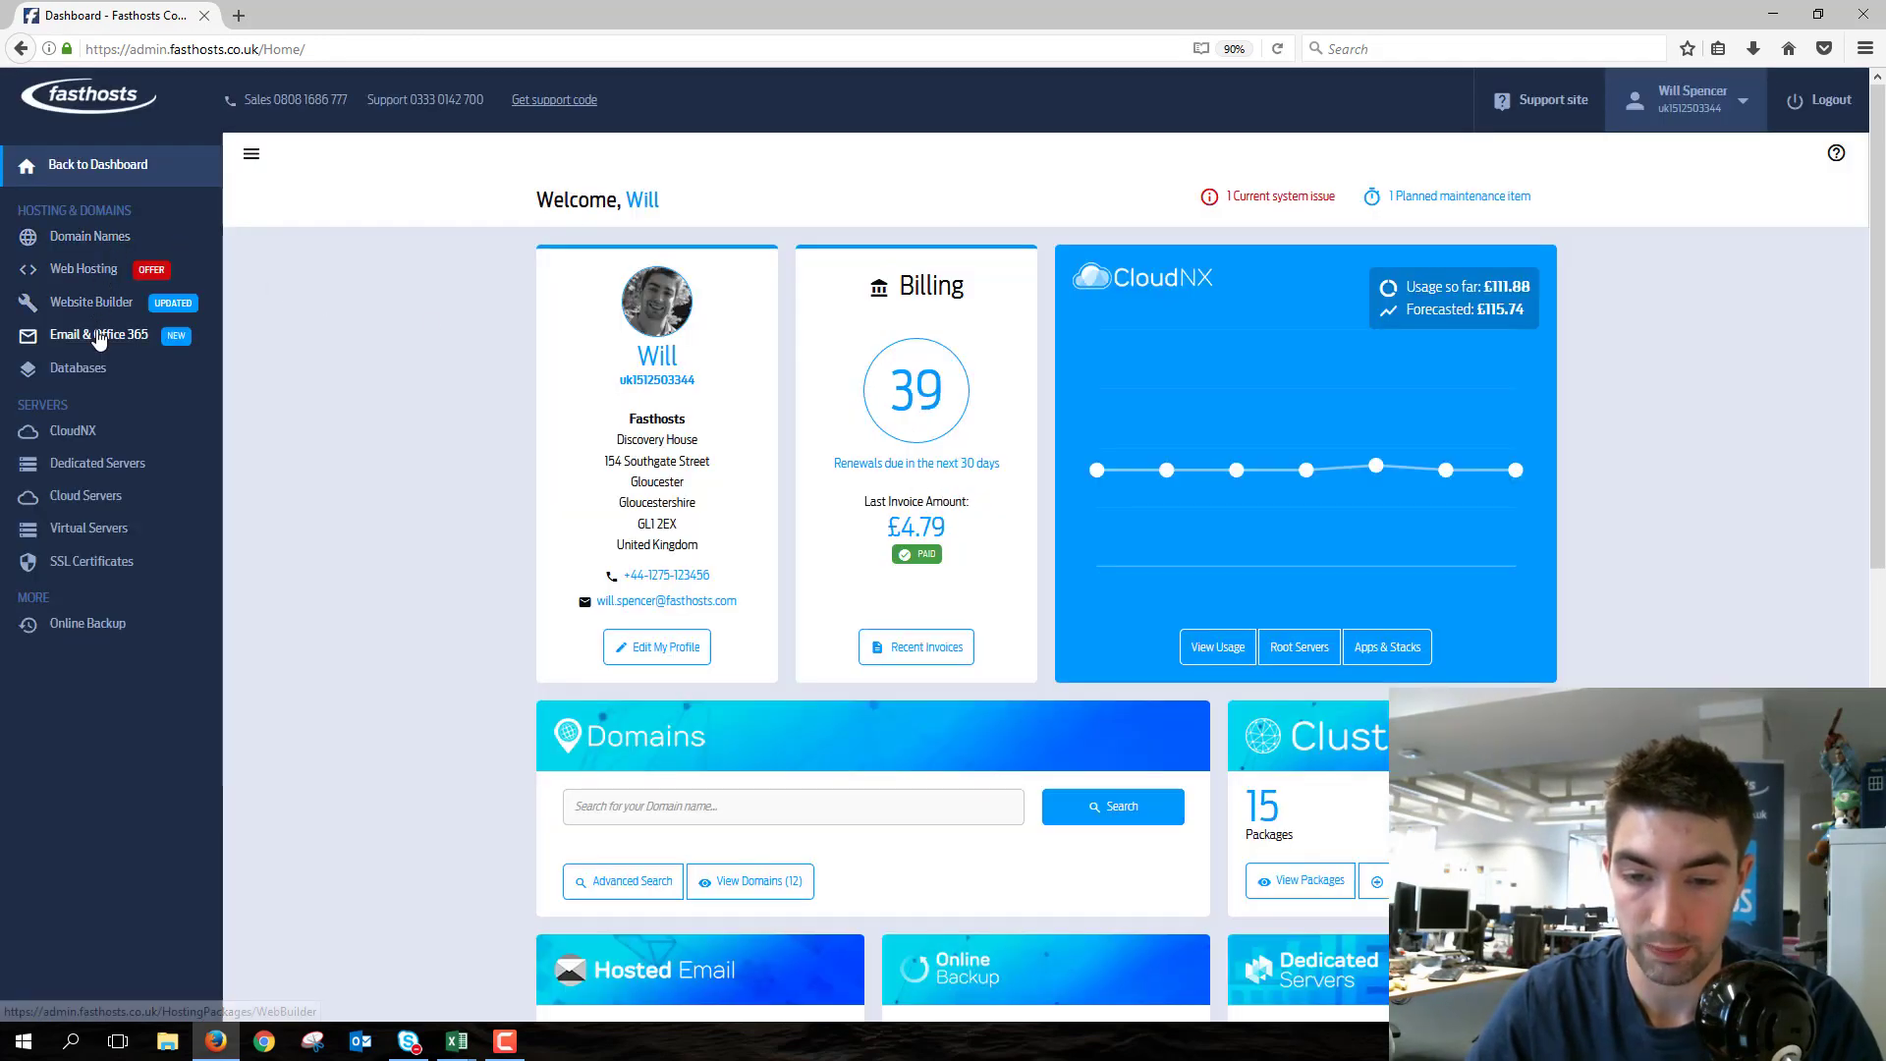
click(99, 334)
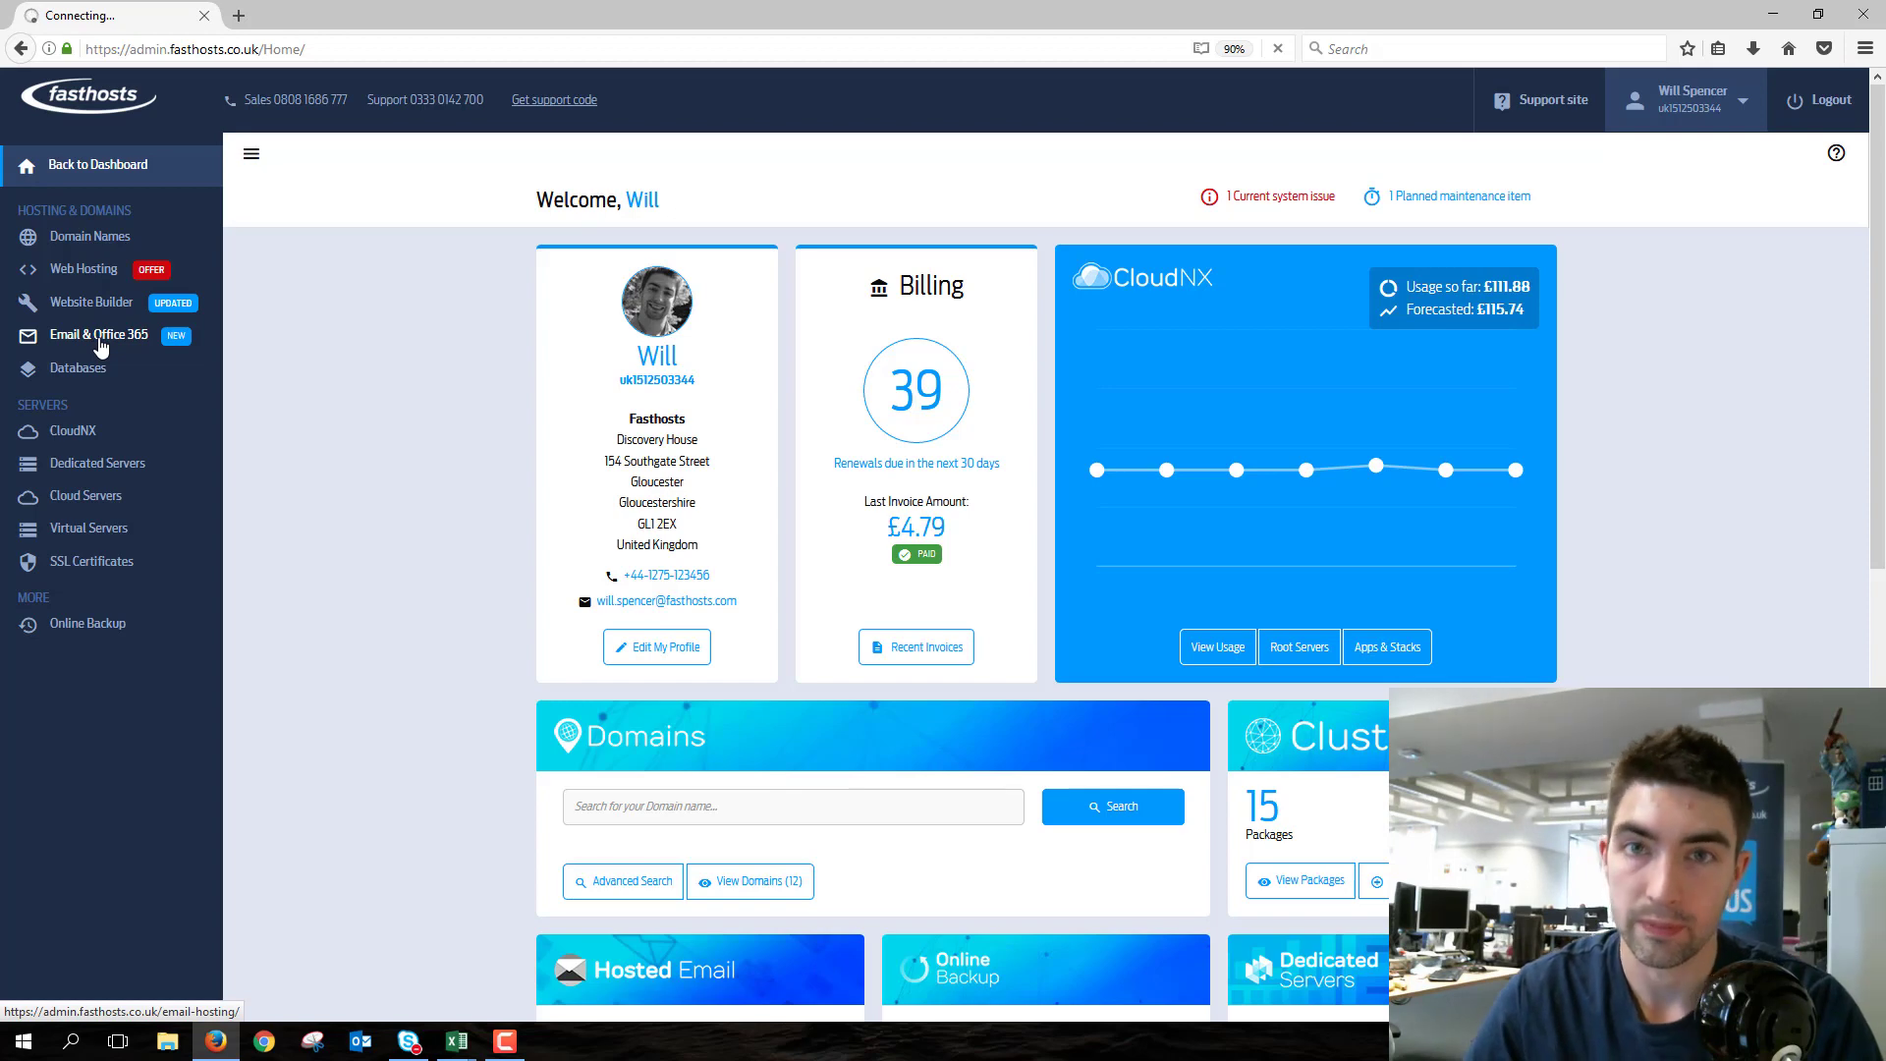
click(98, 334)
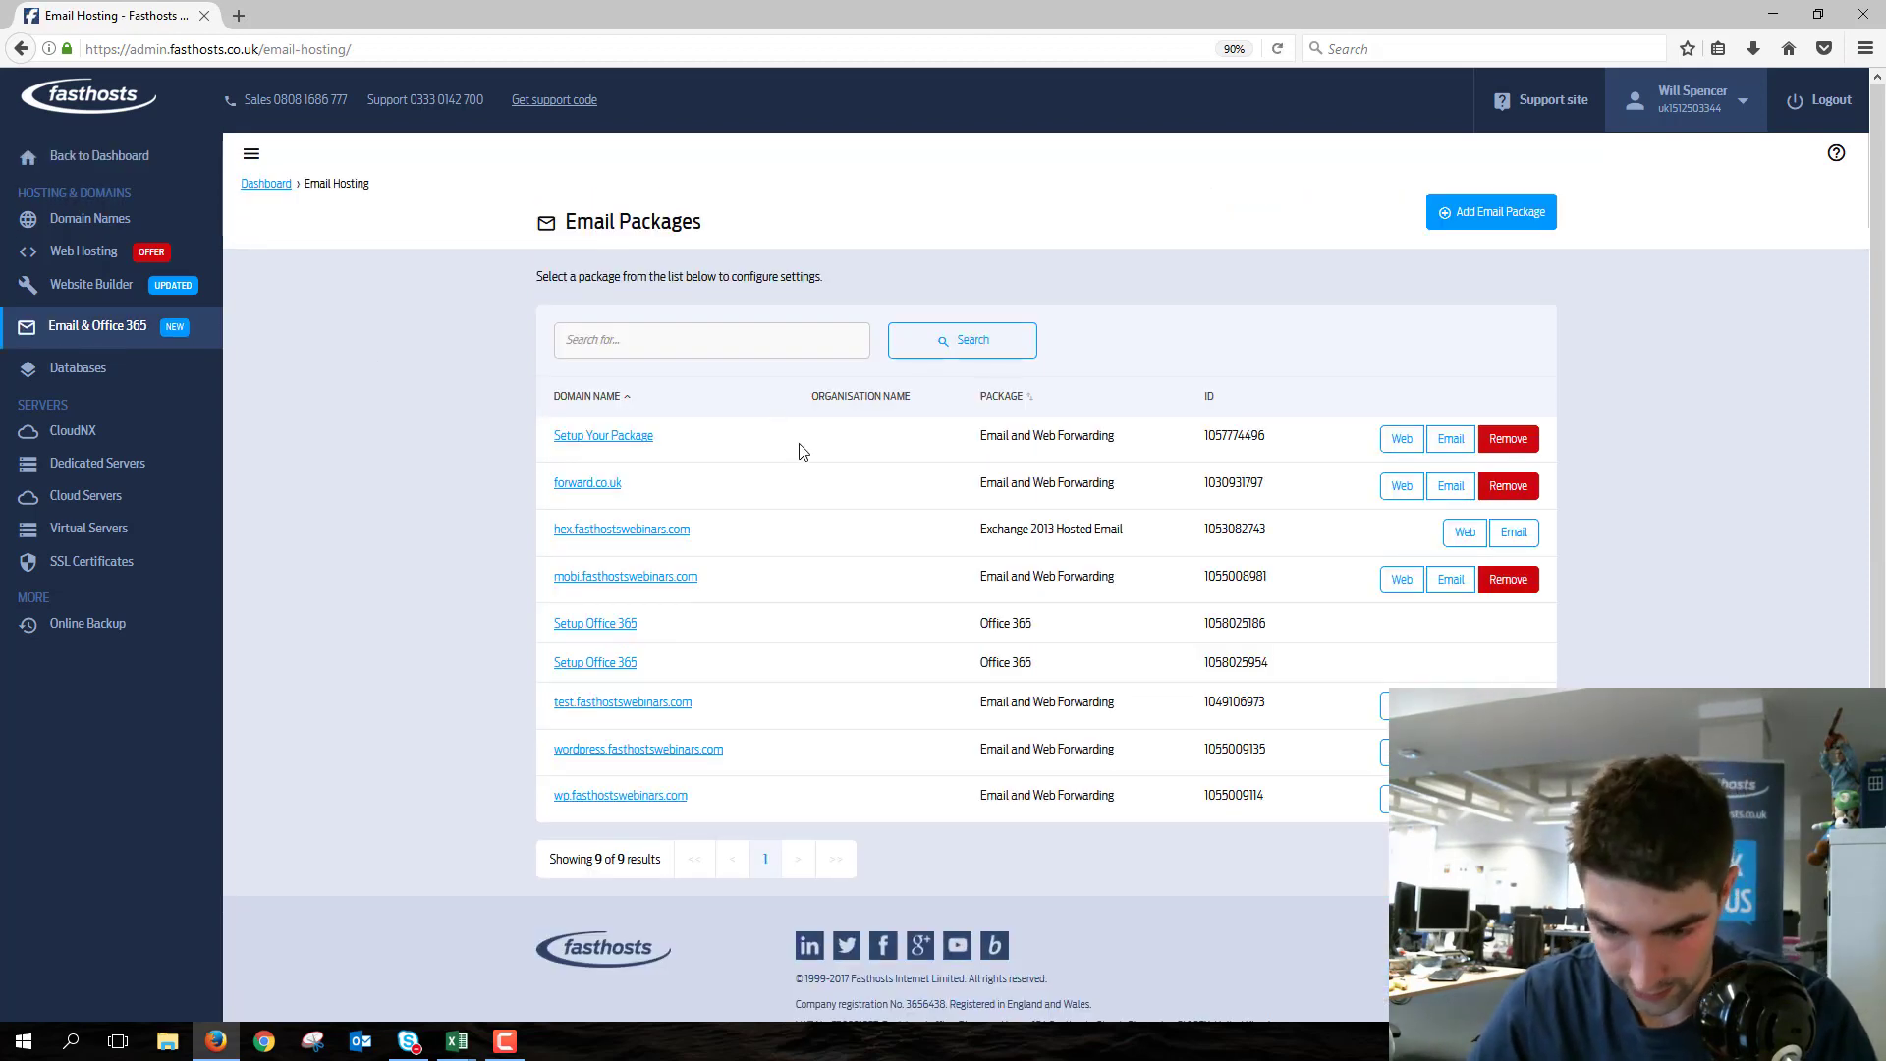